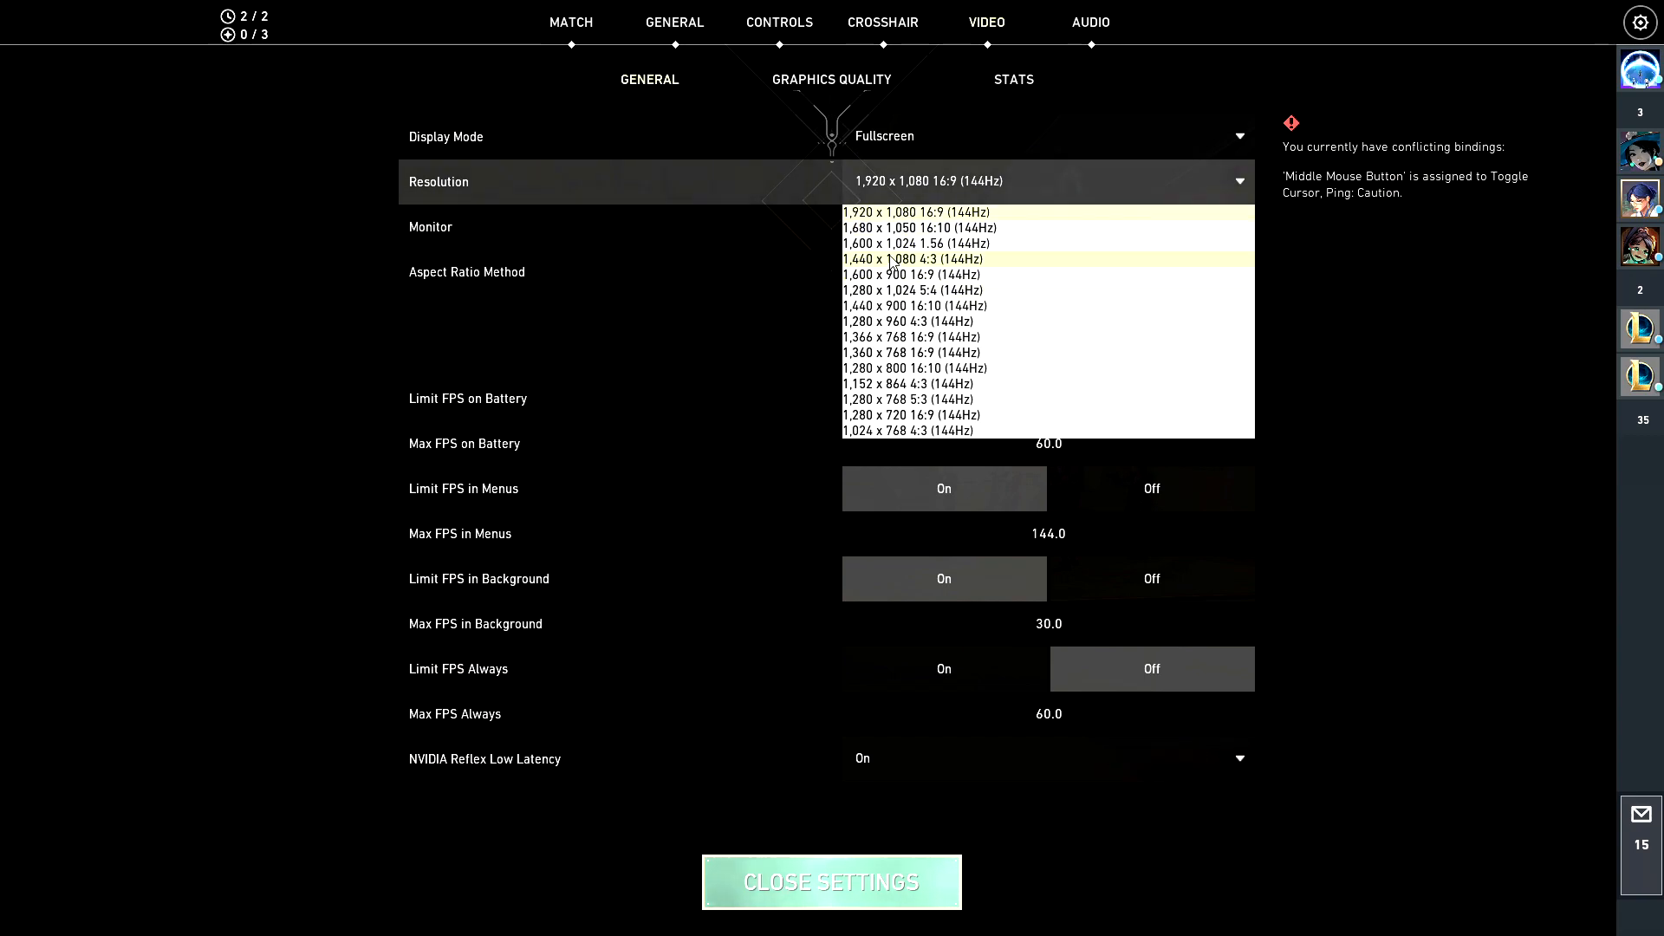
pyautogui.moveTo(918, 227)
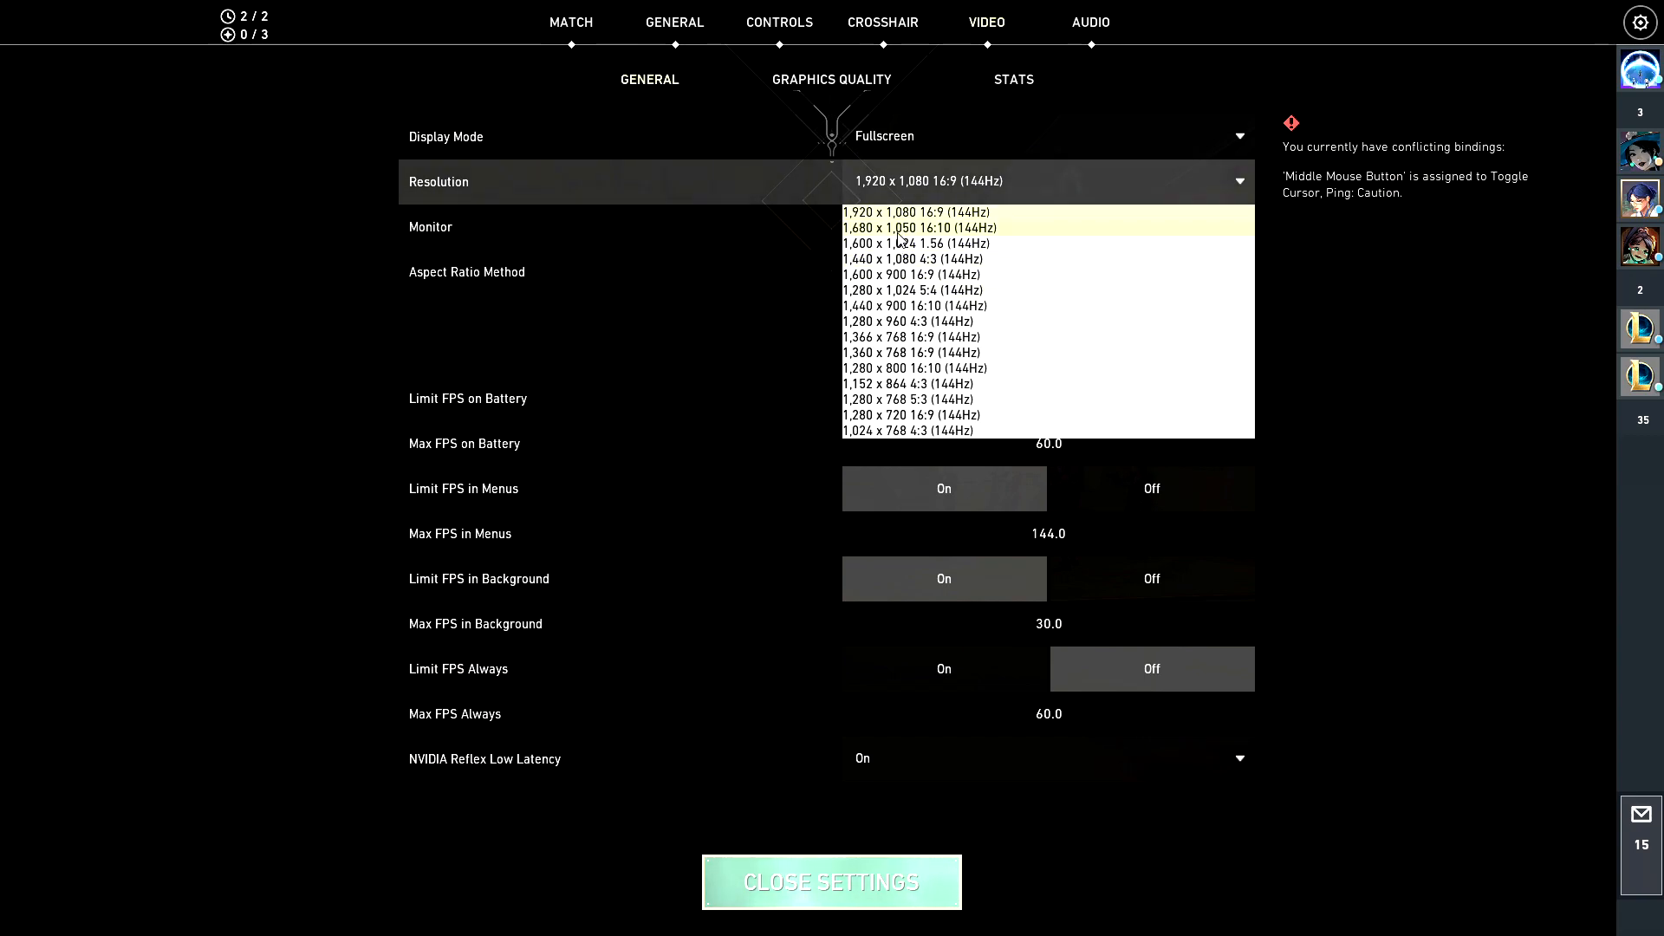
pyautogui.moveTo(909, 259)
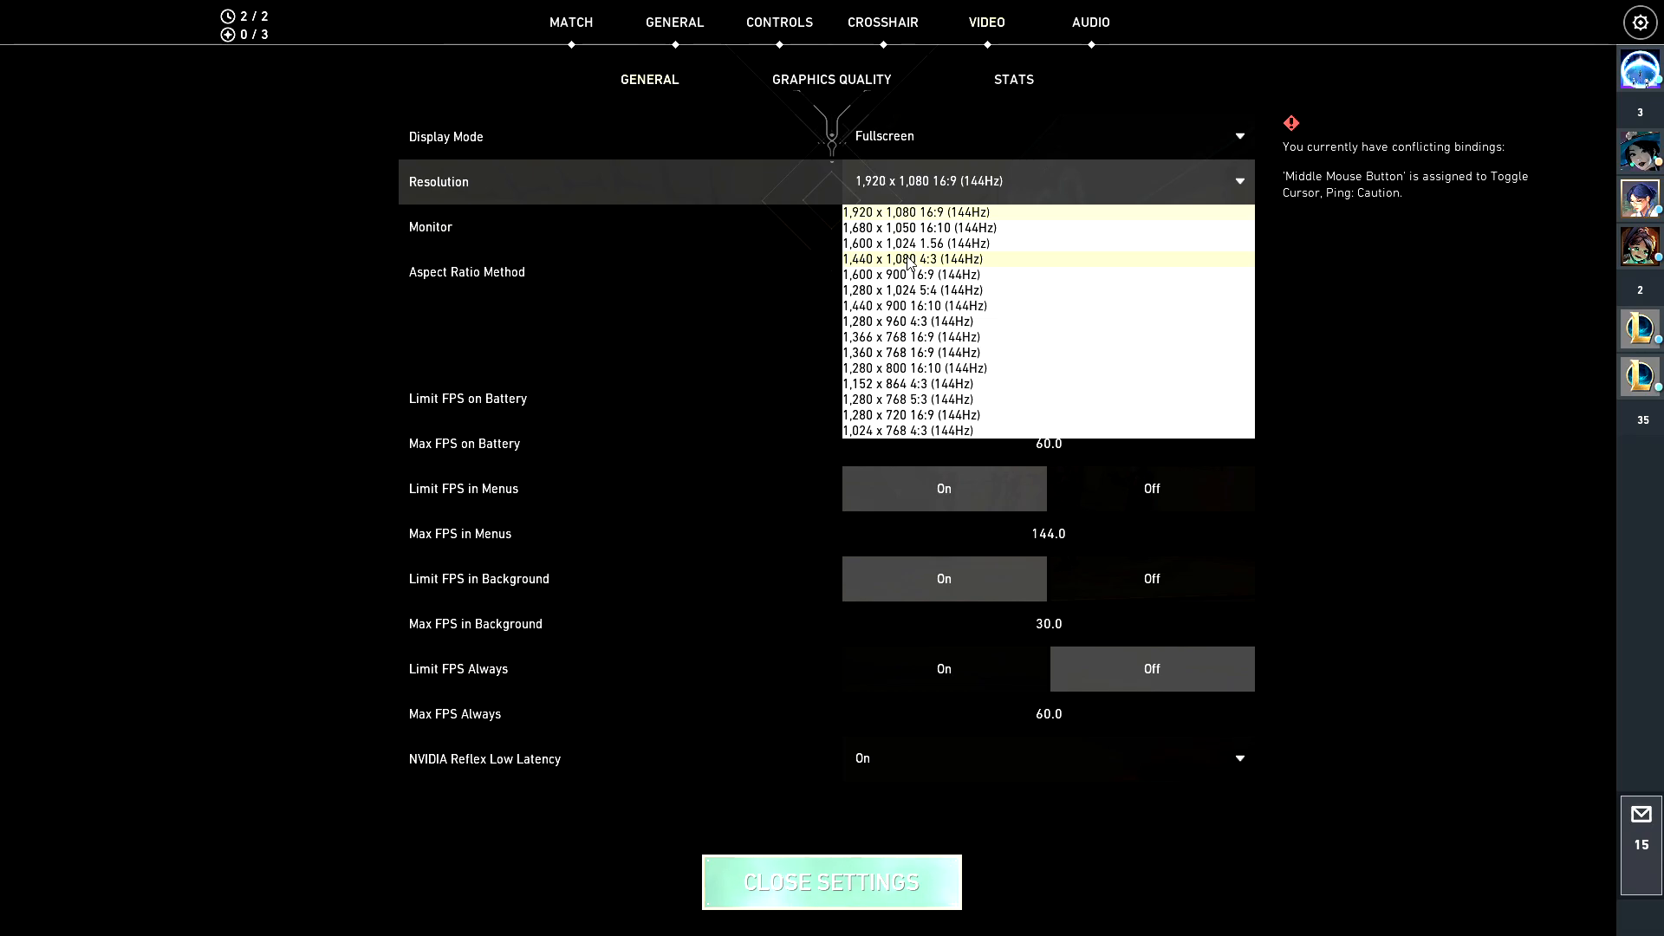
# Choose 1,280 x 1,024 5:4 resolution and keep the new display settings.
pyautogui.click(907, 290)
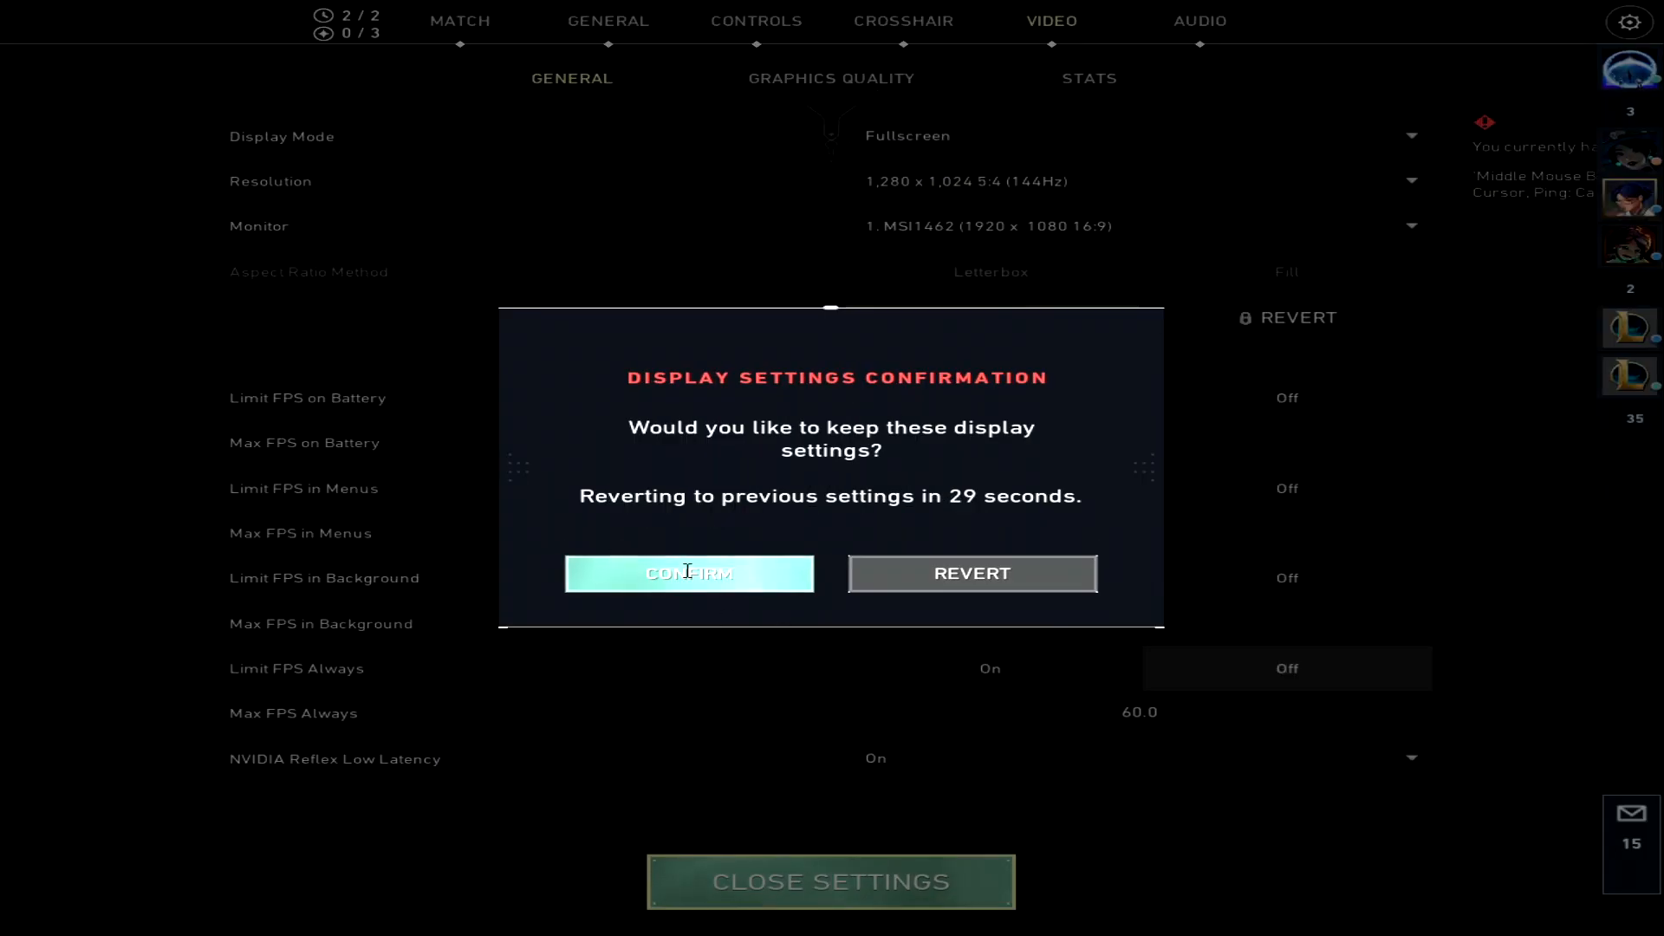
pyautogui.click(689, 573)
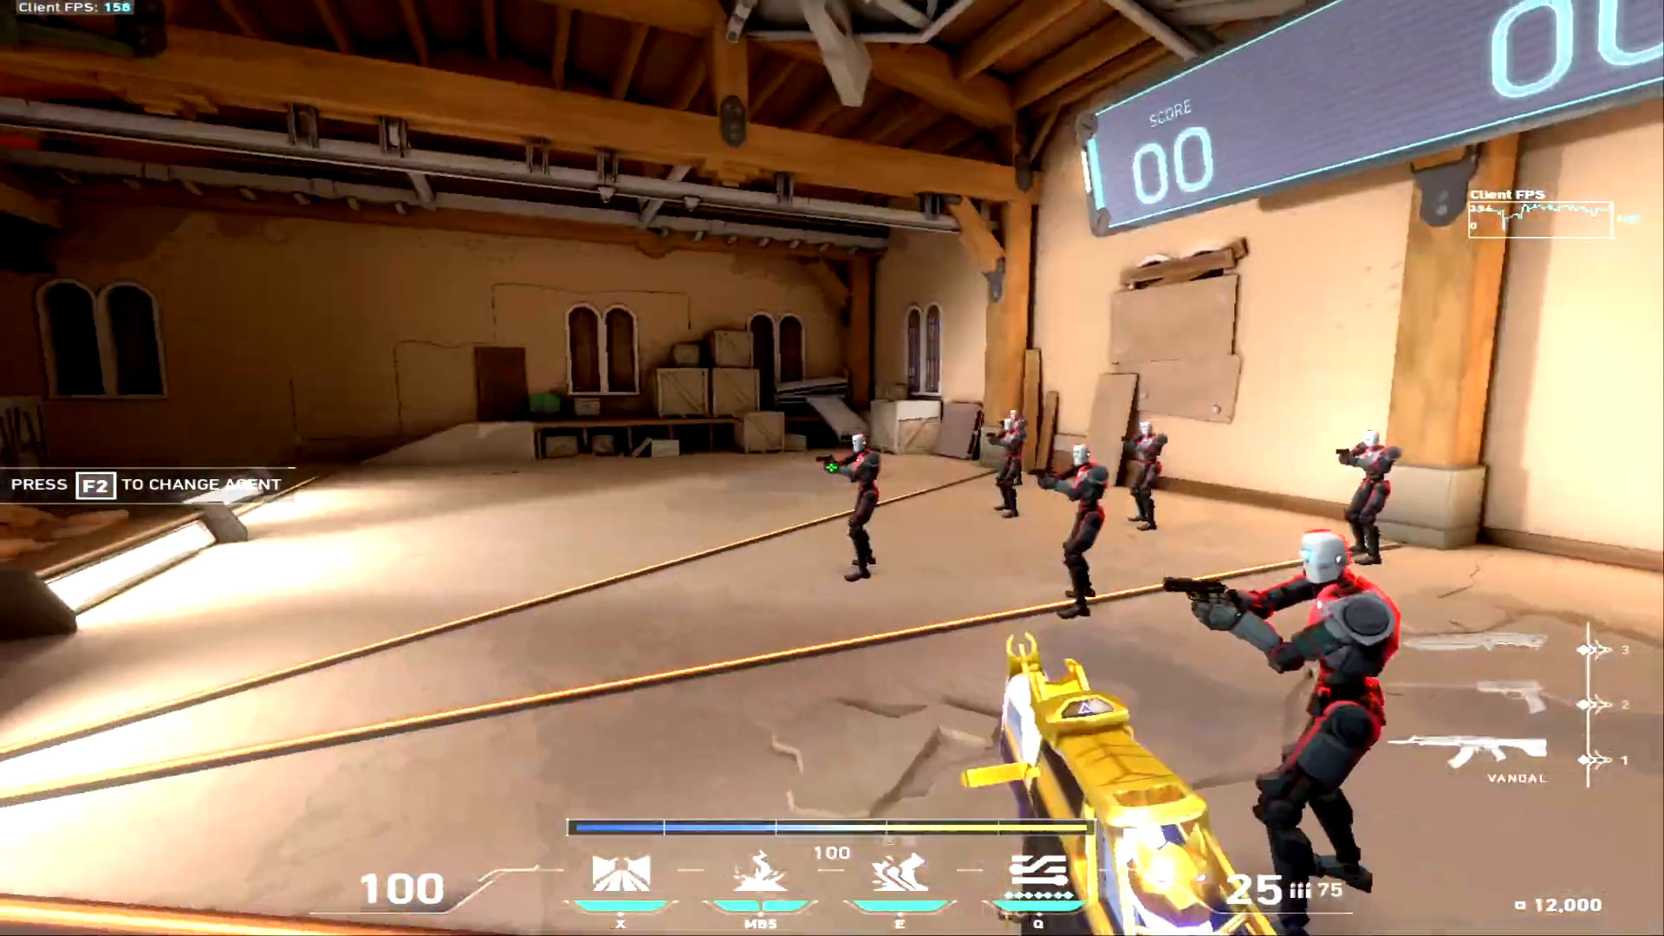
# Apply and keep the 1,440 x 1,080 4:3 game resolution from the settings menu.
pyautogui.press('3')
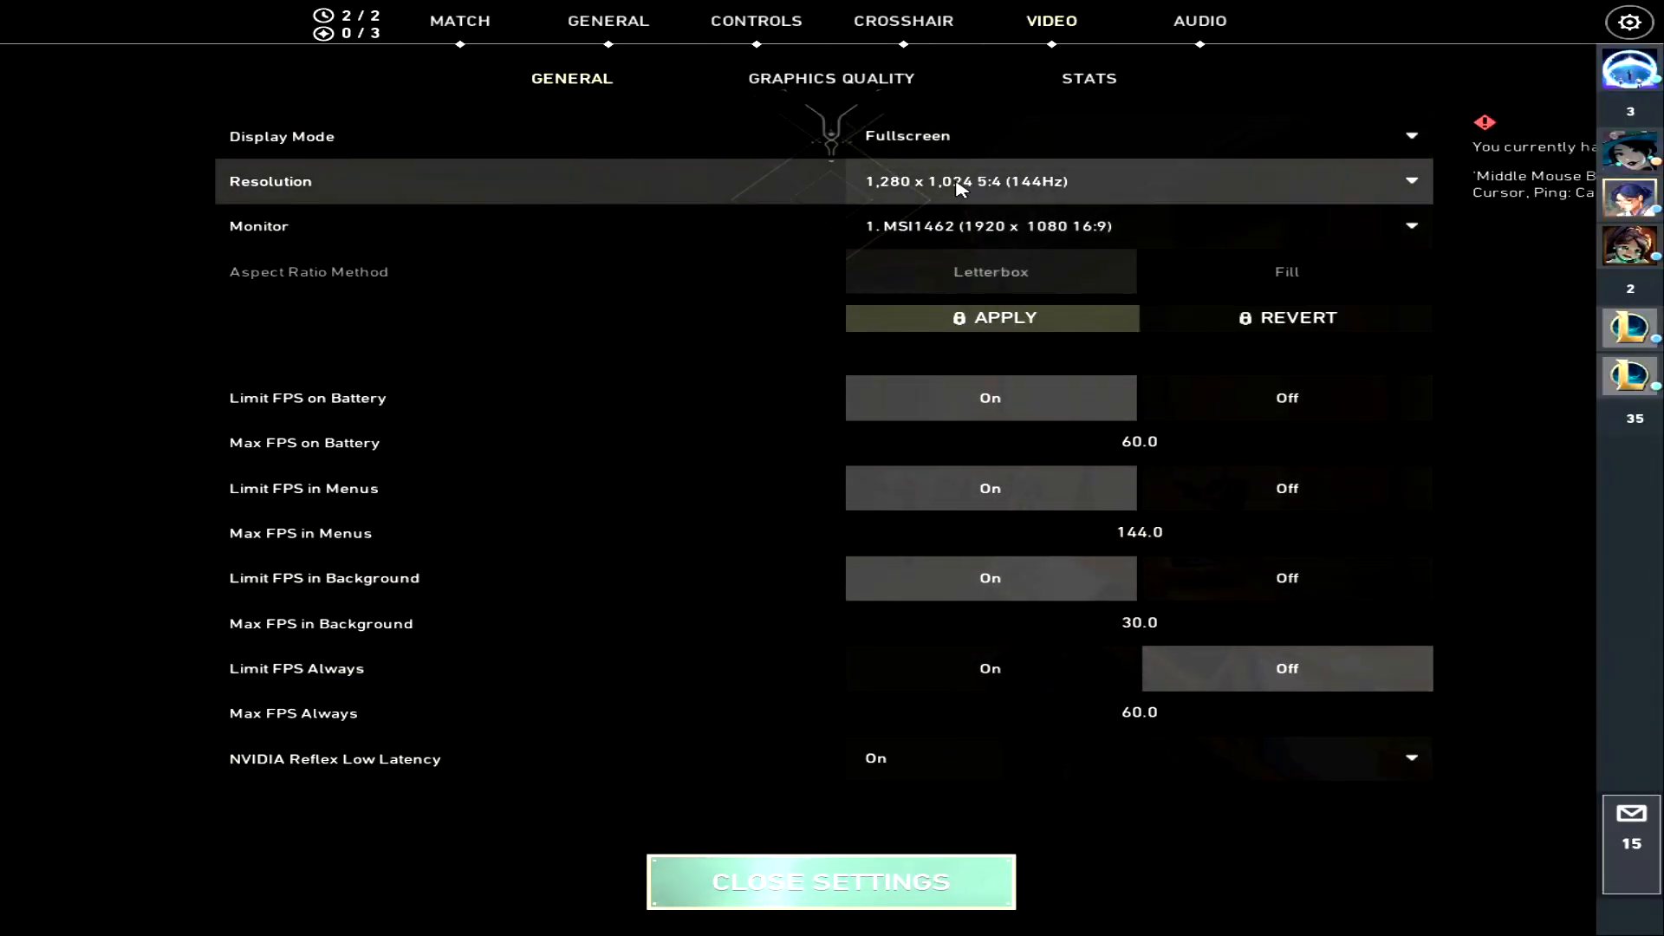
pyautogui.click(831, 881)
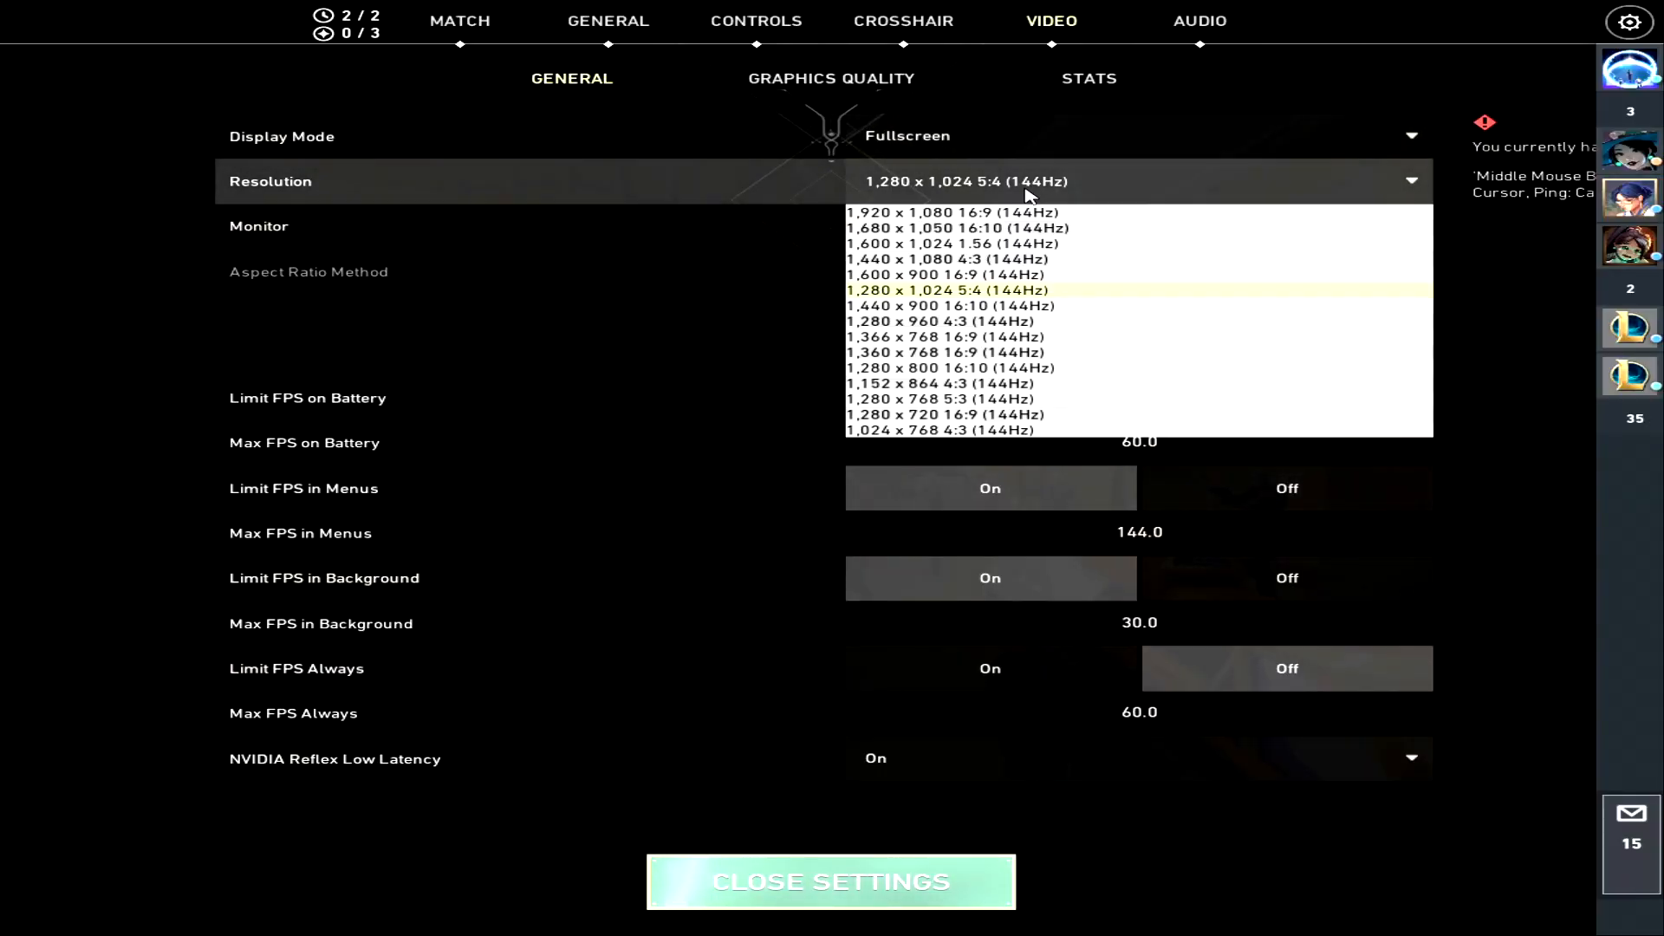
pyautogui.click(942, 258)
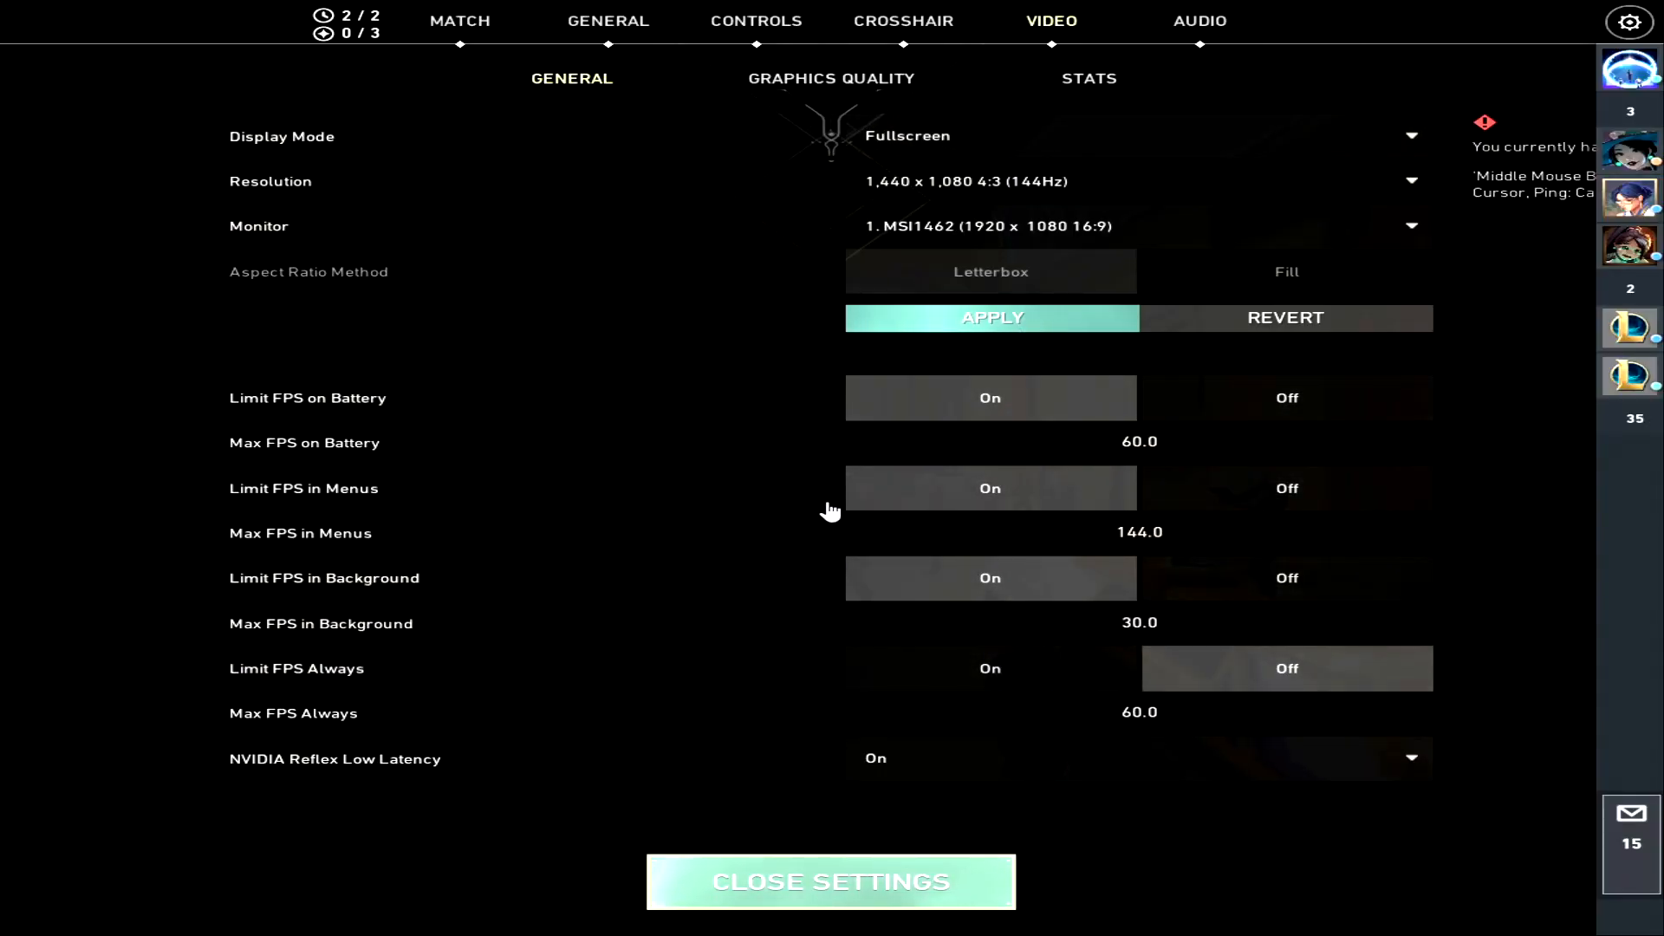
pyautogui.click(989, 317)
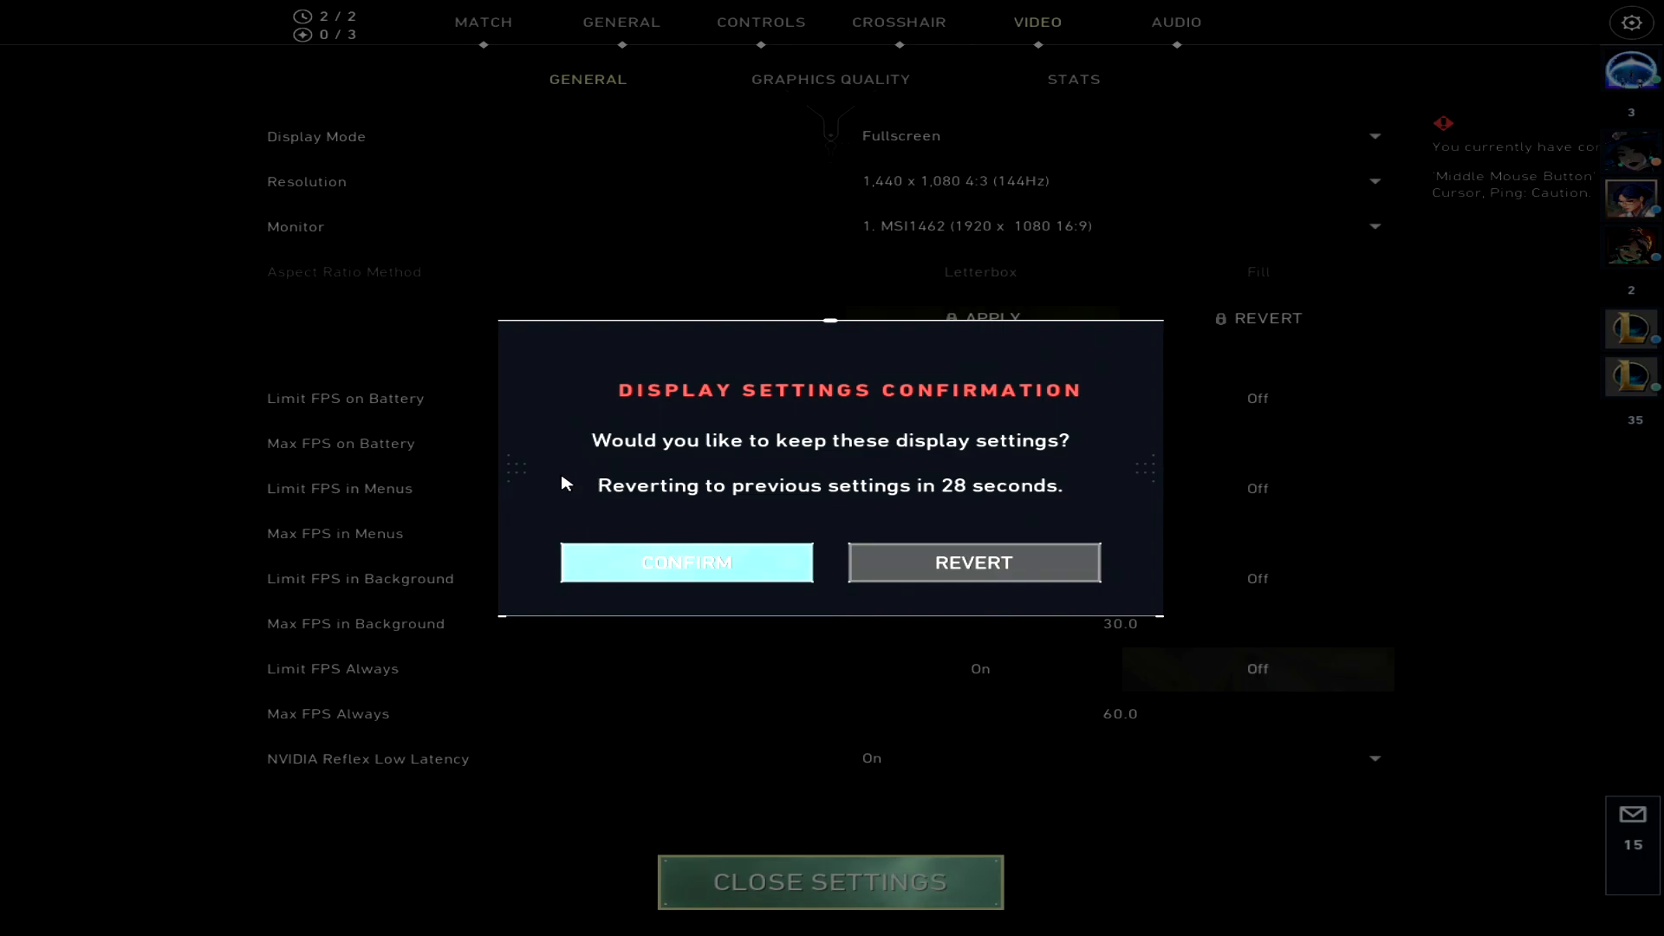
pyautogui.click(686, 563)
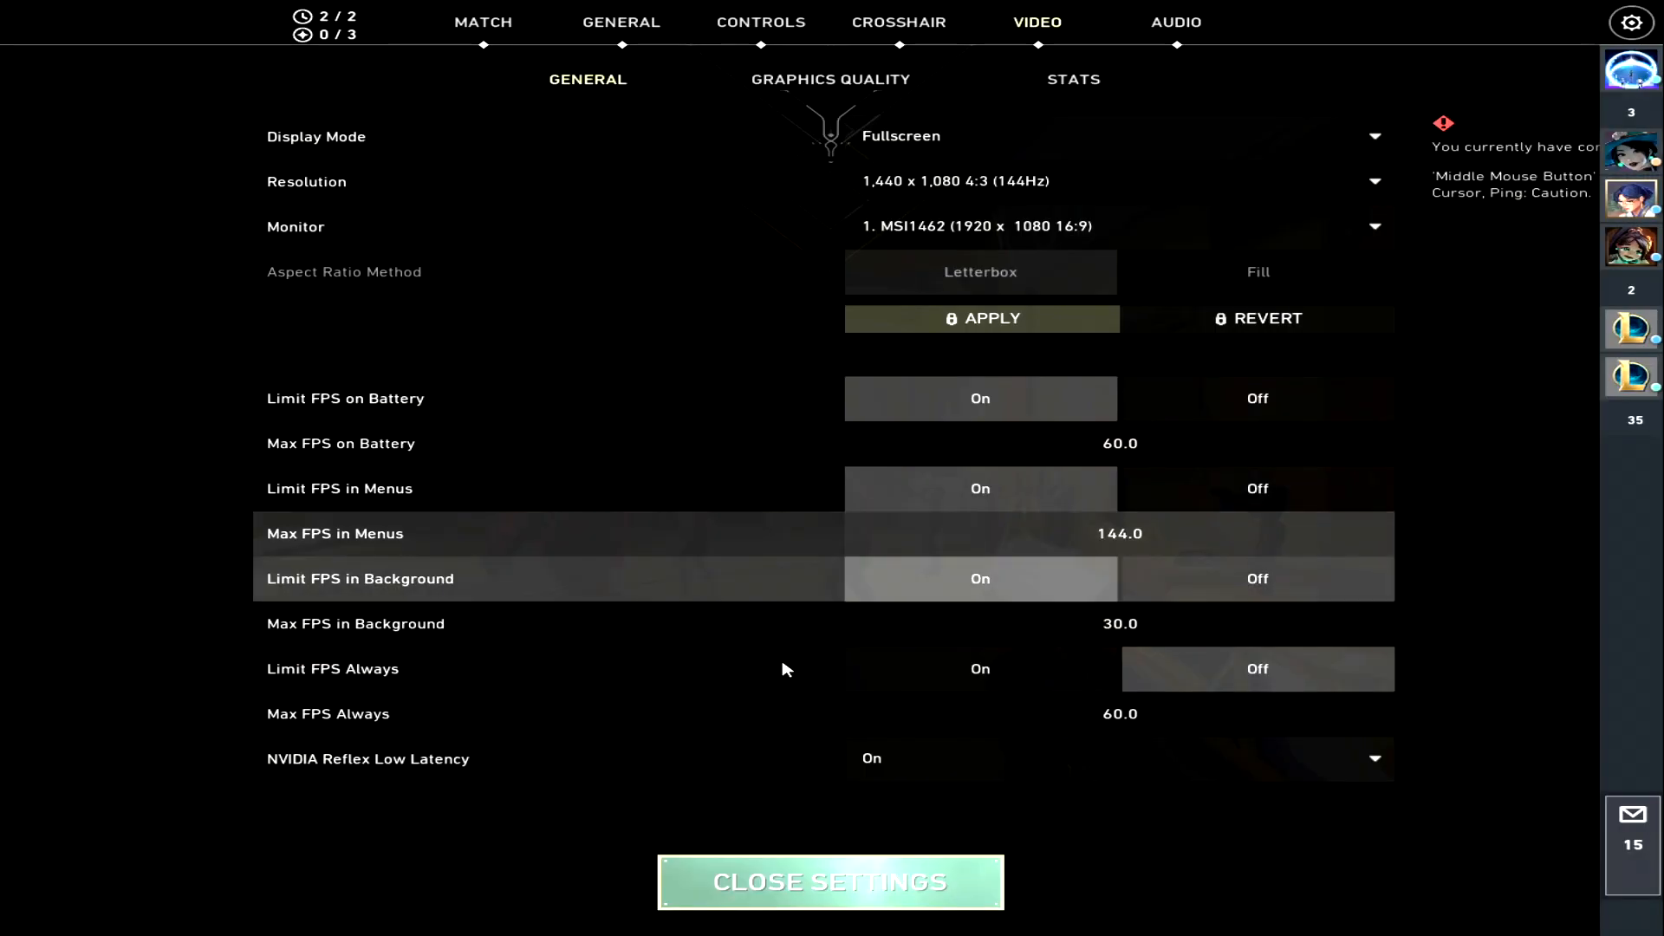
pyautogui.click(832, 882)
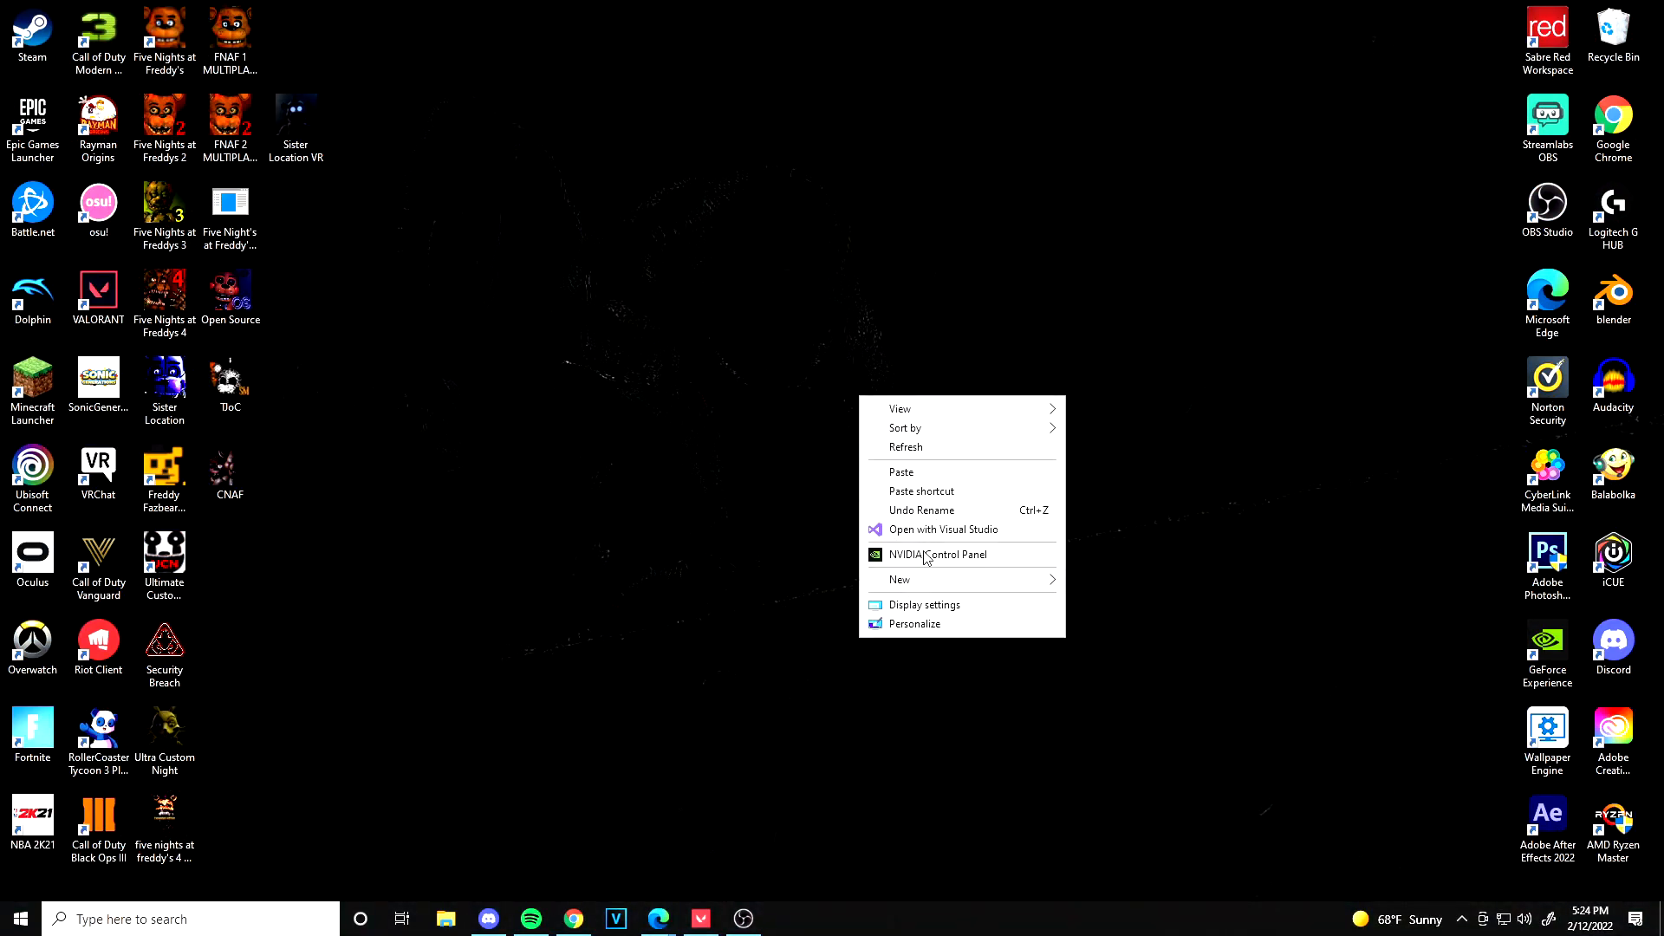
# Launch NVIDIA Control Panel and go to the Change Resolution page.
pyautogui.click(760, 453)
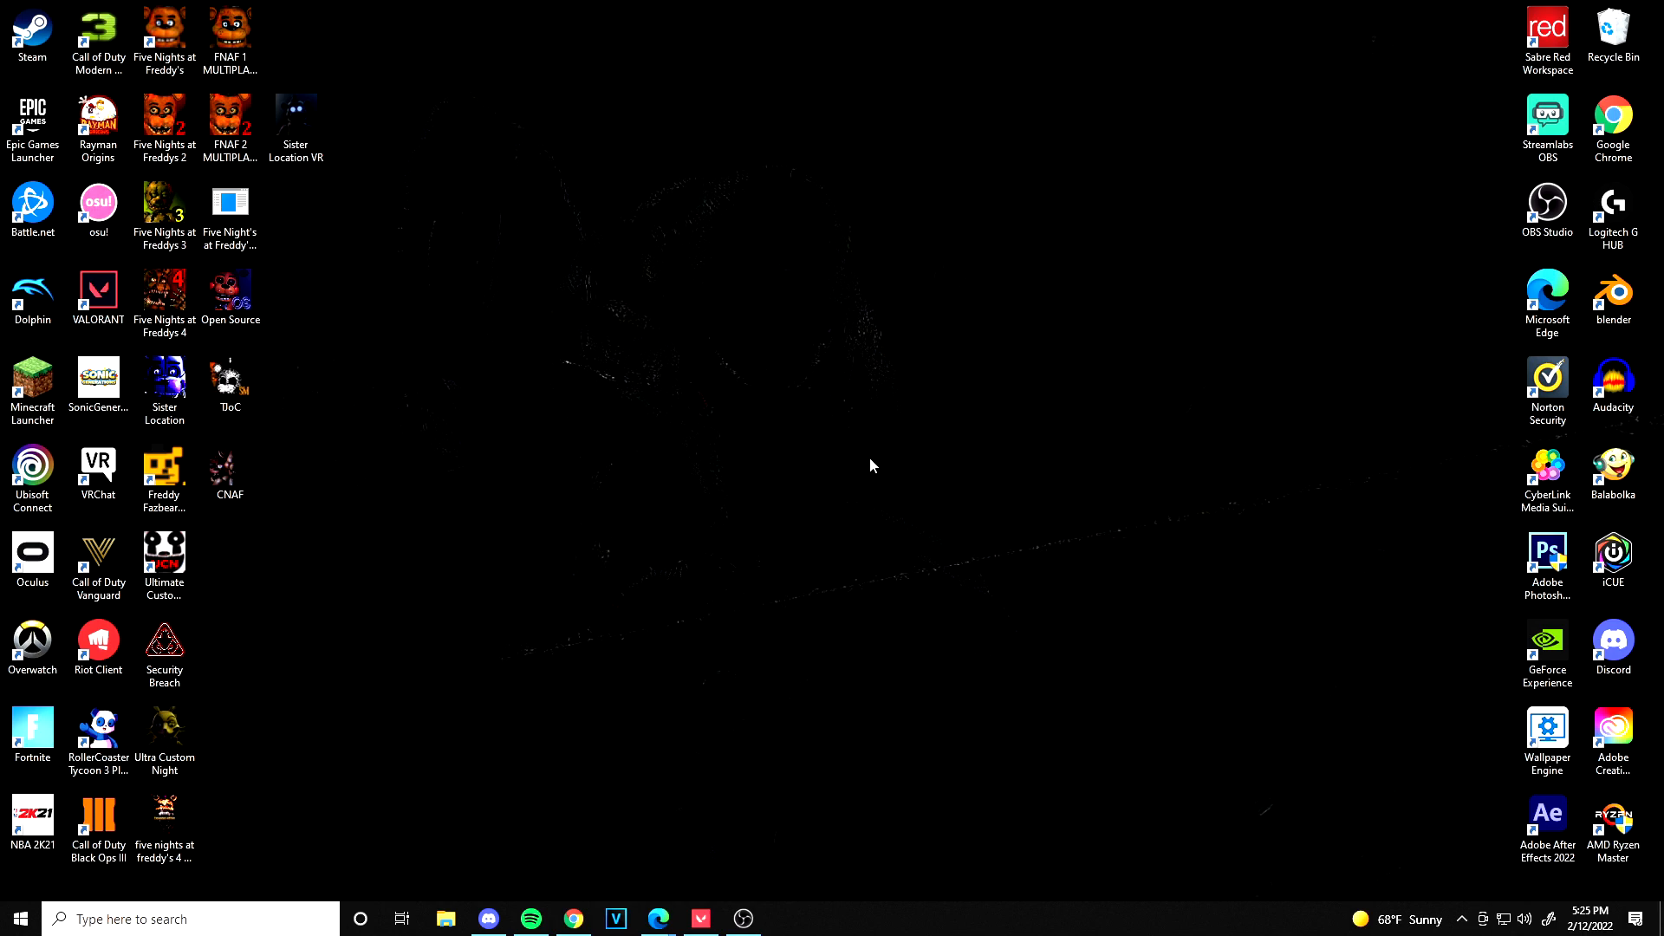
pyautogui.click(229, 207)
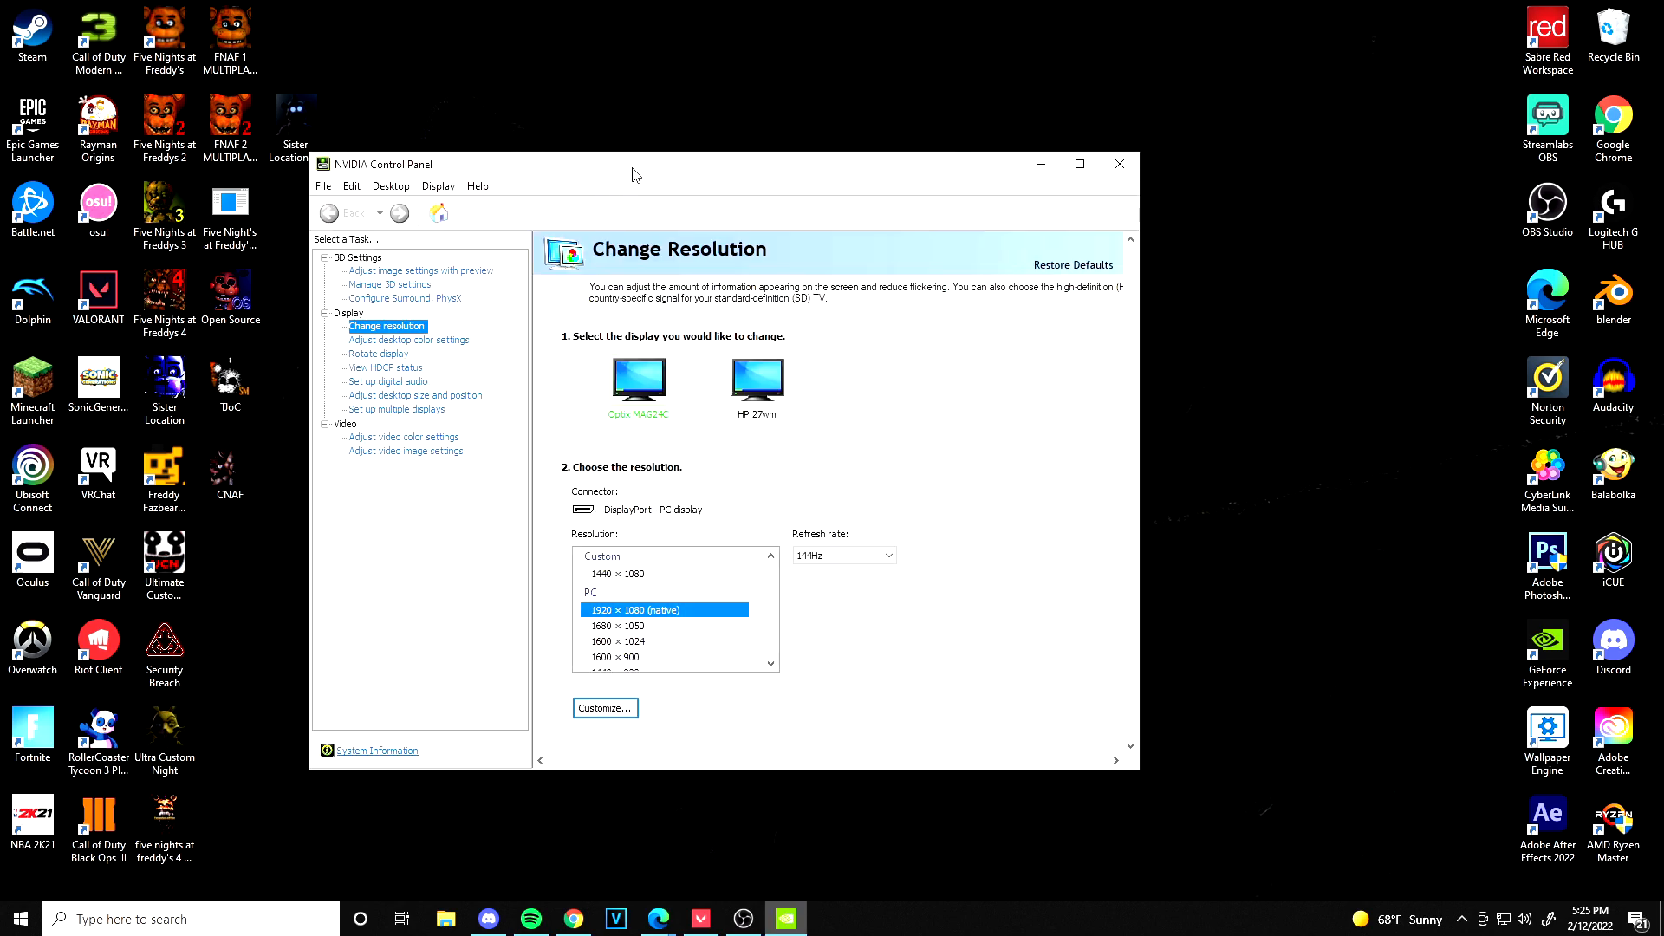
pyautogui.click(229, 216)
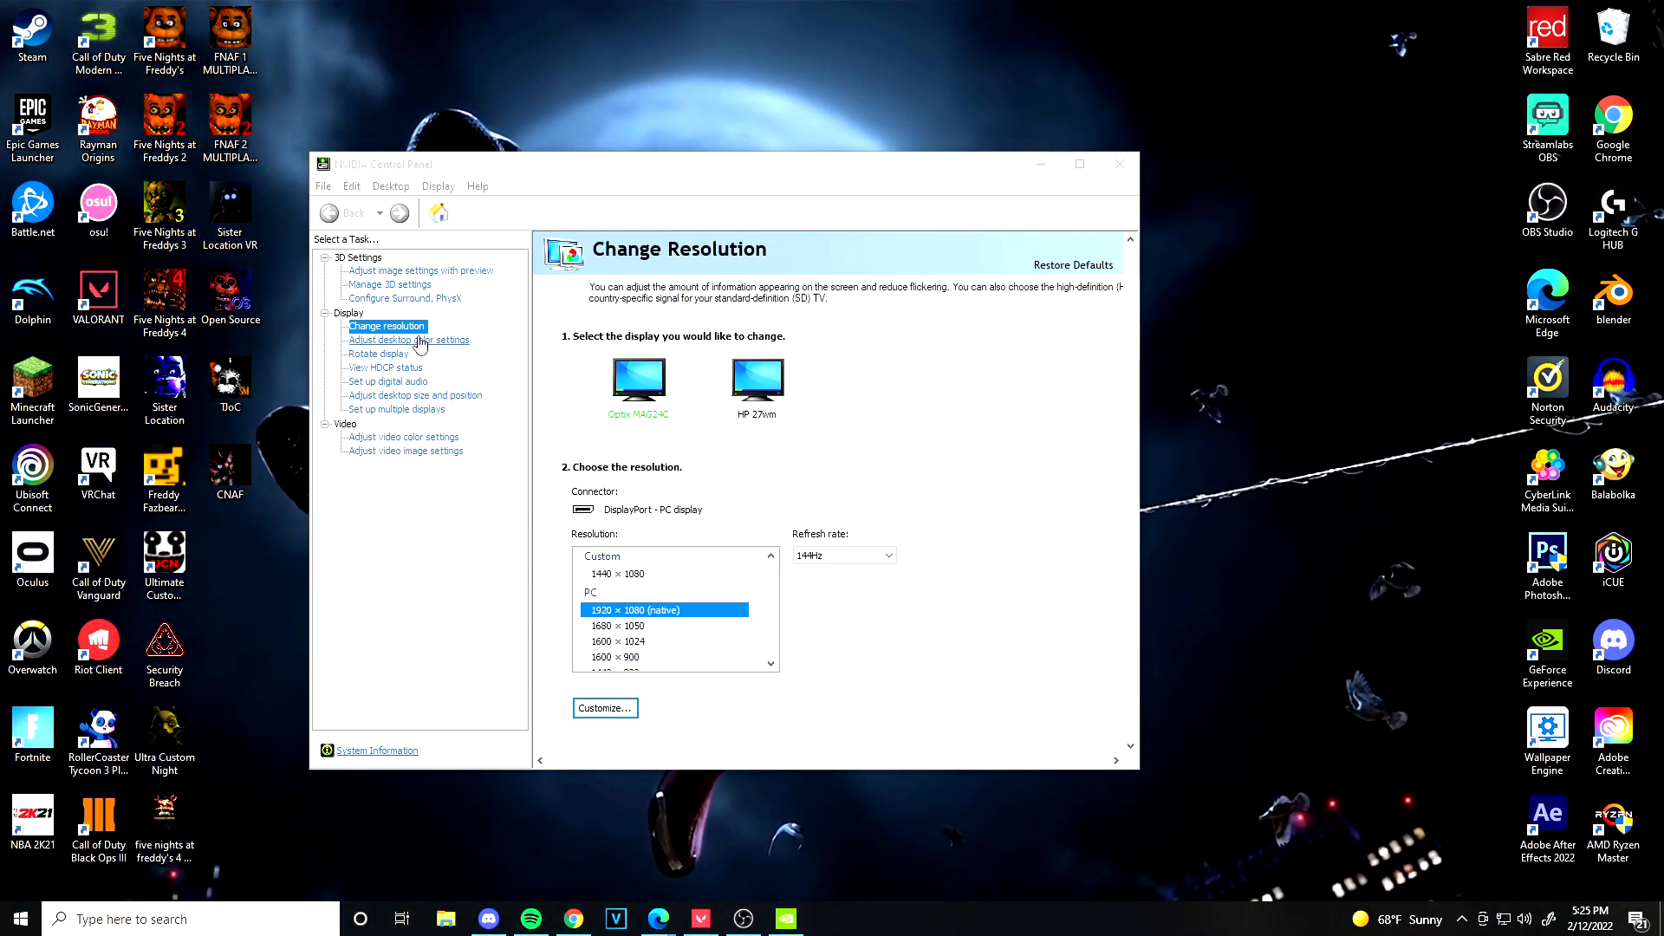
pyautogui.moveTo(742, 380)
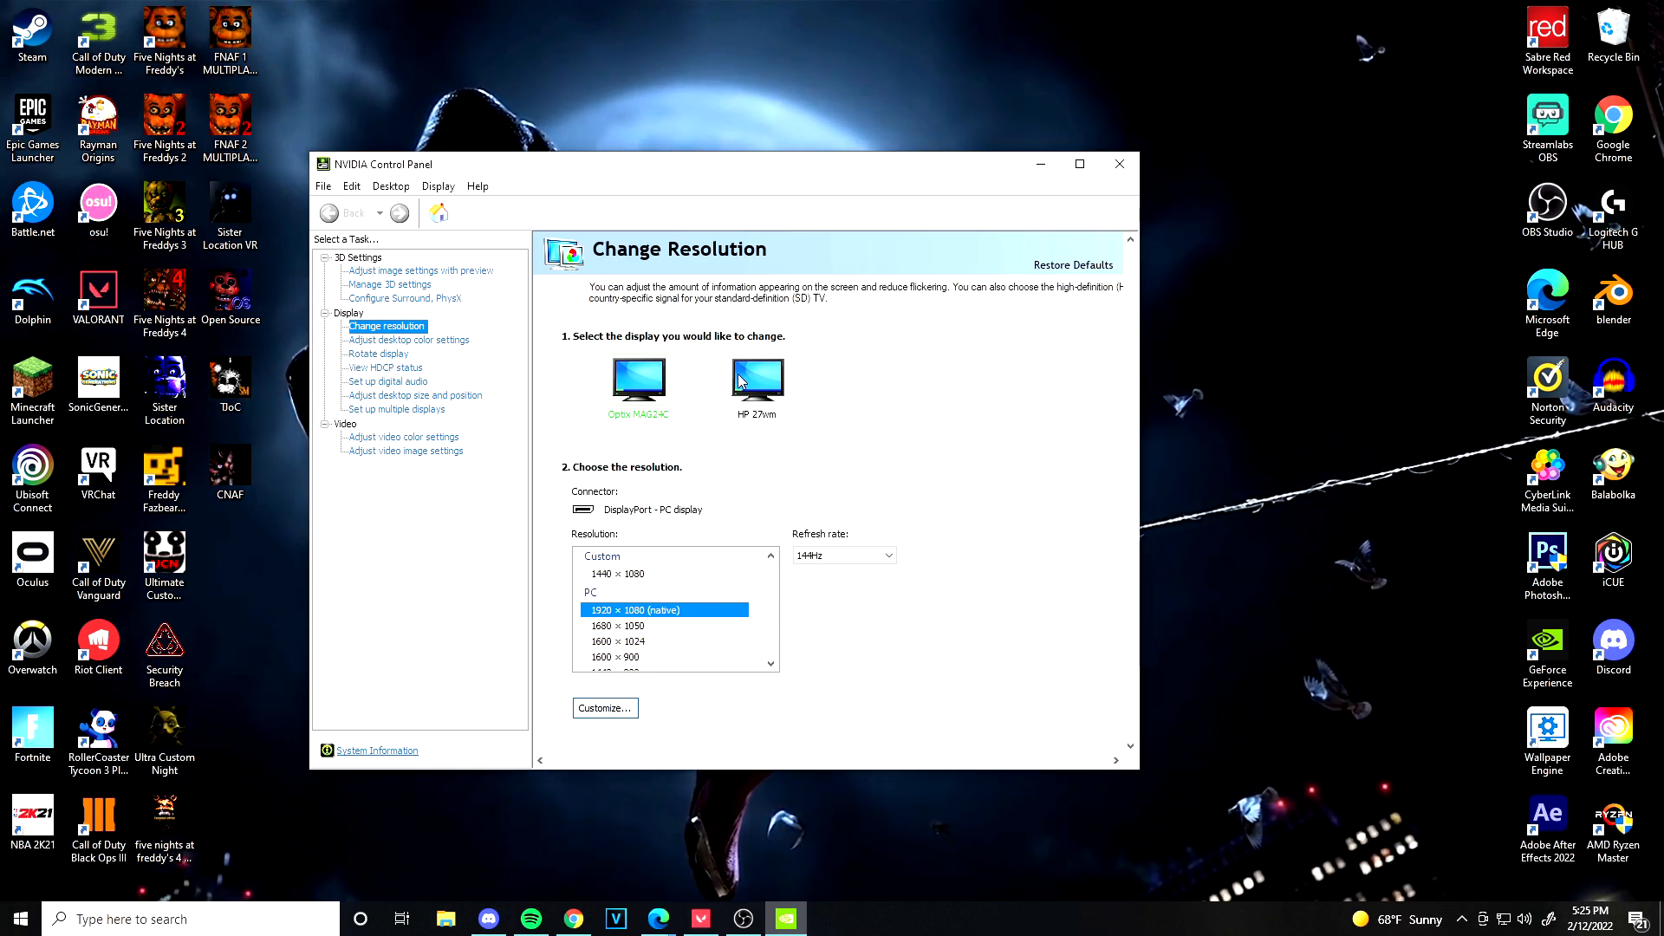
# Enable the existing 1440 x 1080 custom resolution in the Customize list and confirm.
pyautogui.click(604, 708)
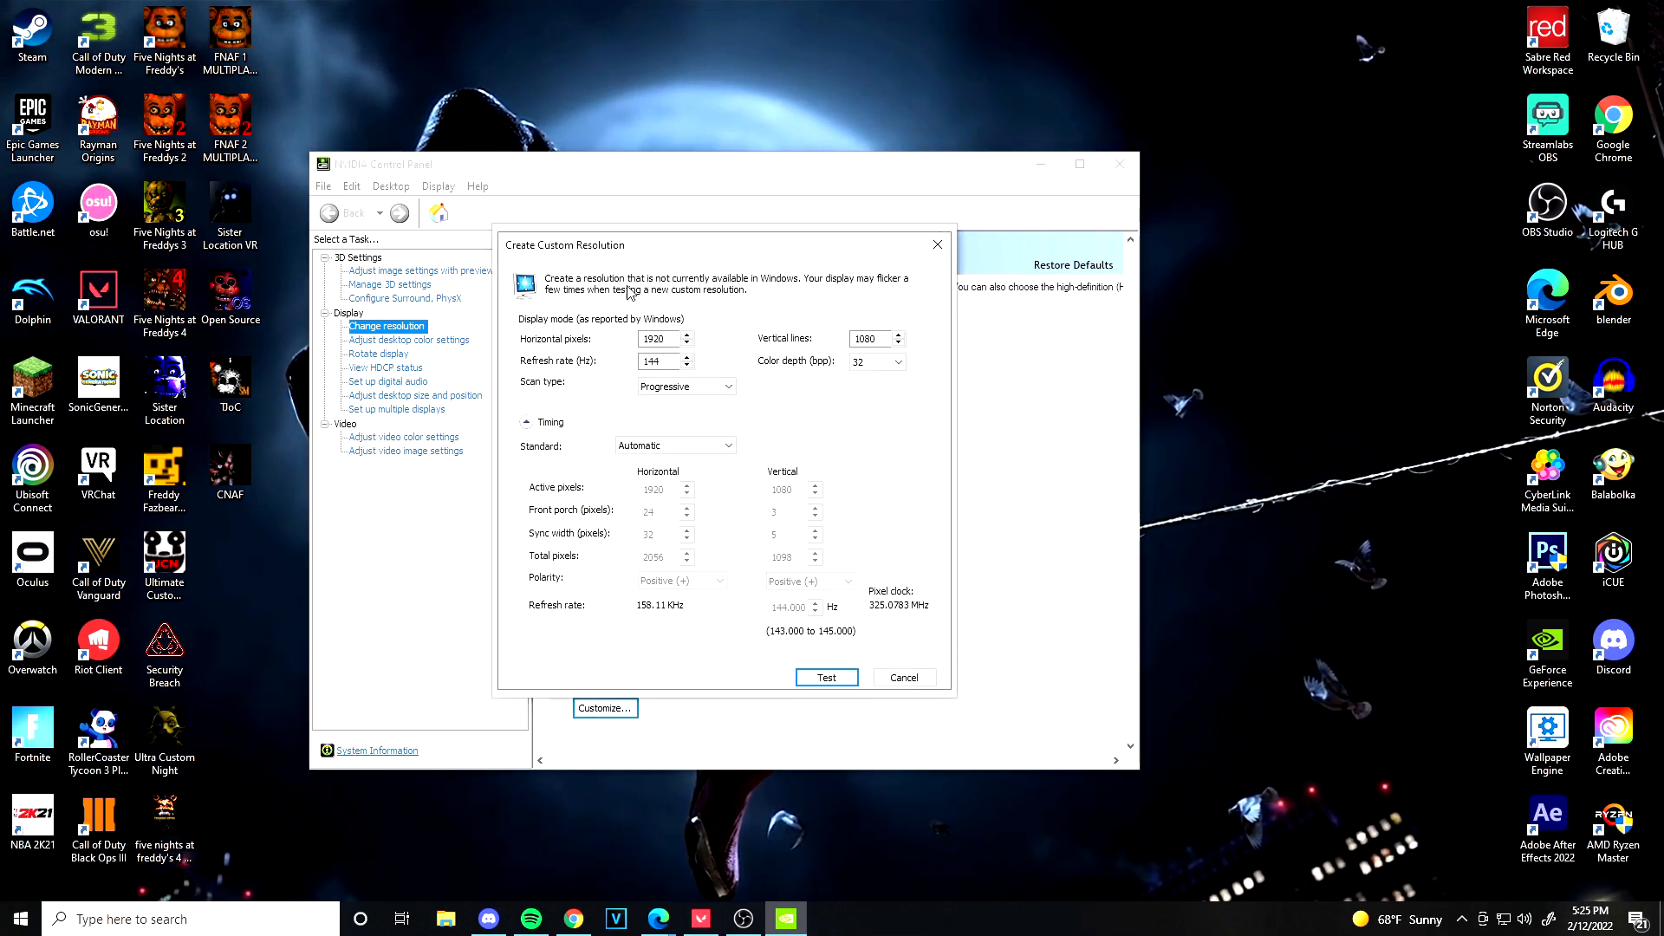
pyautogui.click(657, 339)
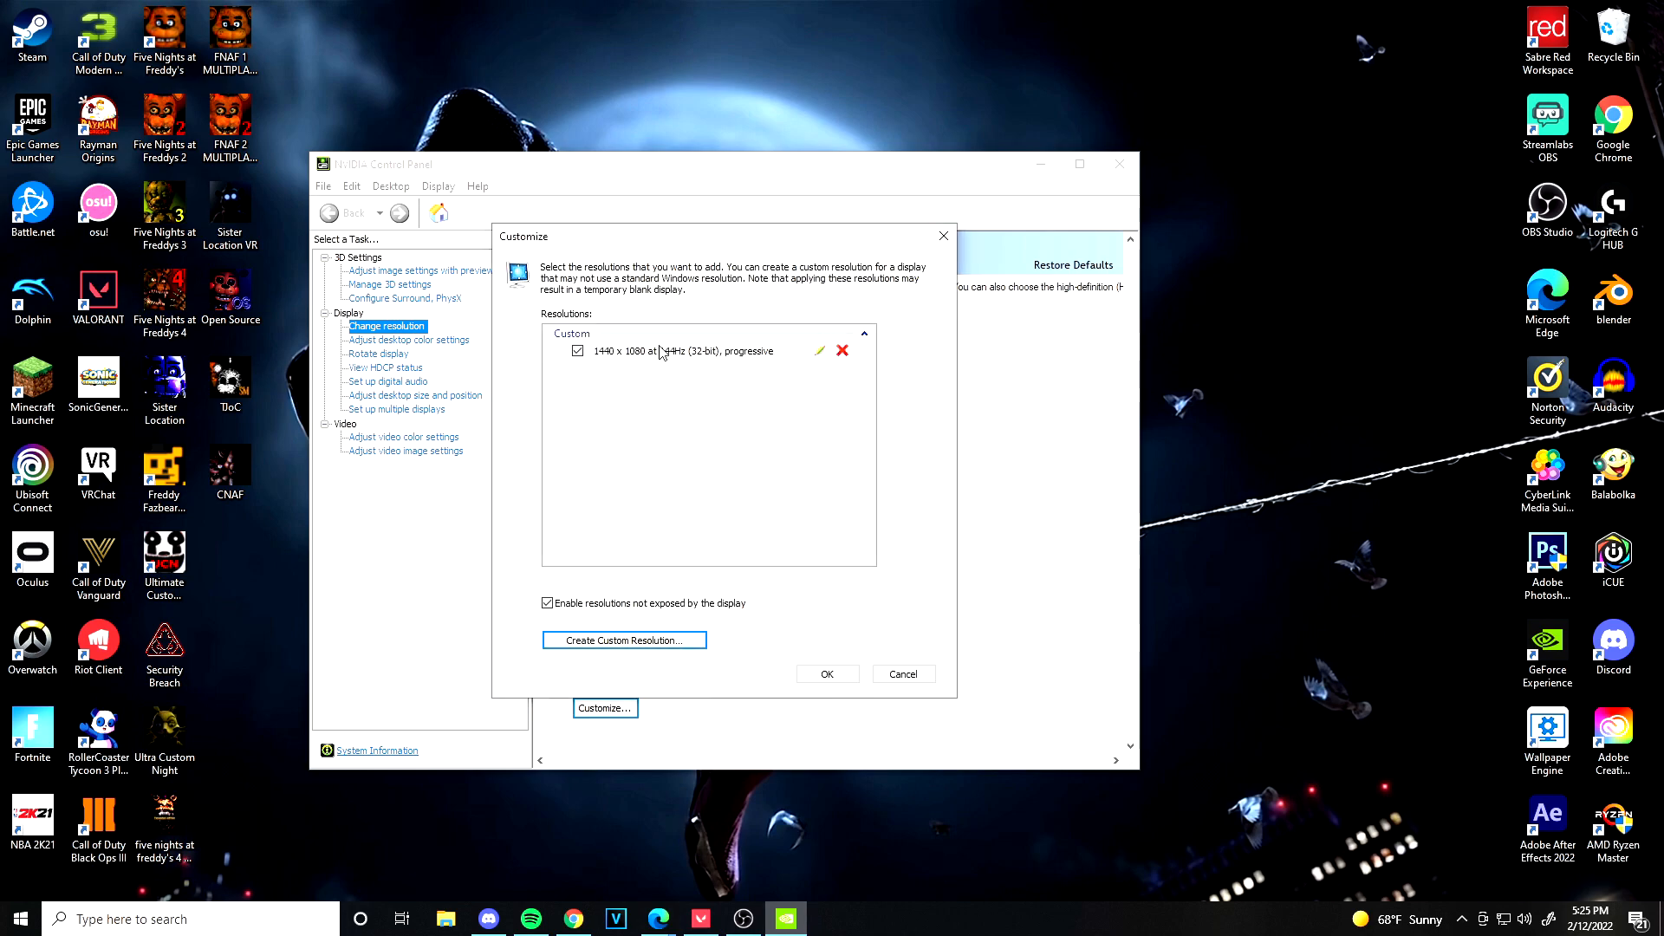
pyautogui.click(683, 350)
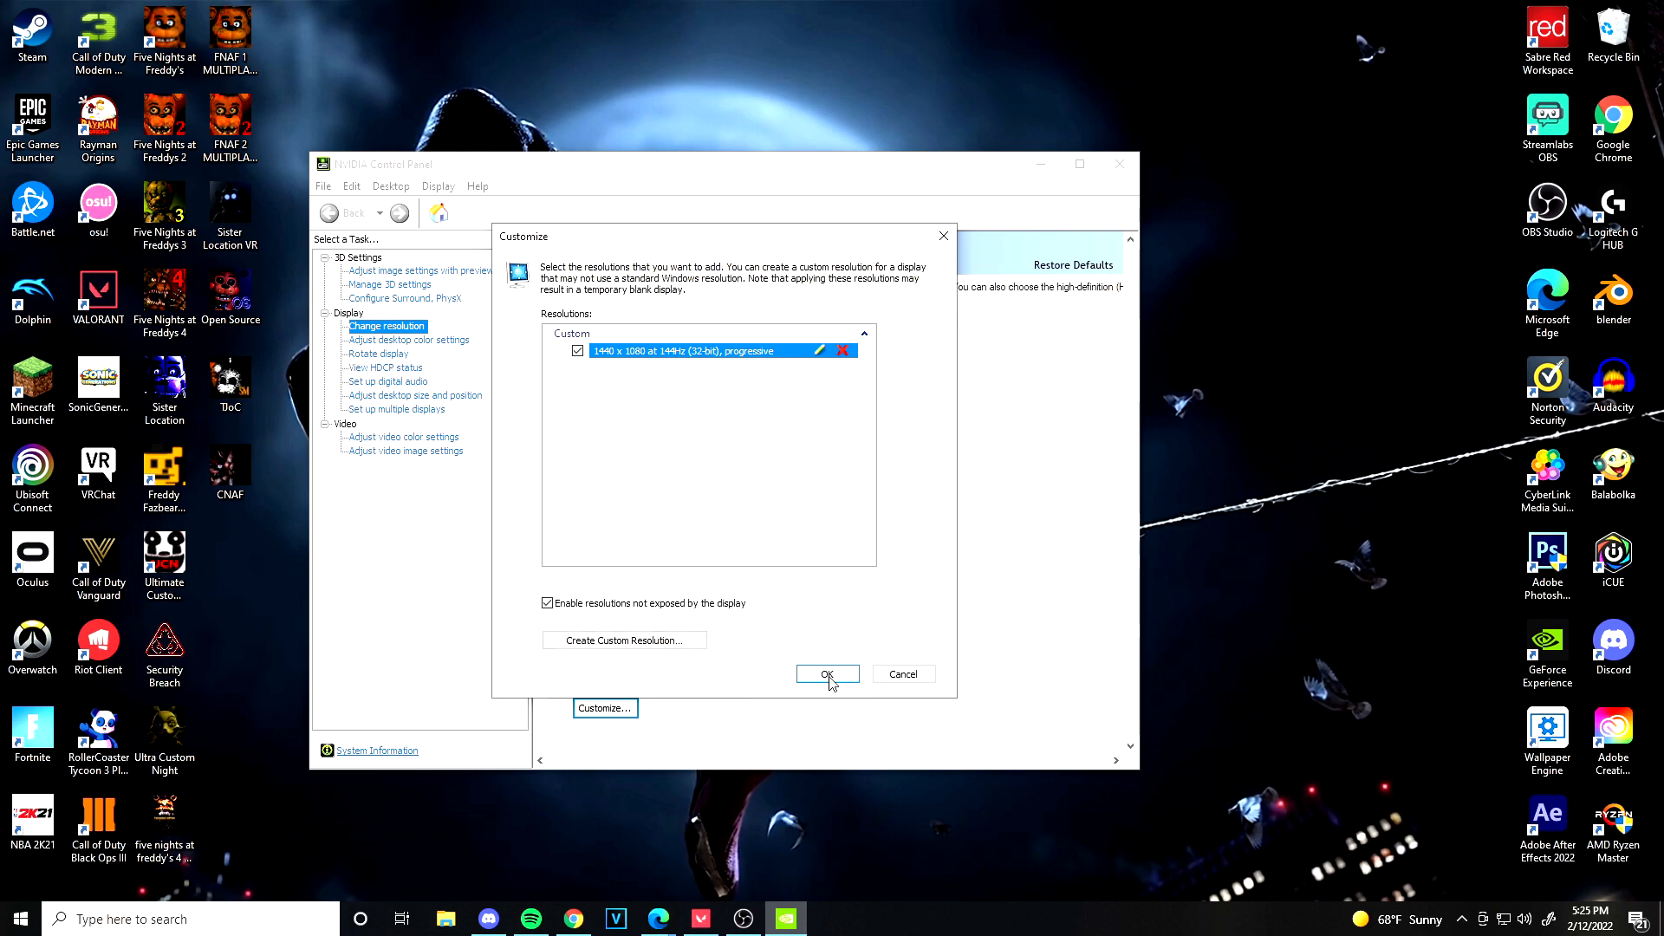
pyautogui.click(826, 674)
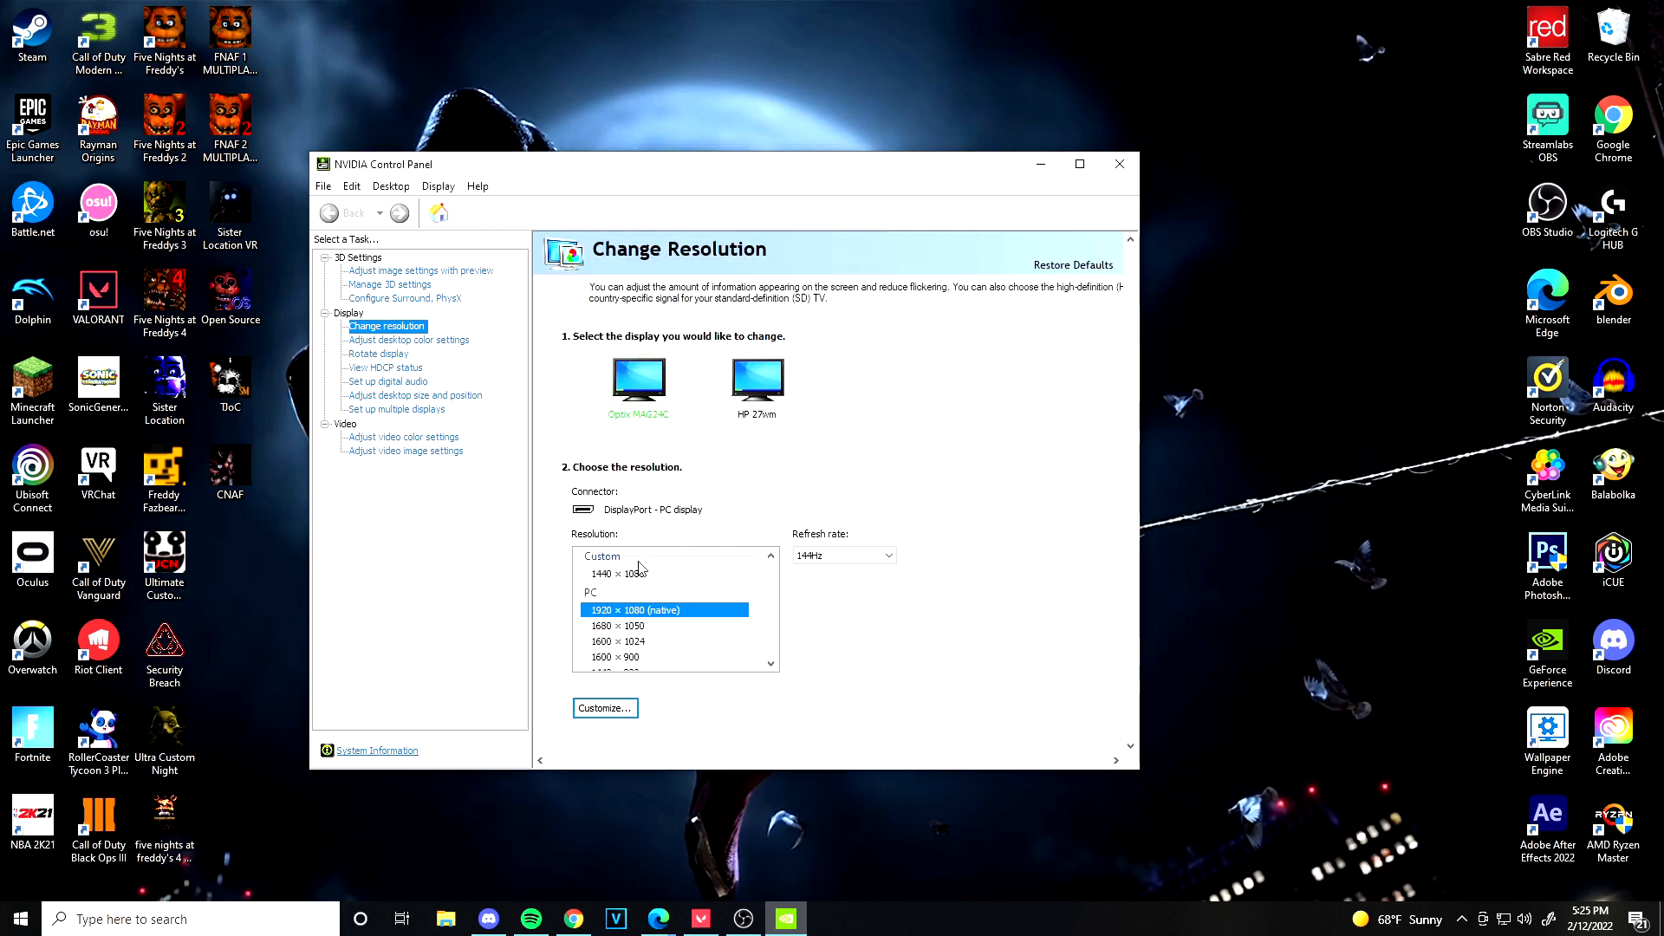
# Select 1440 x 1080 and apply full-screen scaling in desktop size and position.
pyautogui.click(628, 573)
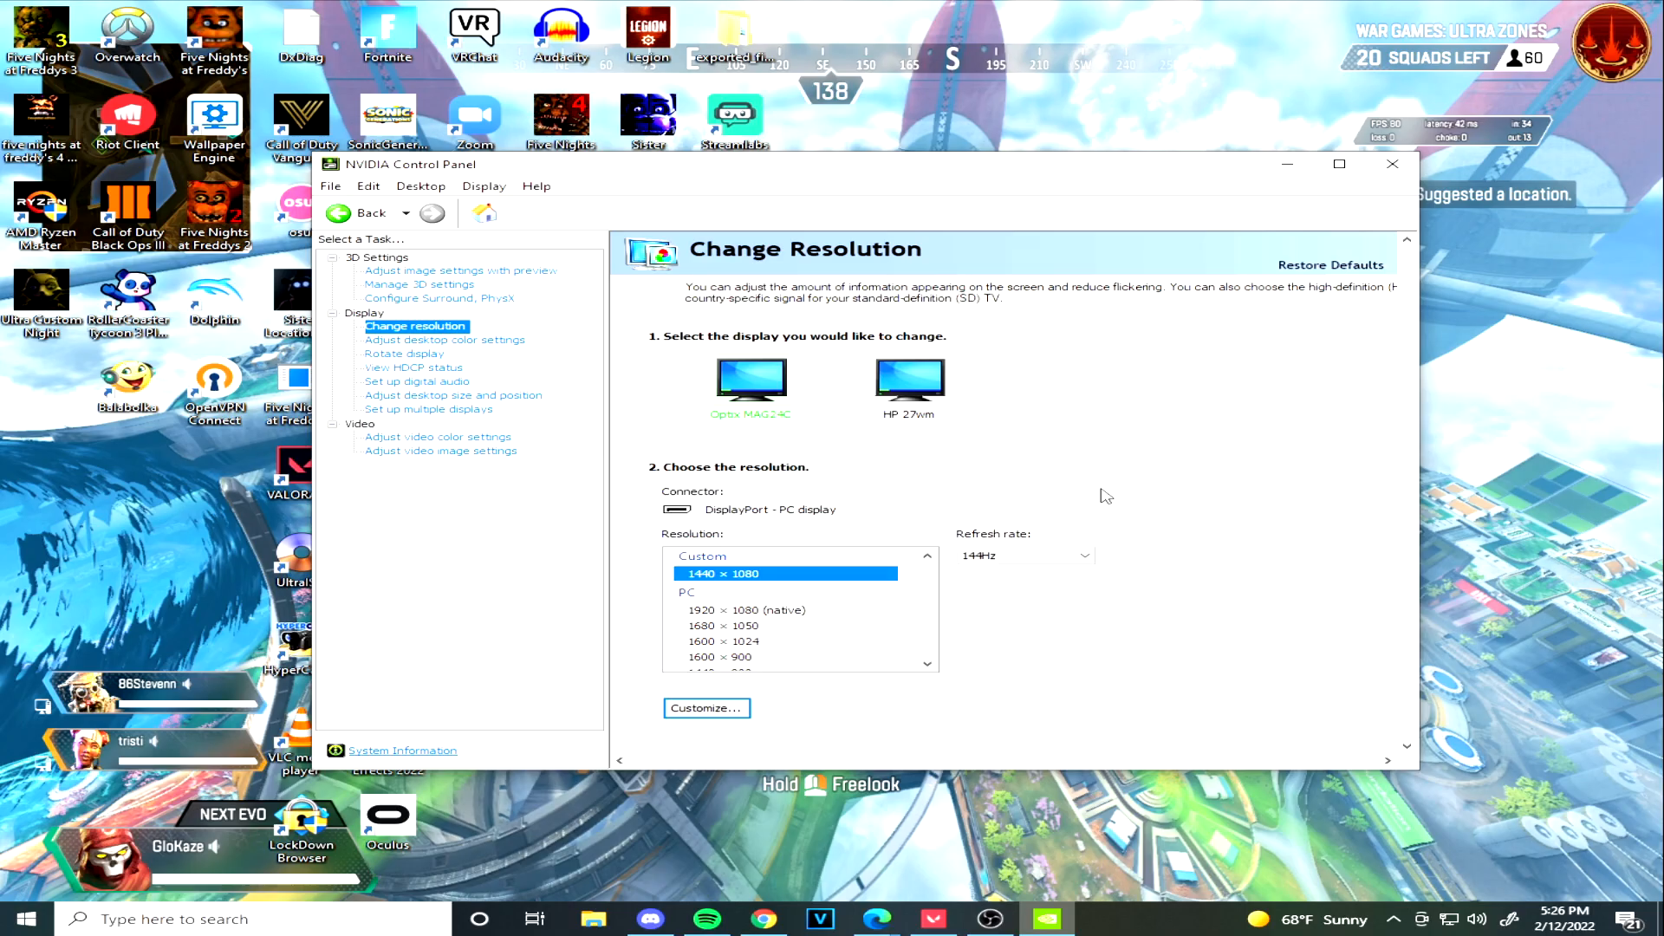
pyautogui.moveTo(629, 506)
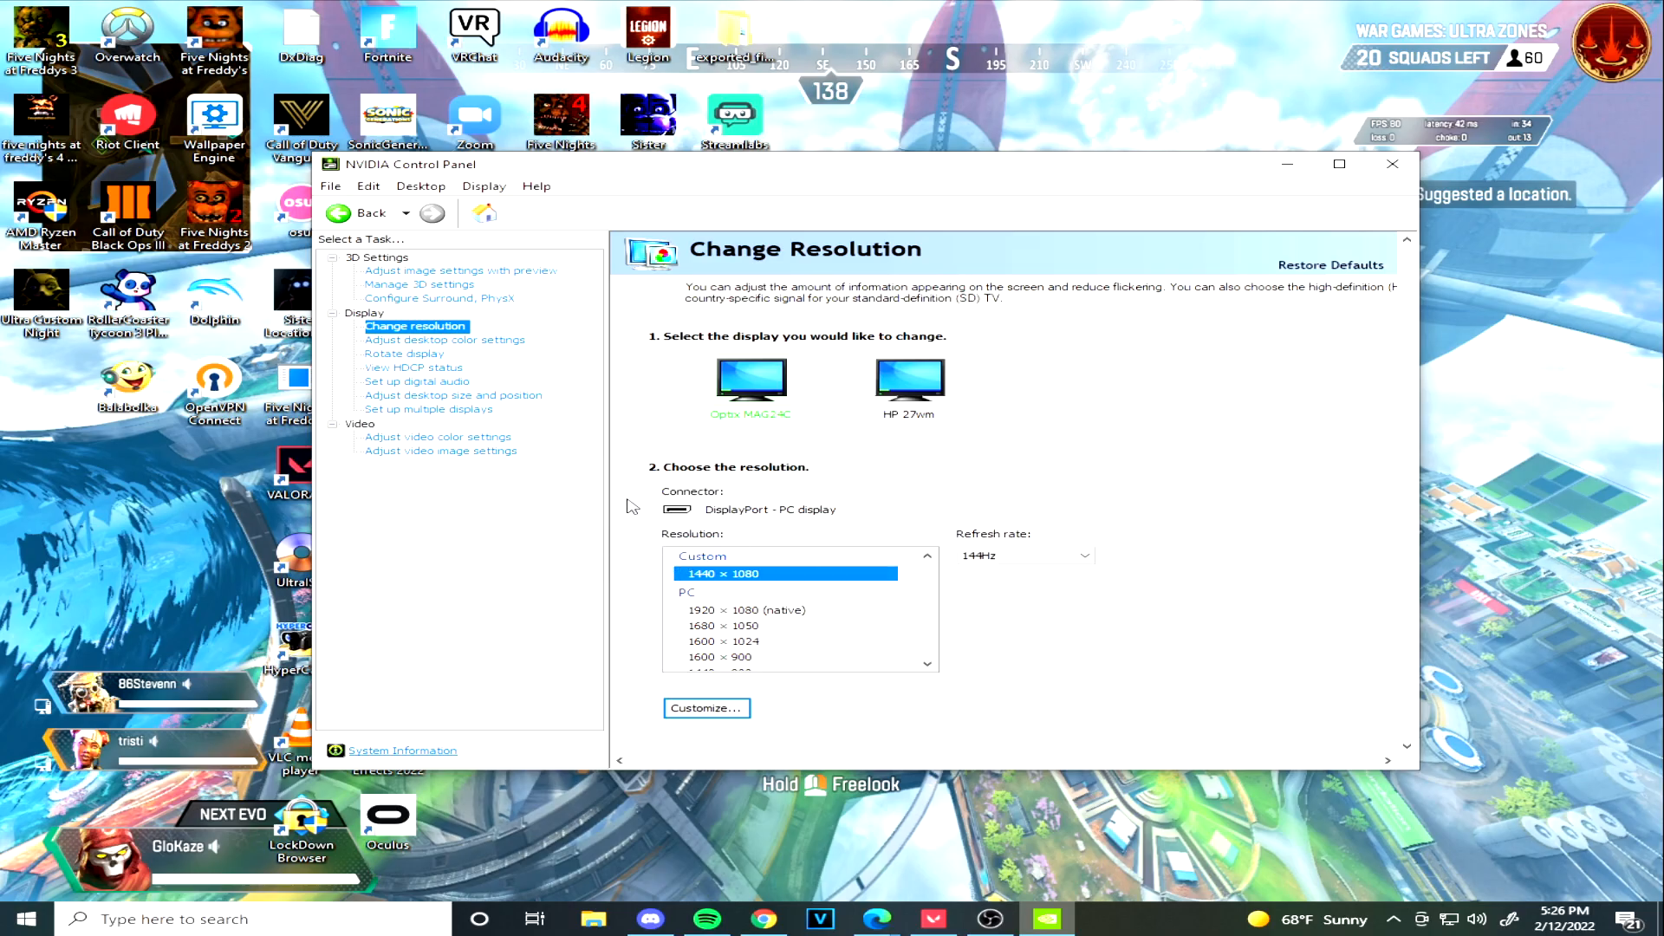
pyautogui.moveTo(454, 395)
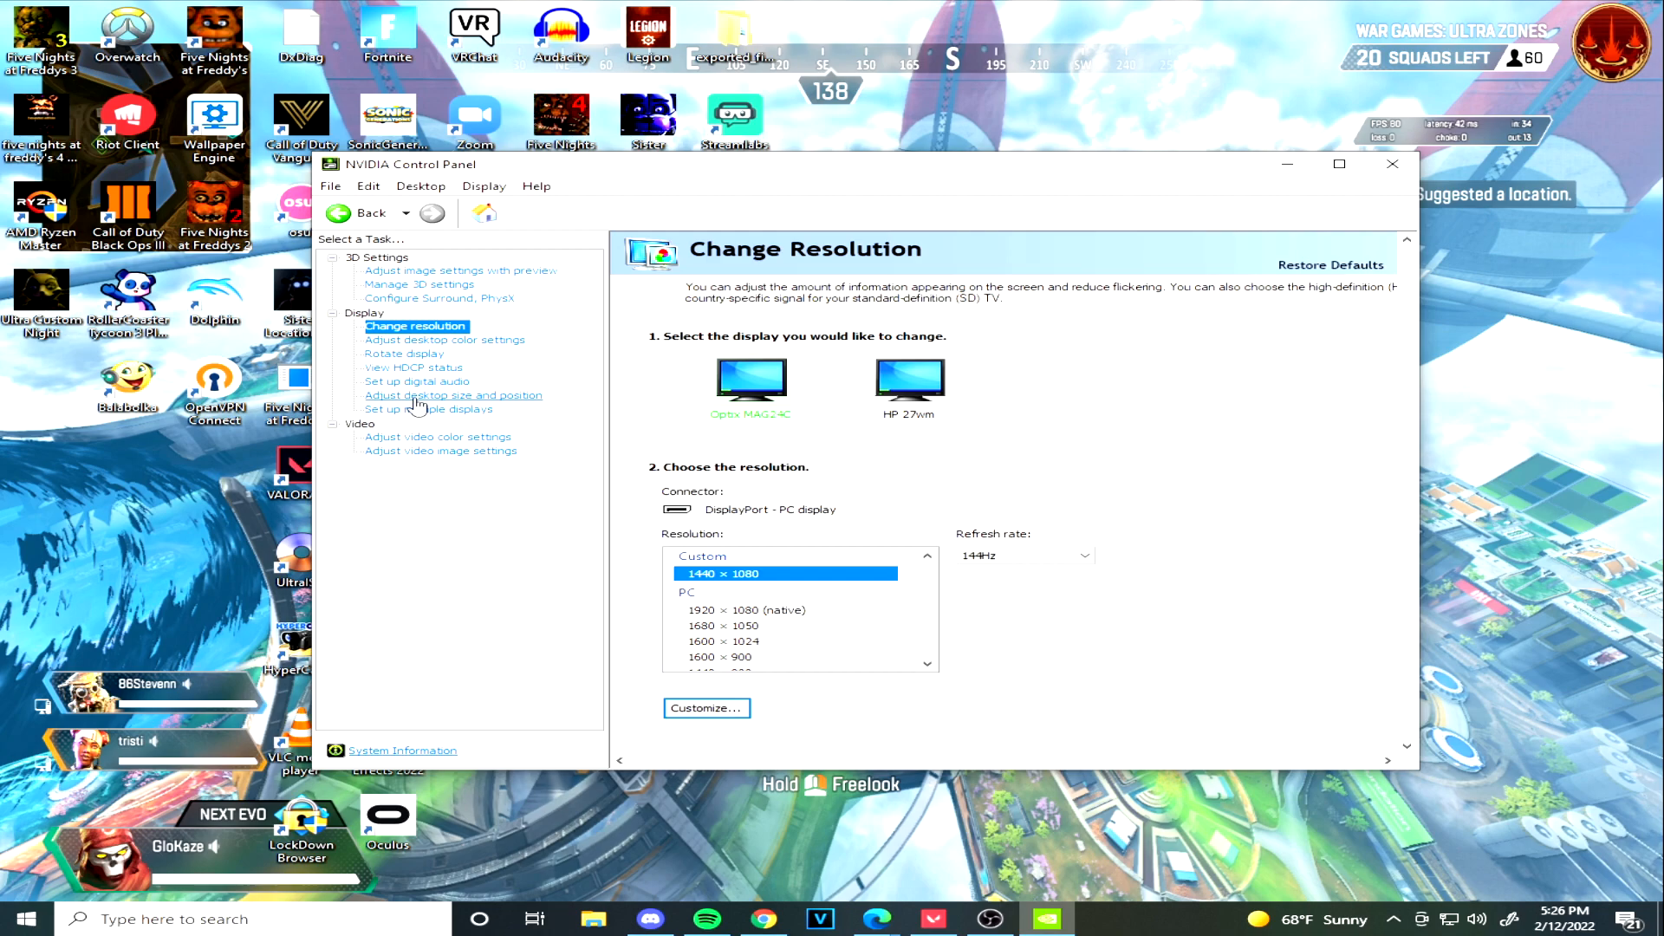
pyautogui.click(454, 395)
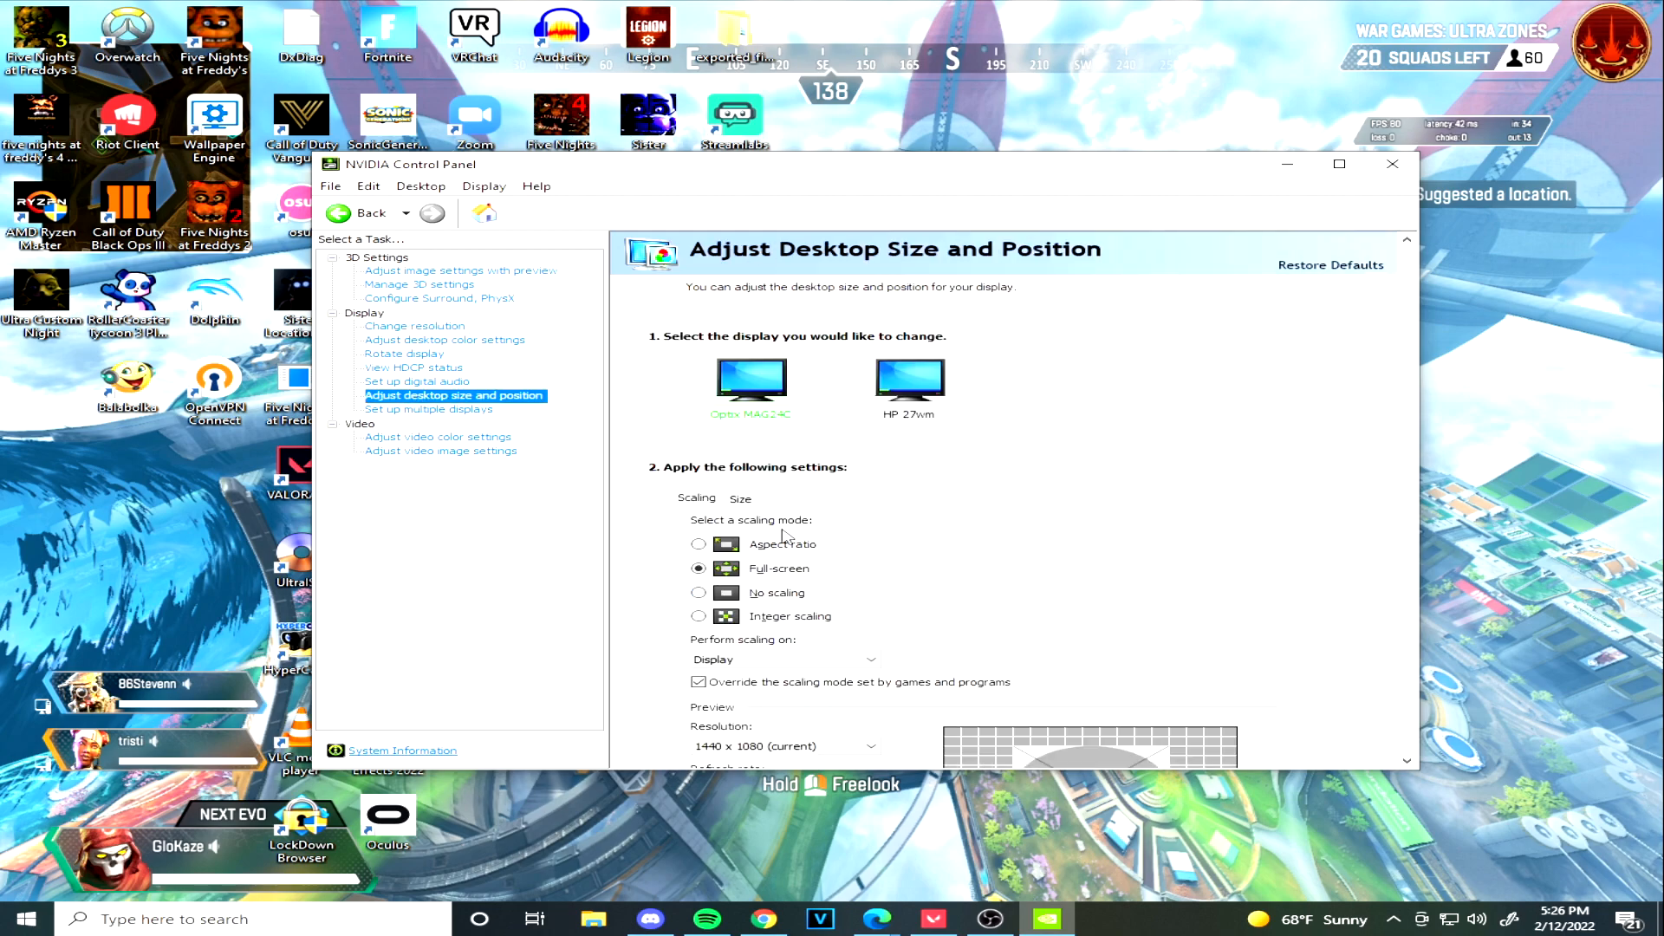
pyautogui.scroll(-3)
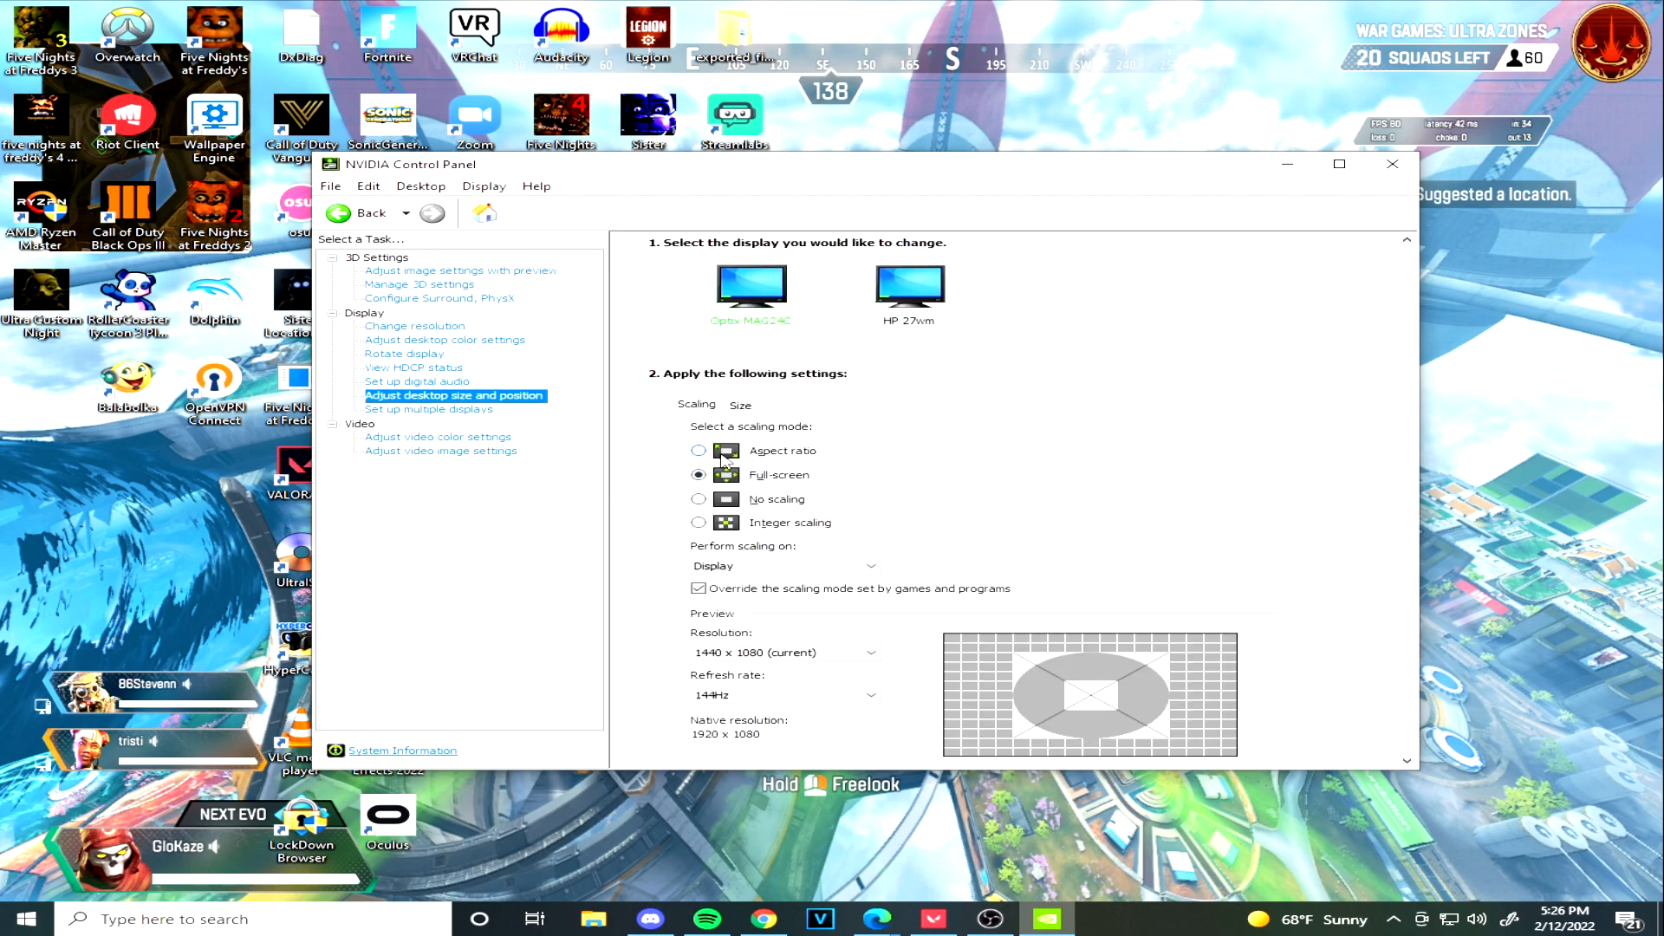
pyautogui.scroll(-3)
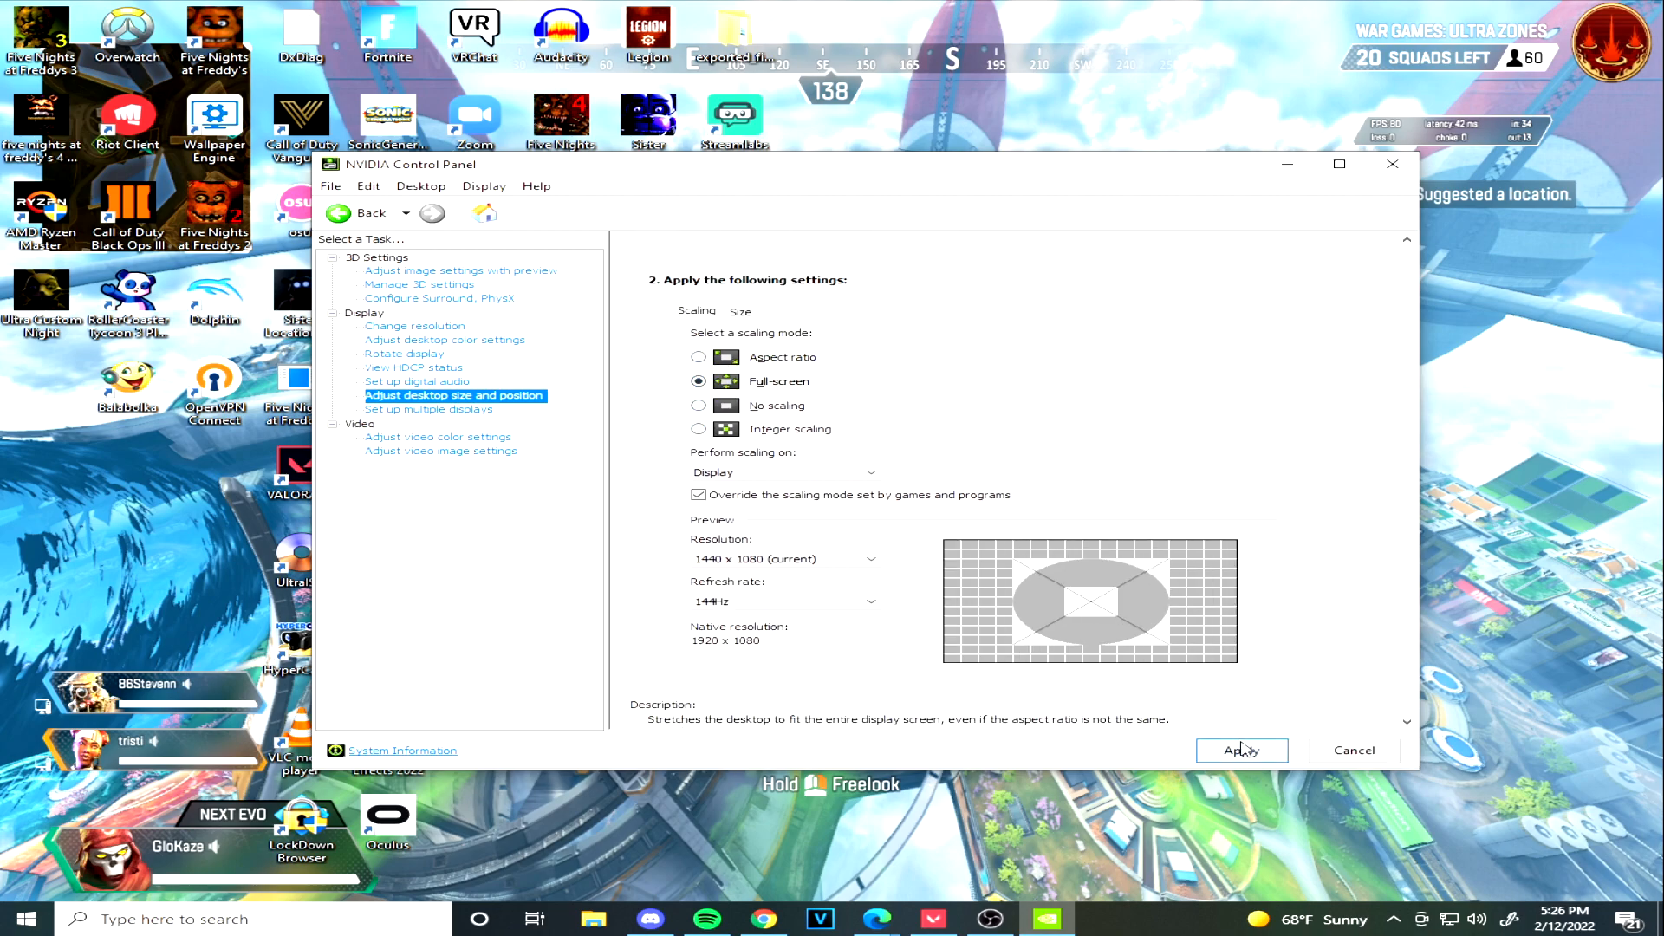
pyautogui.click(1391, 164)
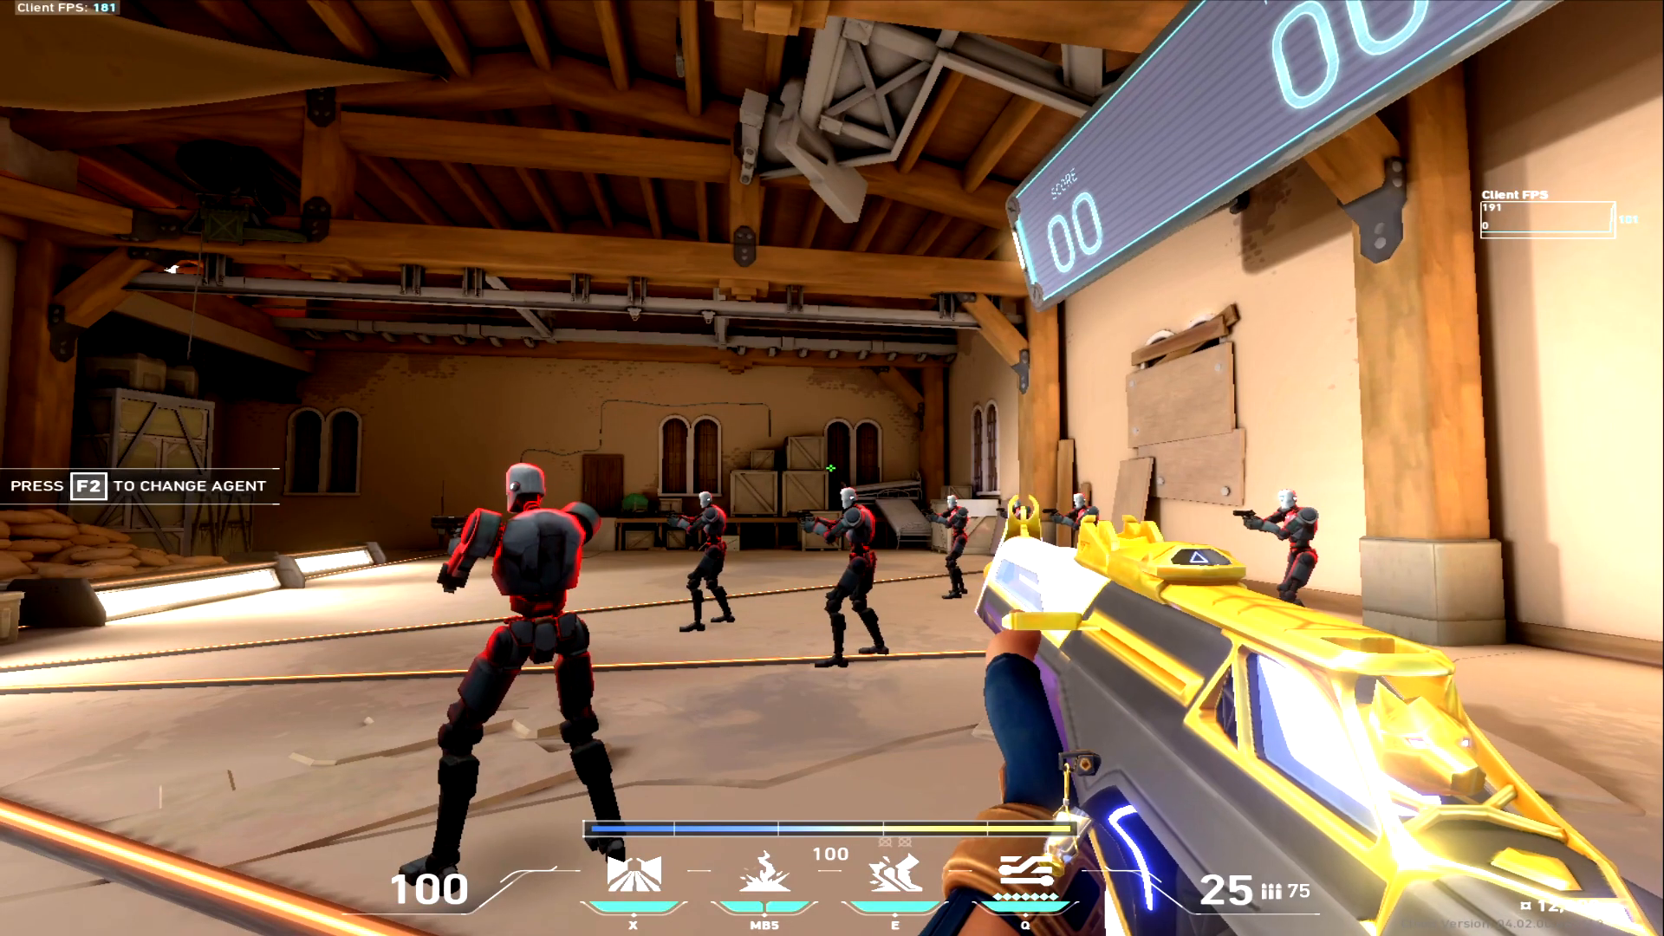
# View the stretched 4:3 practice range in VALORANT.
pyautogui.press('3')
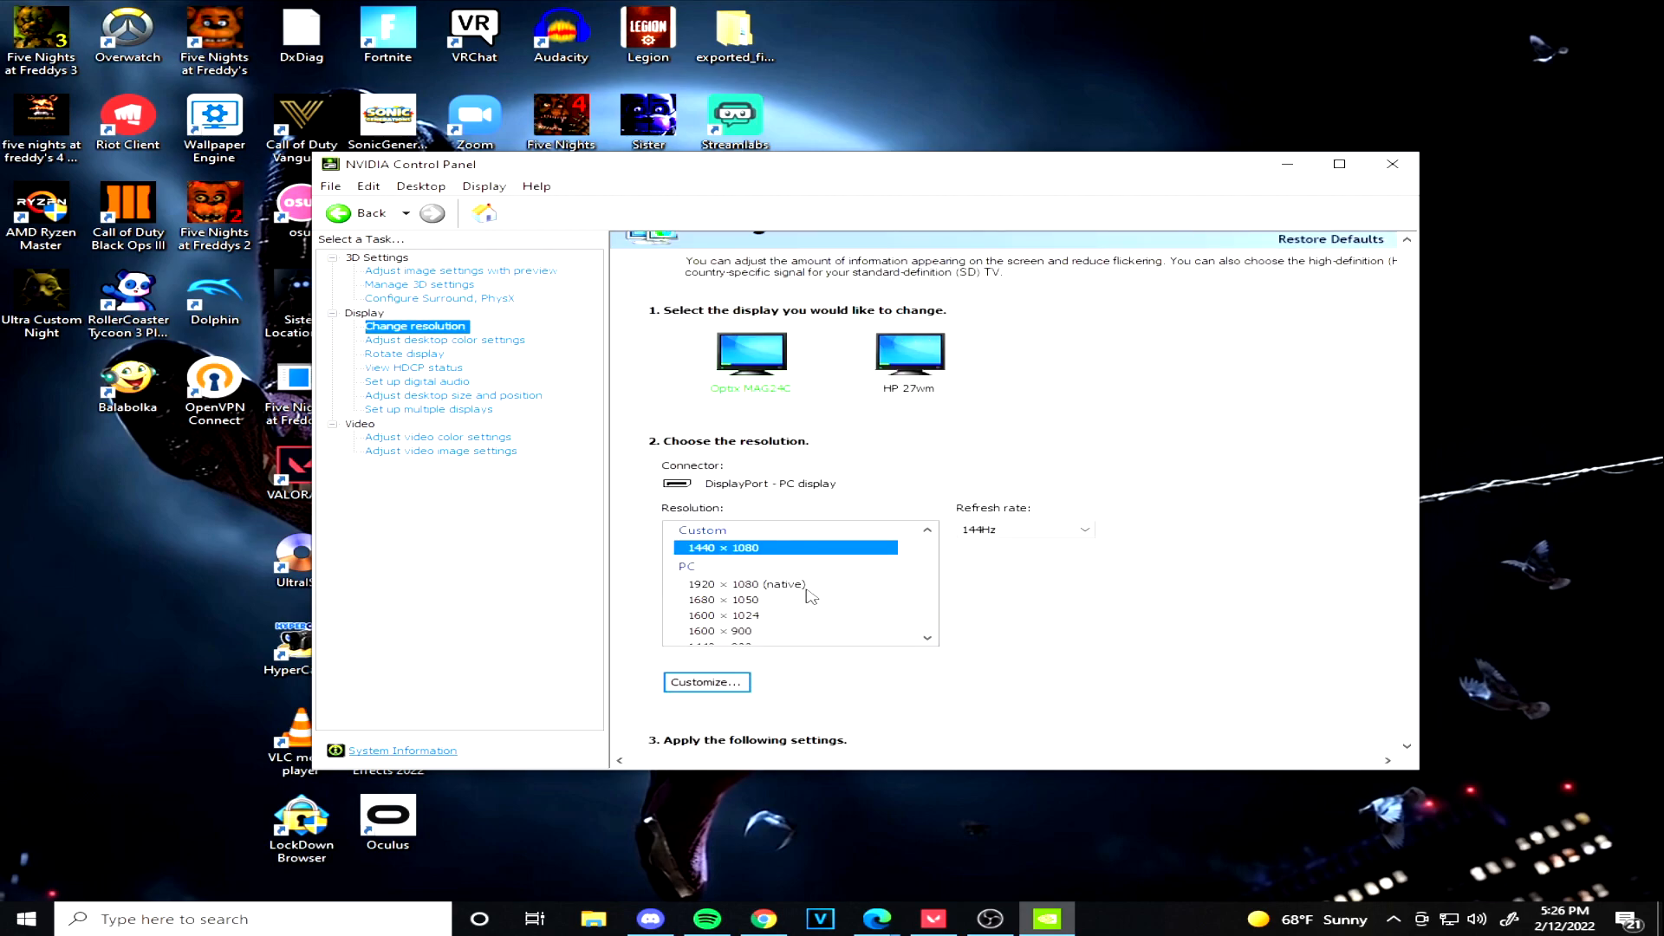
# Apply custom 1440 × 1080 resolution with a 144Hz refresh rate.
pyautogui.click(1025, 529)
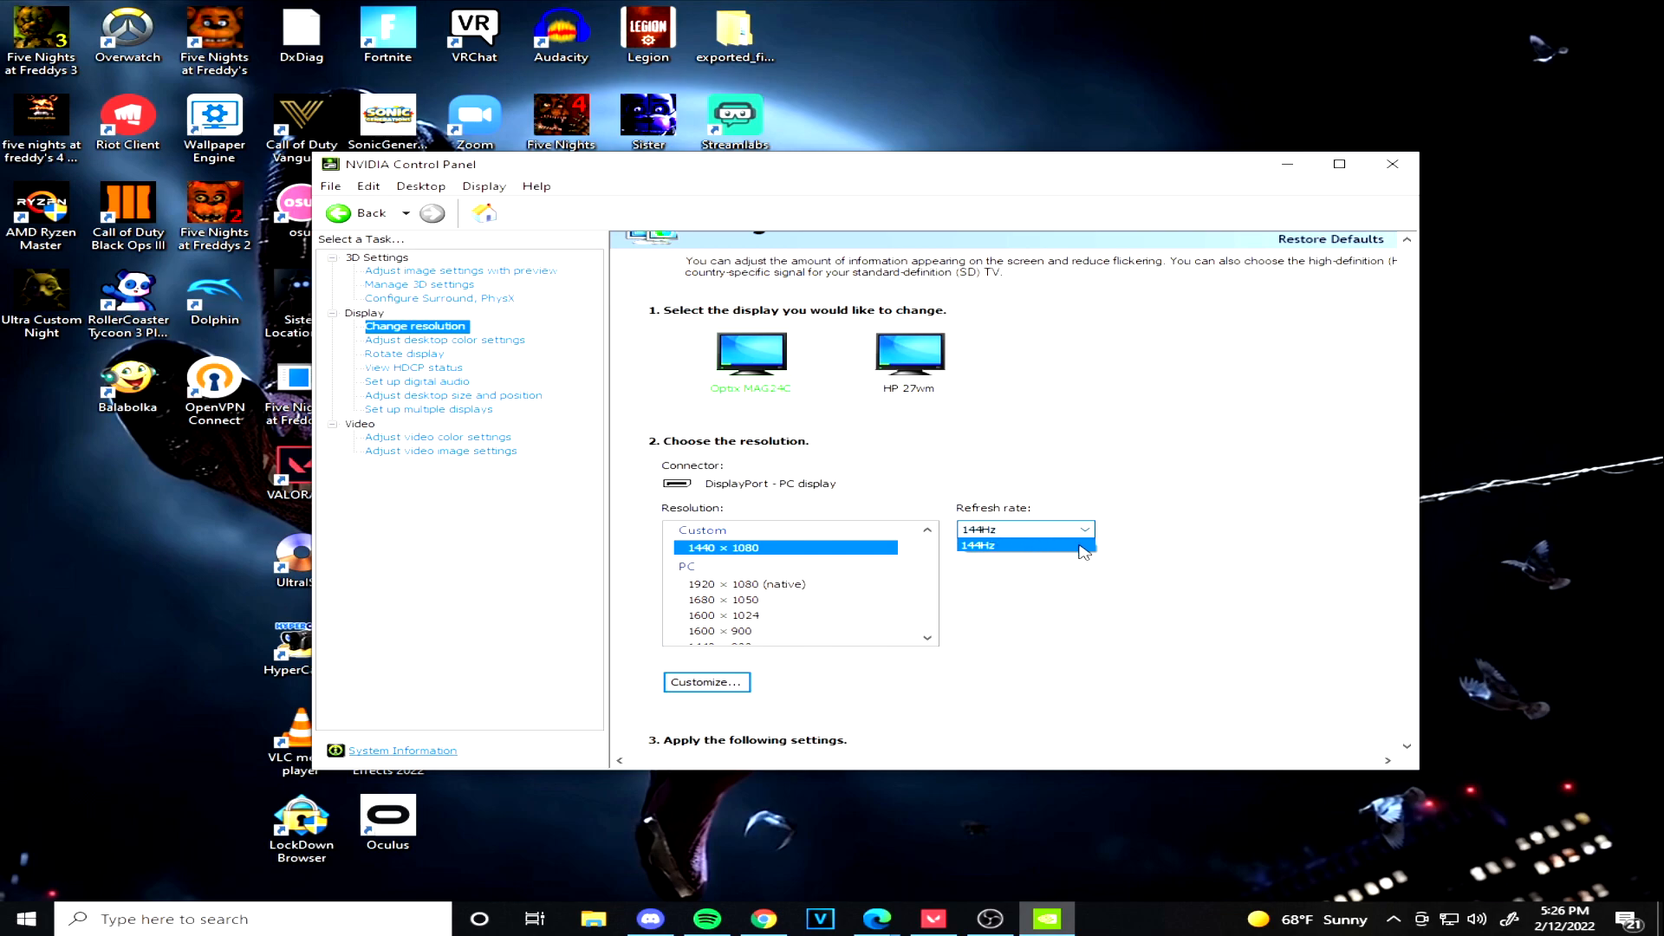
pyautogui.click(977, 544)
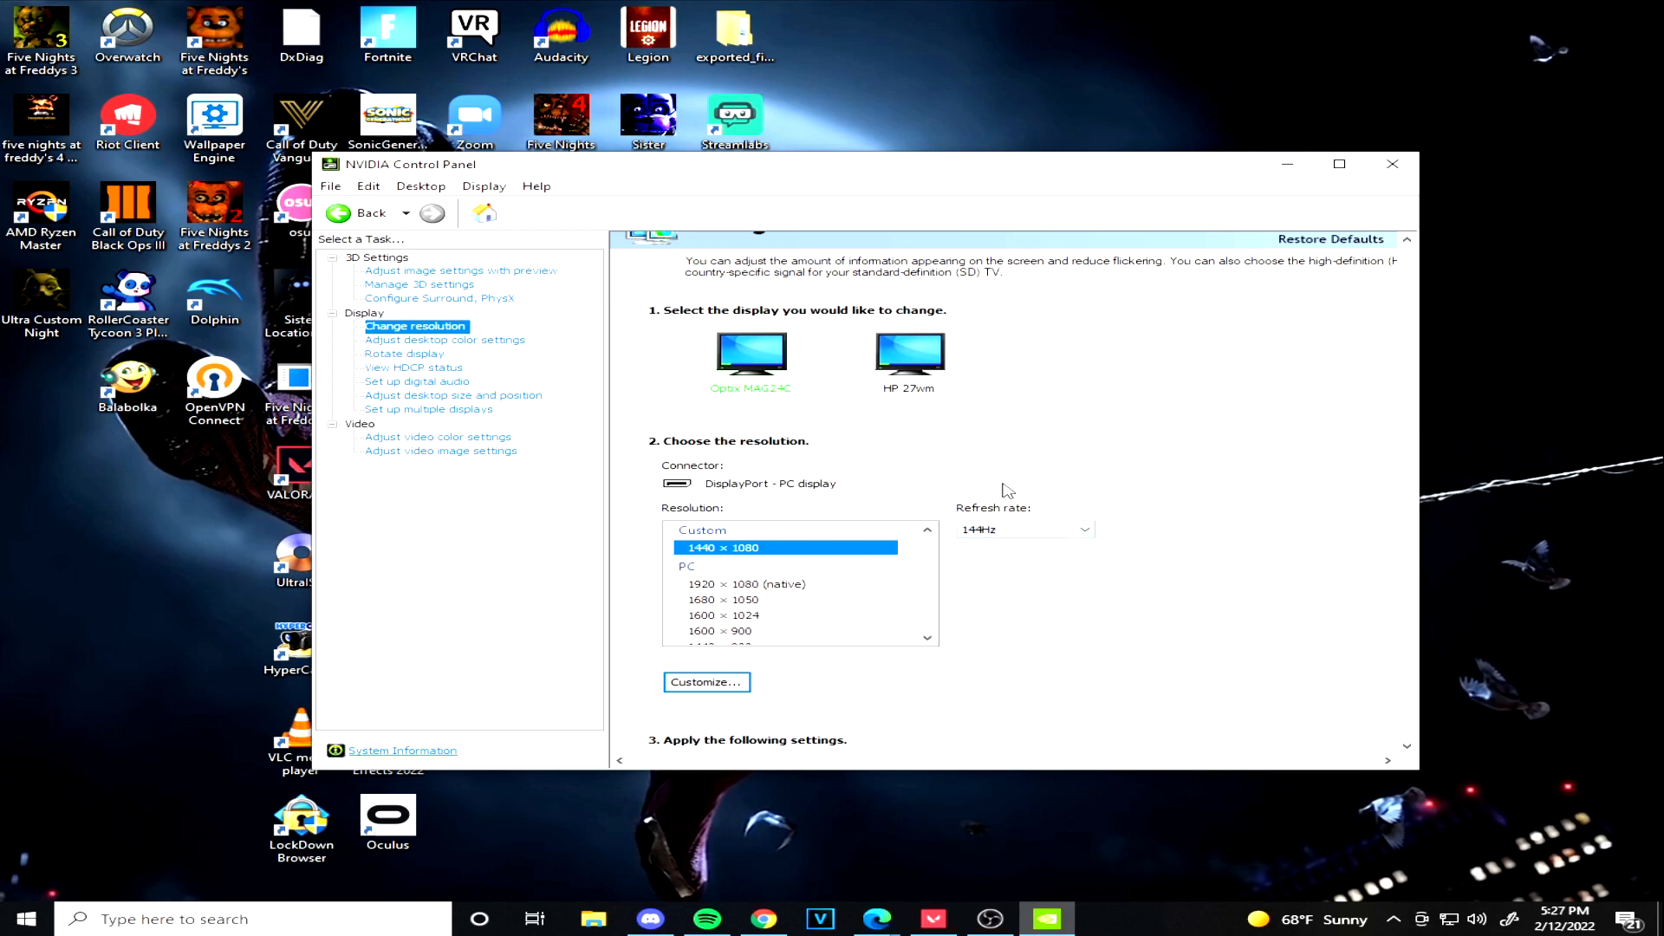
pyautogui.click(746, 583)
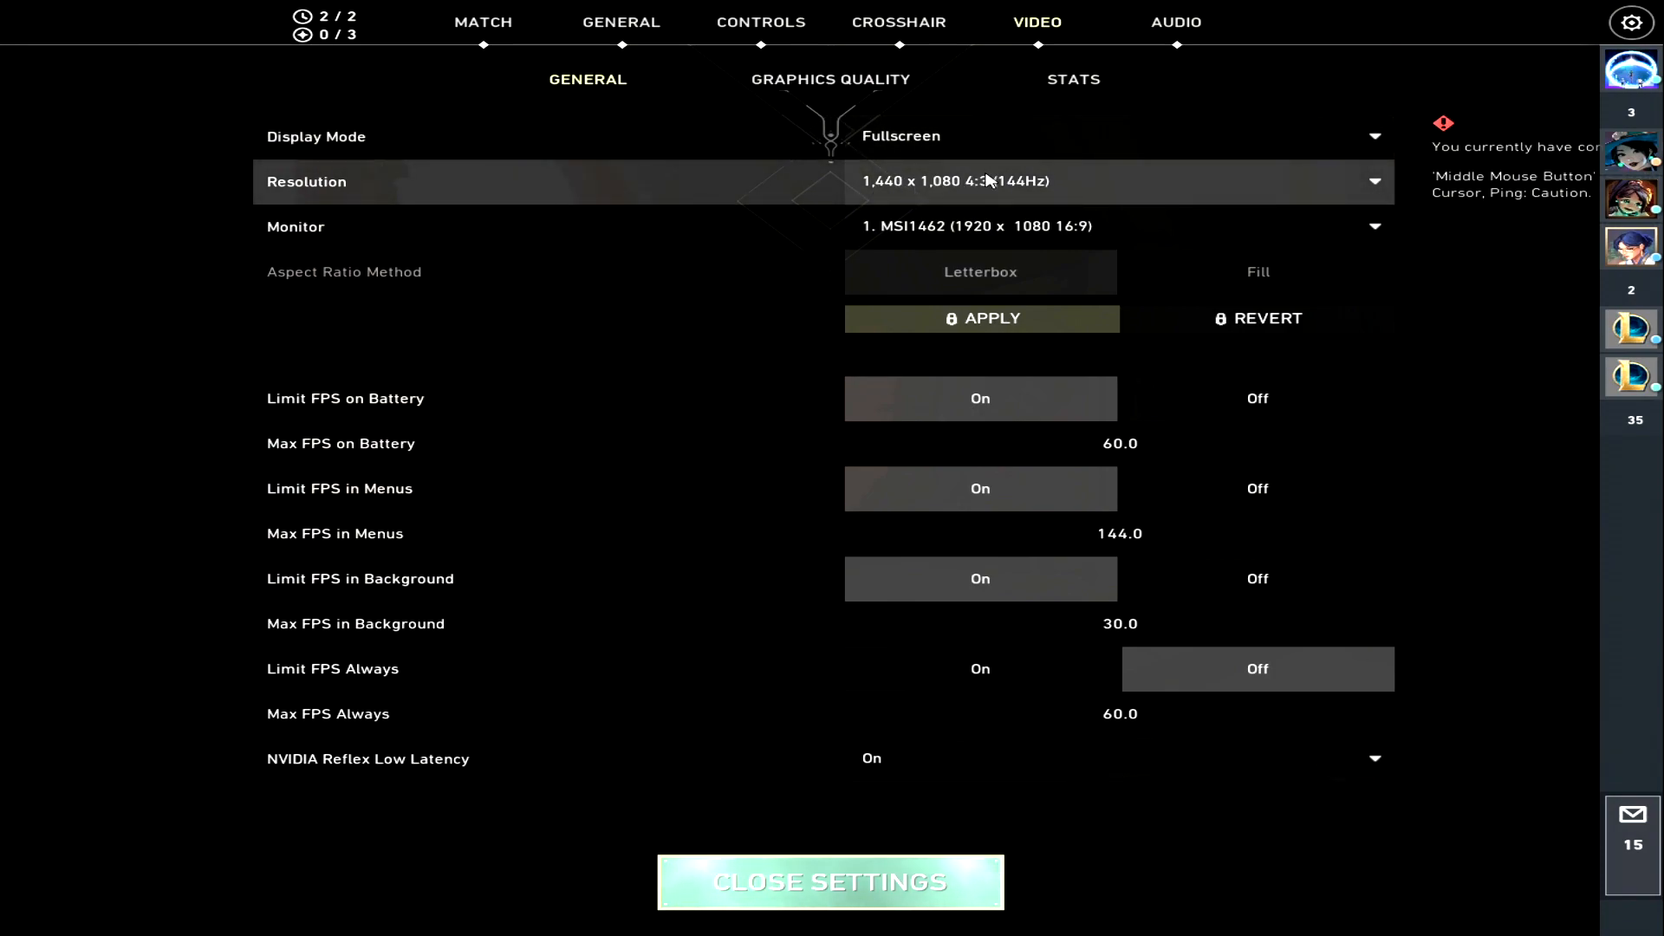
# Close the VALORANT settings to play the range at 1,440 x 1,080.
pyautogui.click(832, 882)
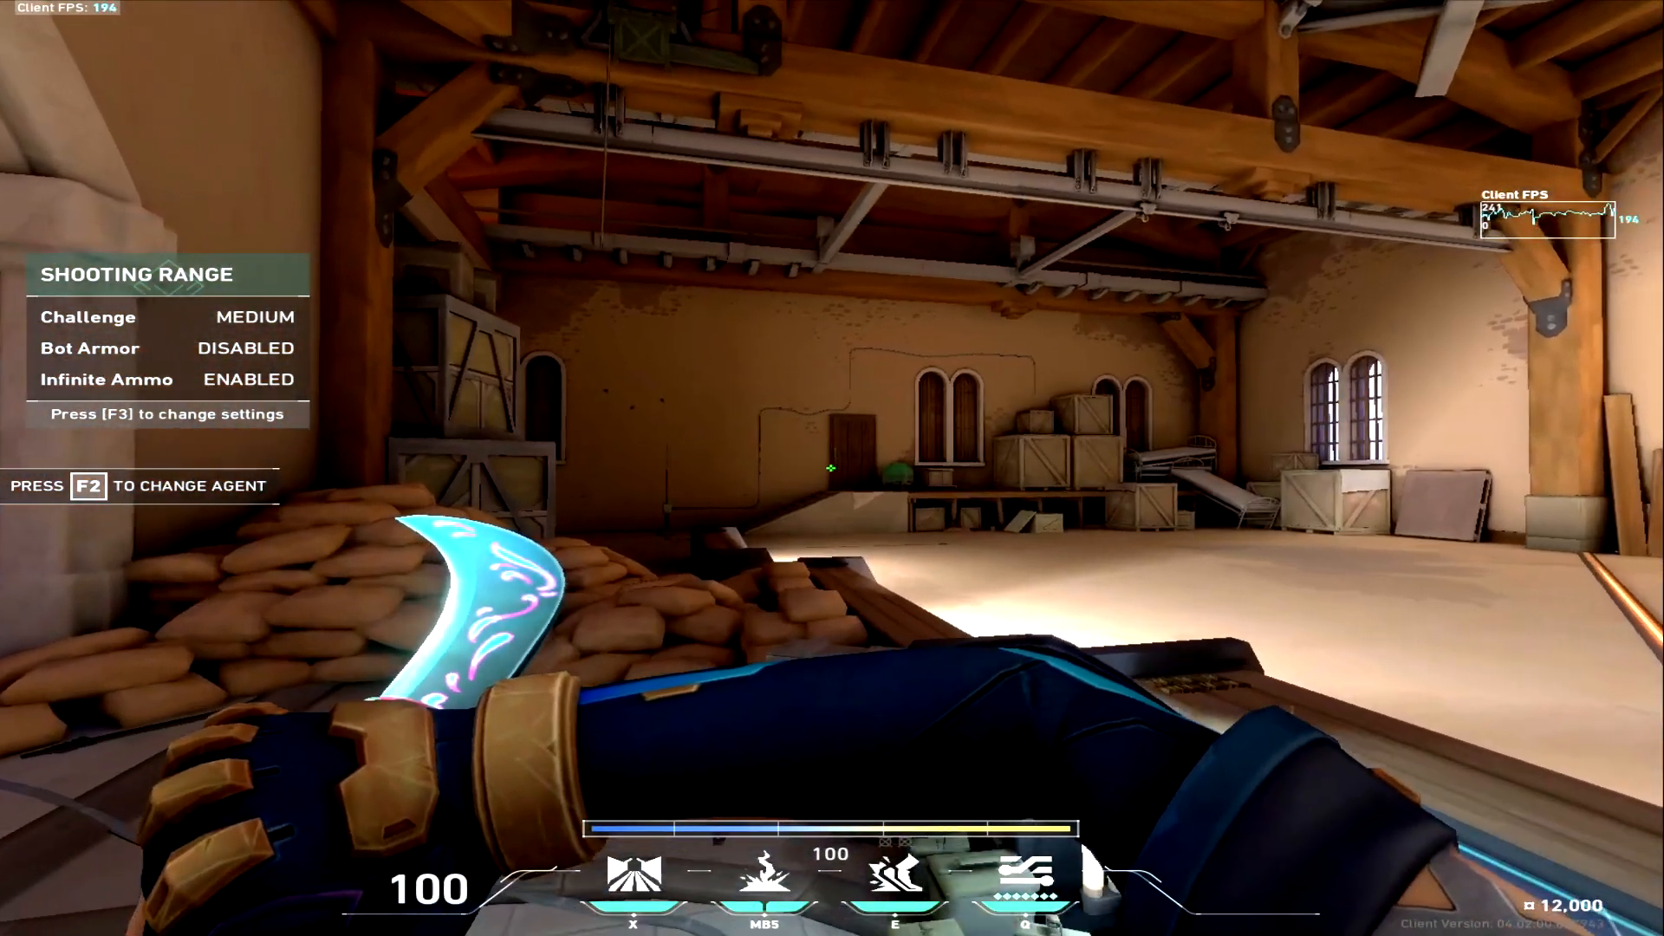
pyautogui.moveTo(832, 468)
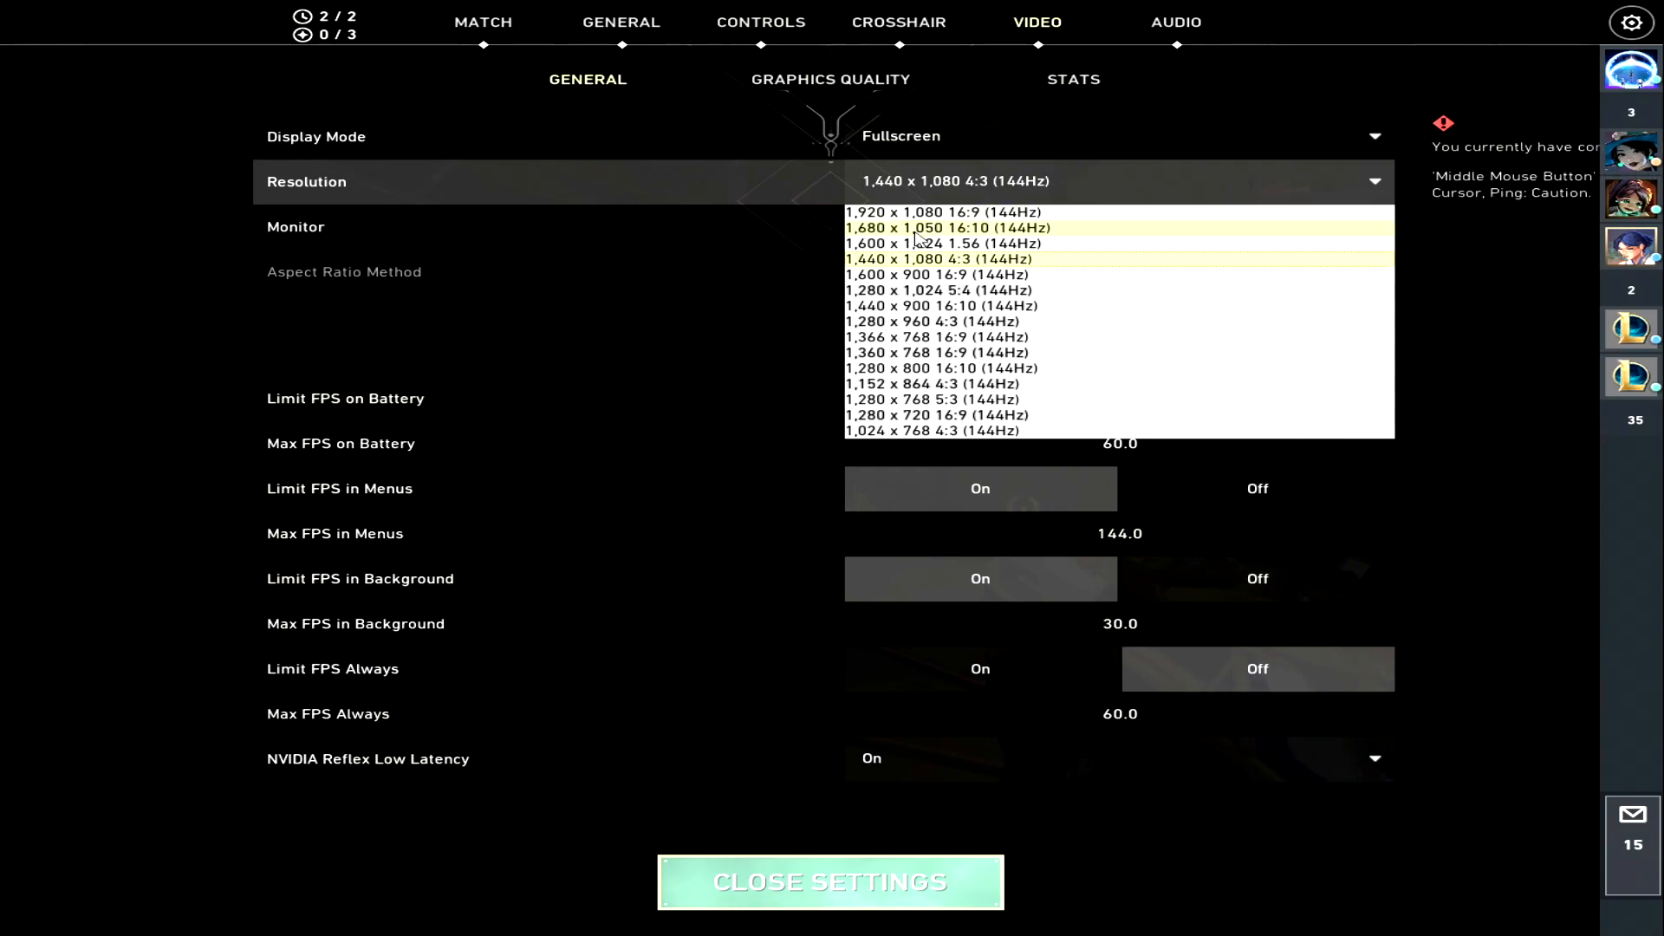
pyautogui.moveTo(902, 290)
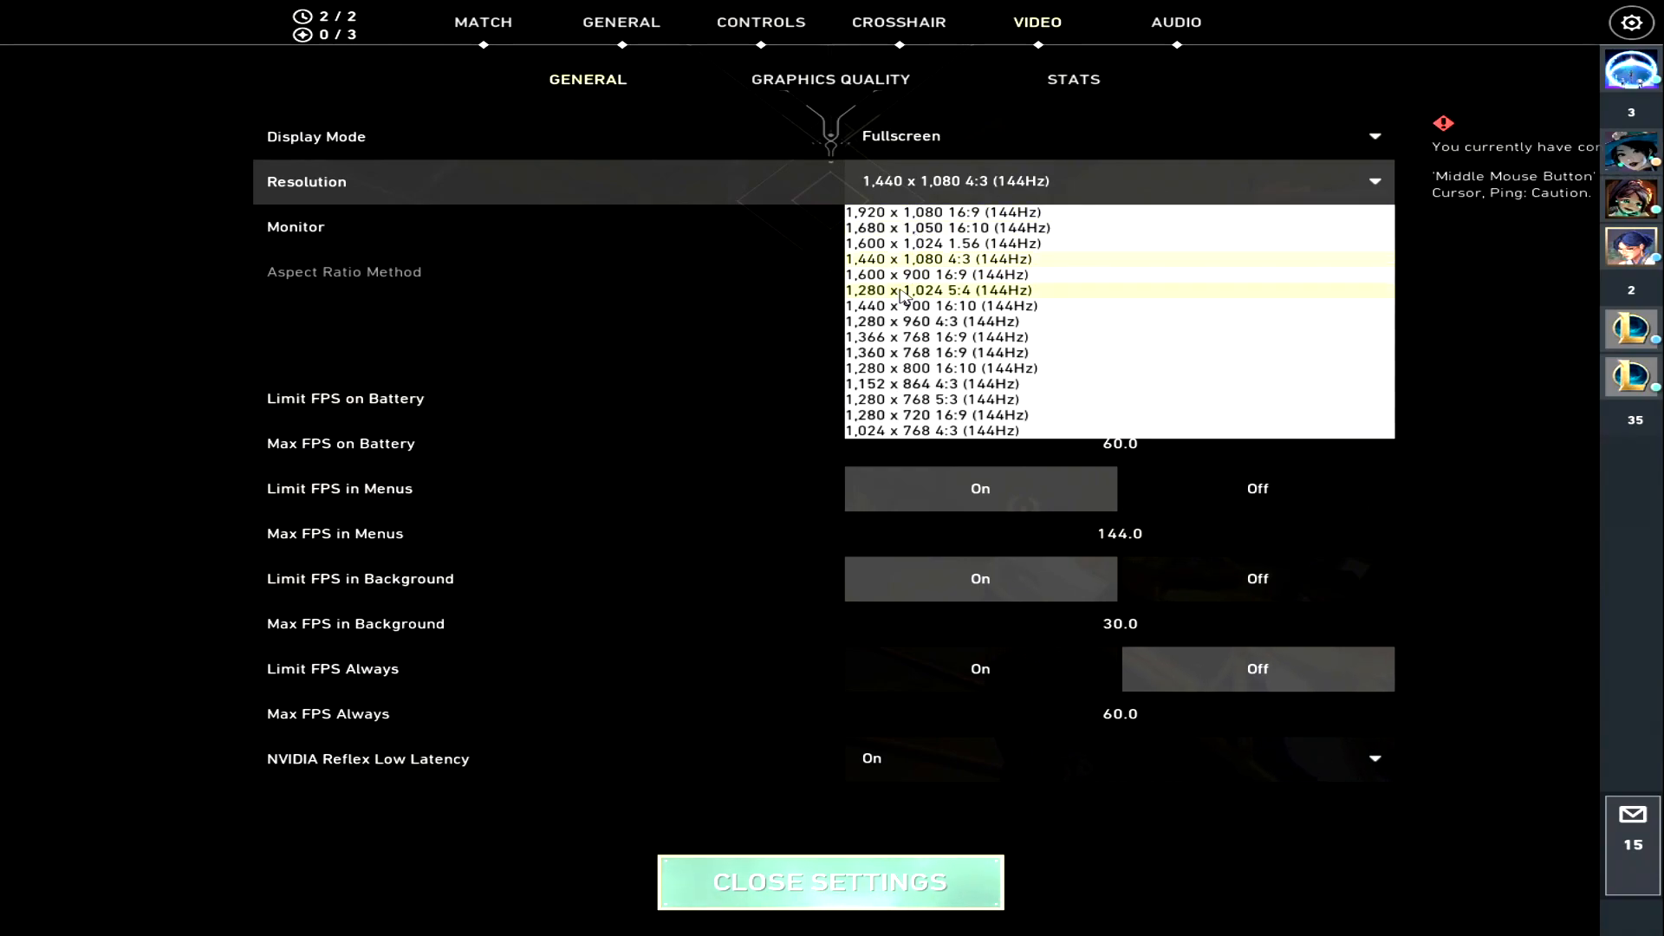
# Apply 1,024 x 768 4:3, then 1,680 x 1,050 16:10 game resolutions.
pyautogui.click(951, 430)
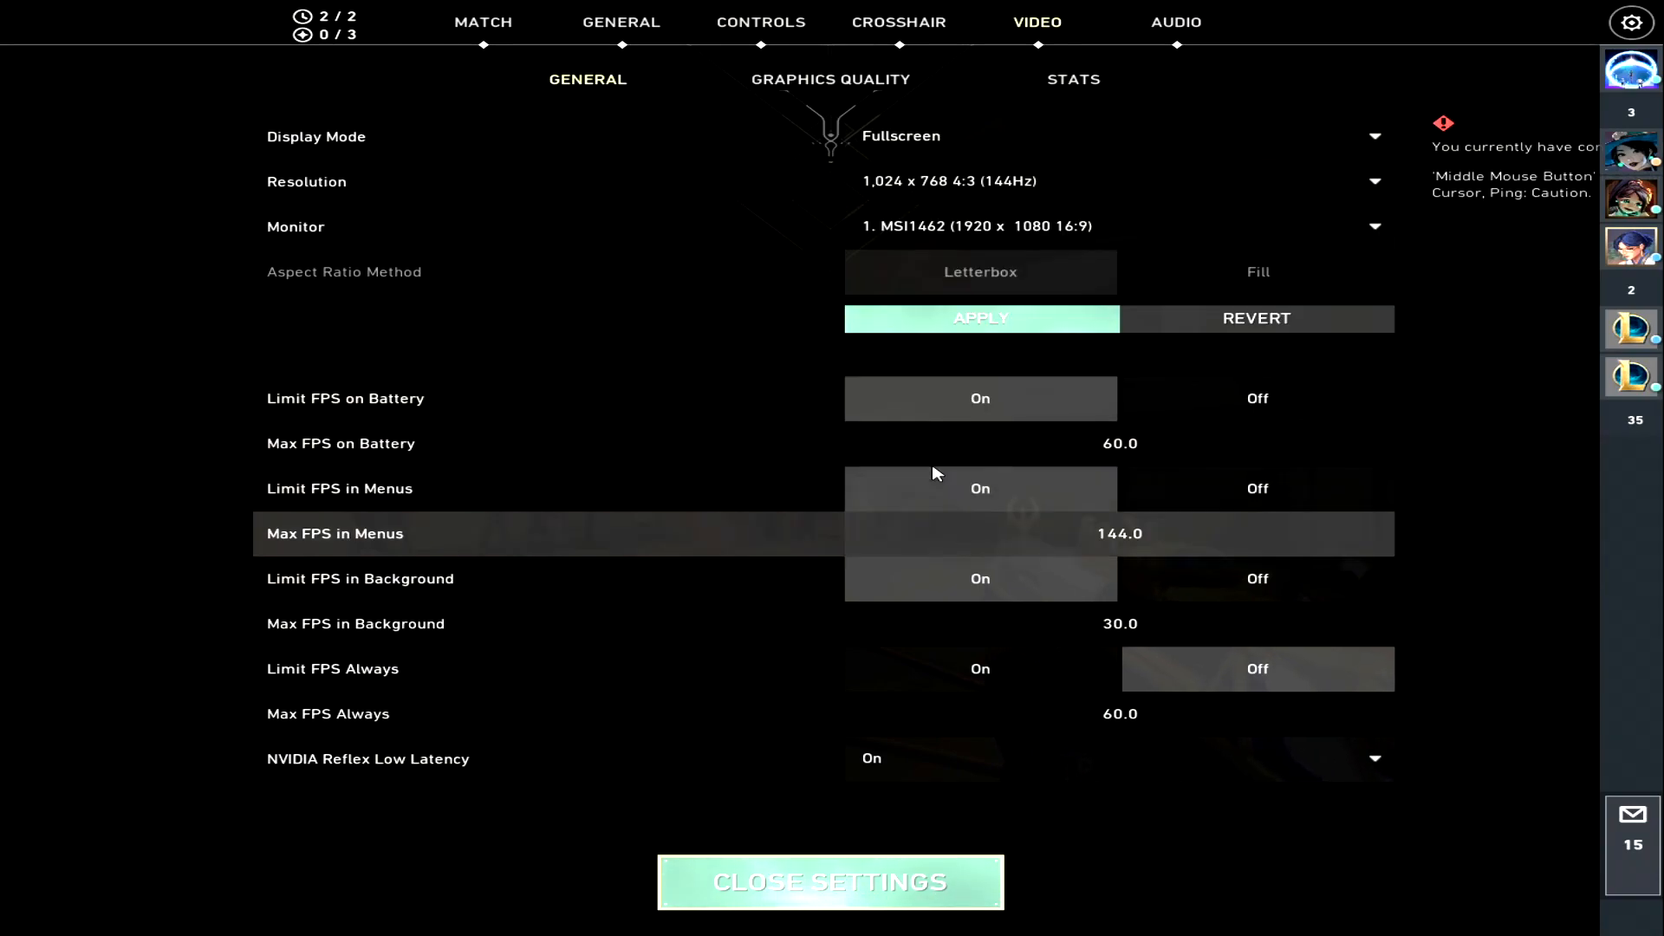
pyautogui.moveTo(714, 443)
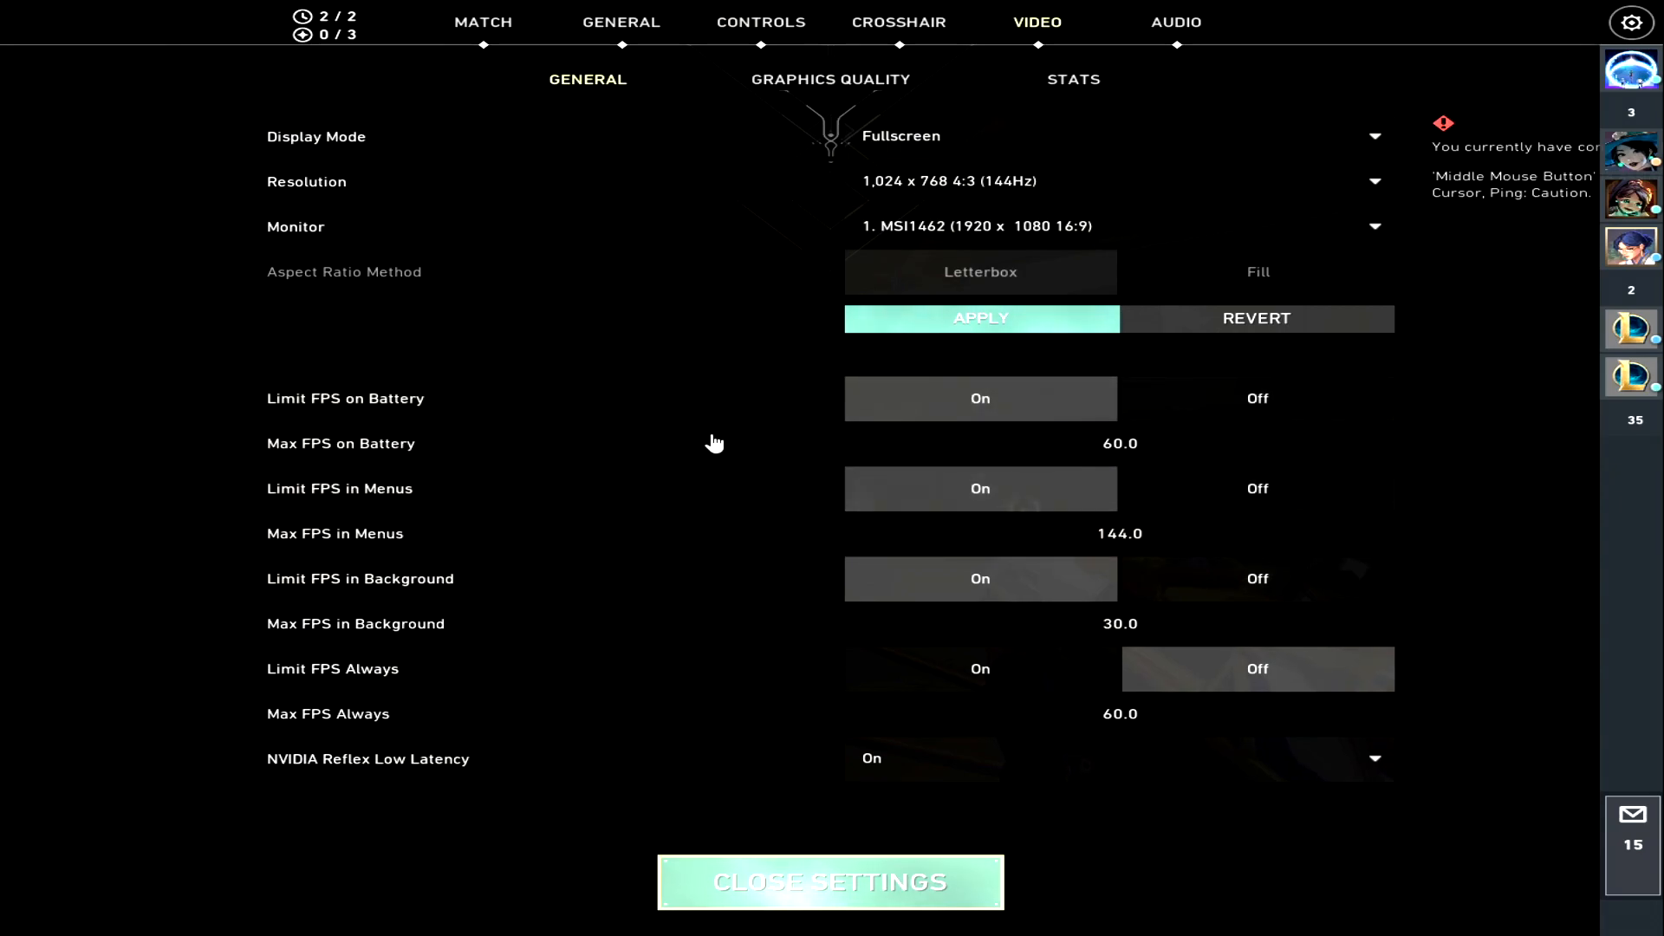
pyautogui.click(831, 883)
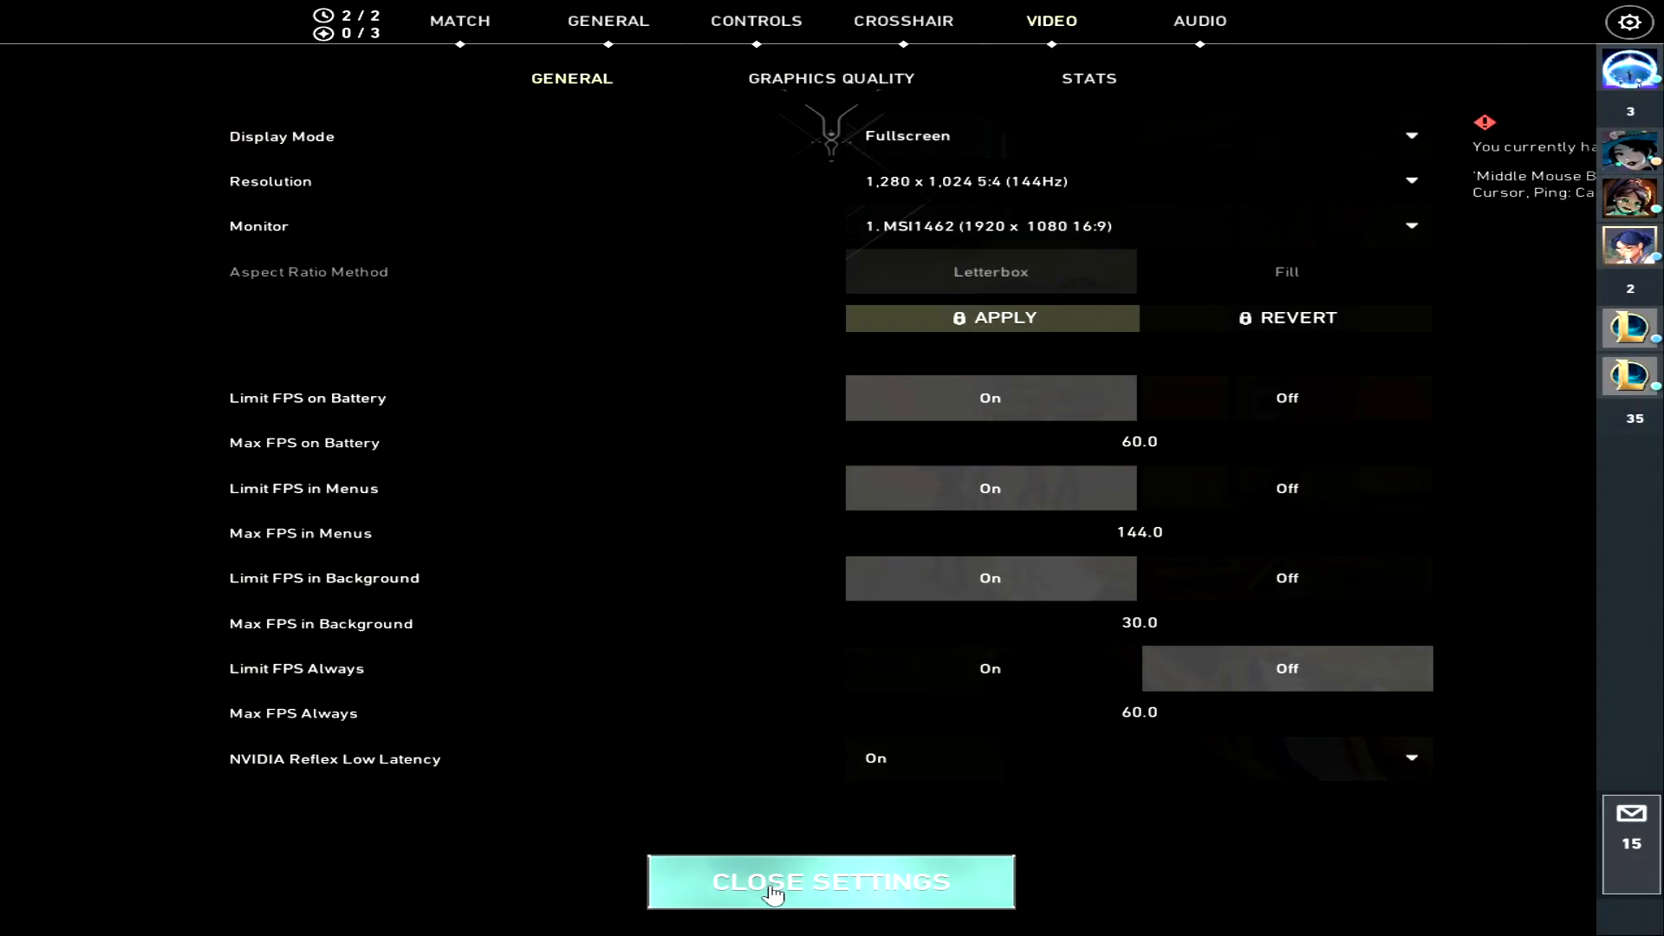
pyautogui.click(831, 881)
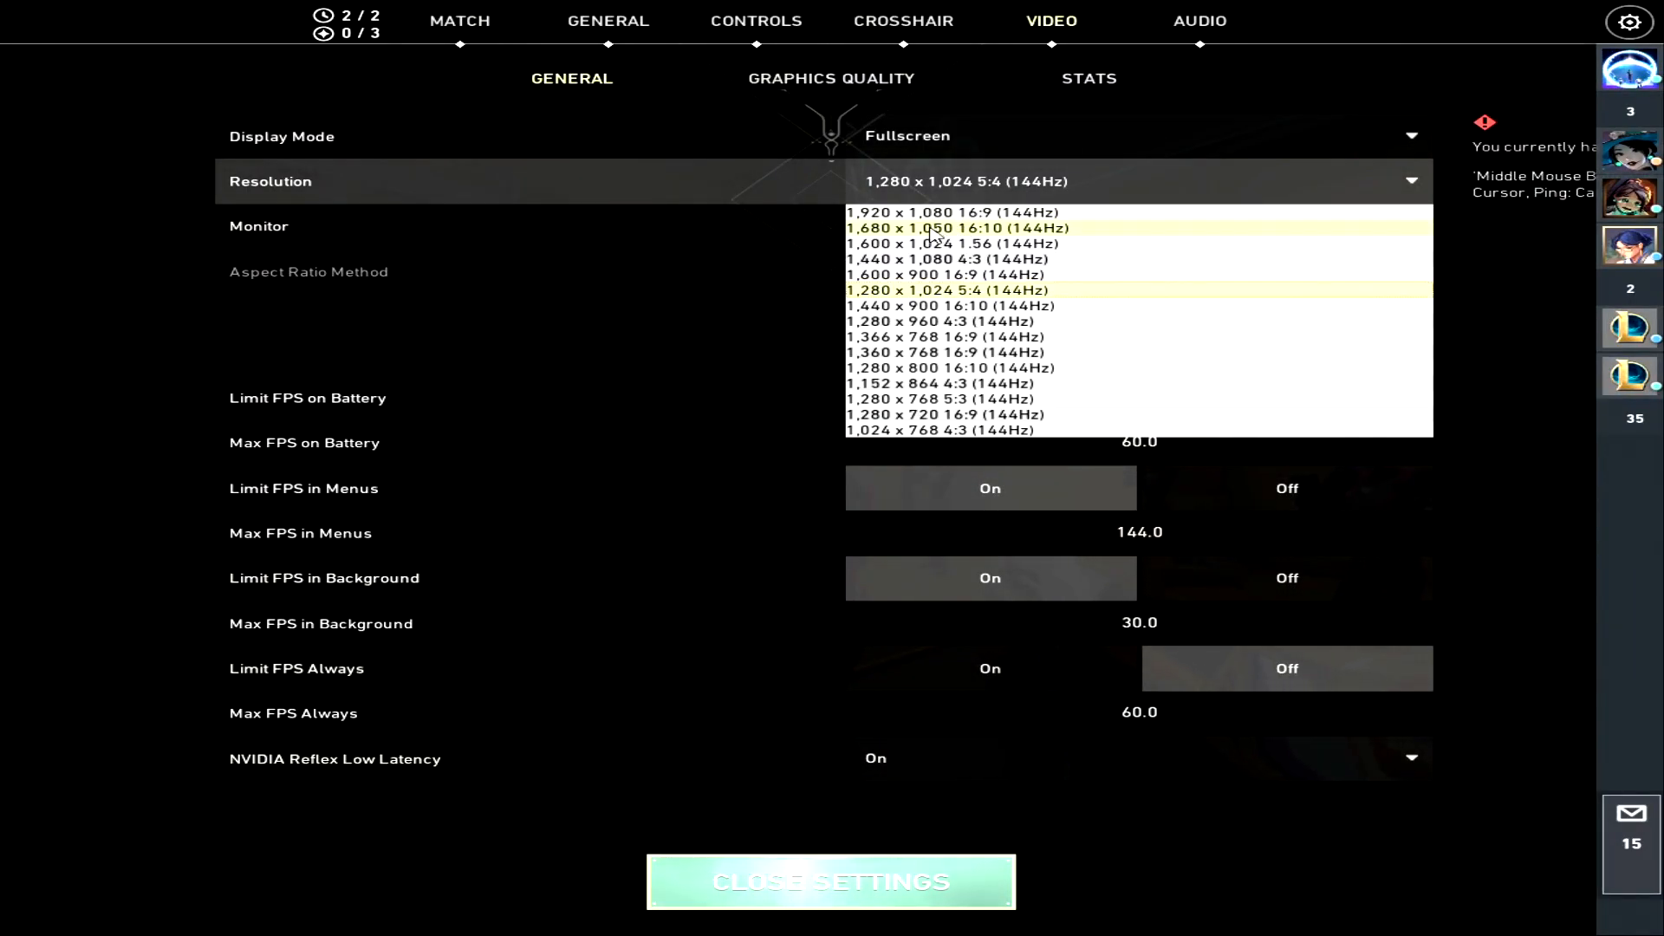
pyautogui.moveTo(934, 243)
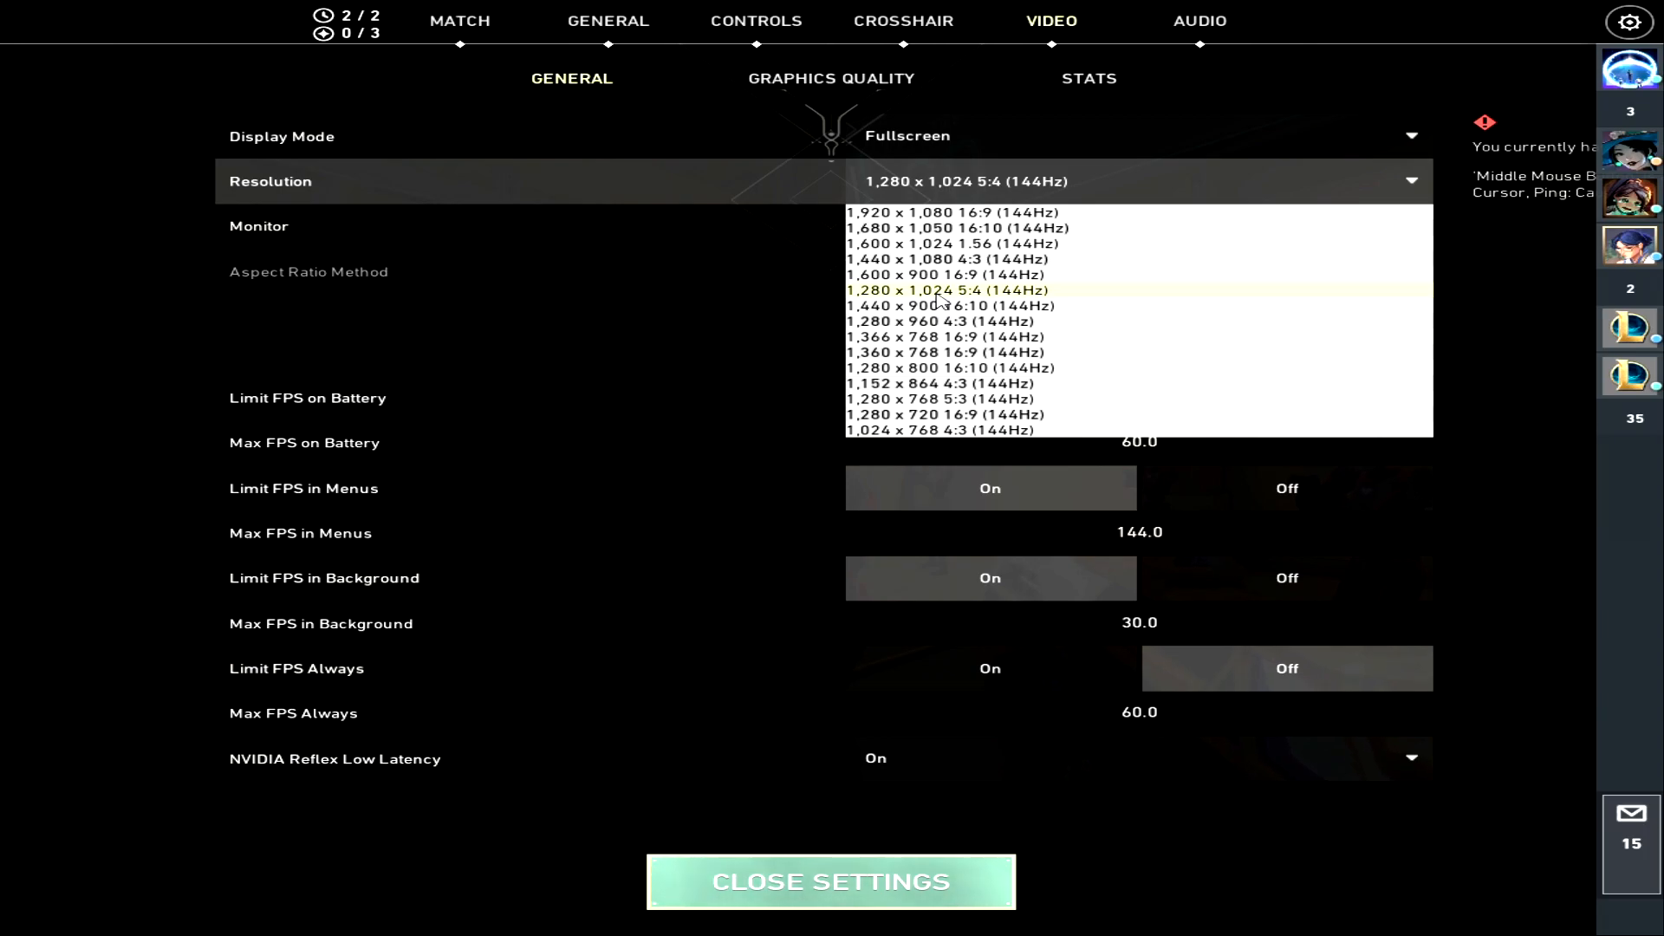
pyautogui.moveTo(964, 242)
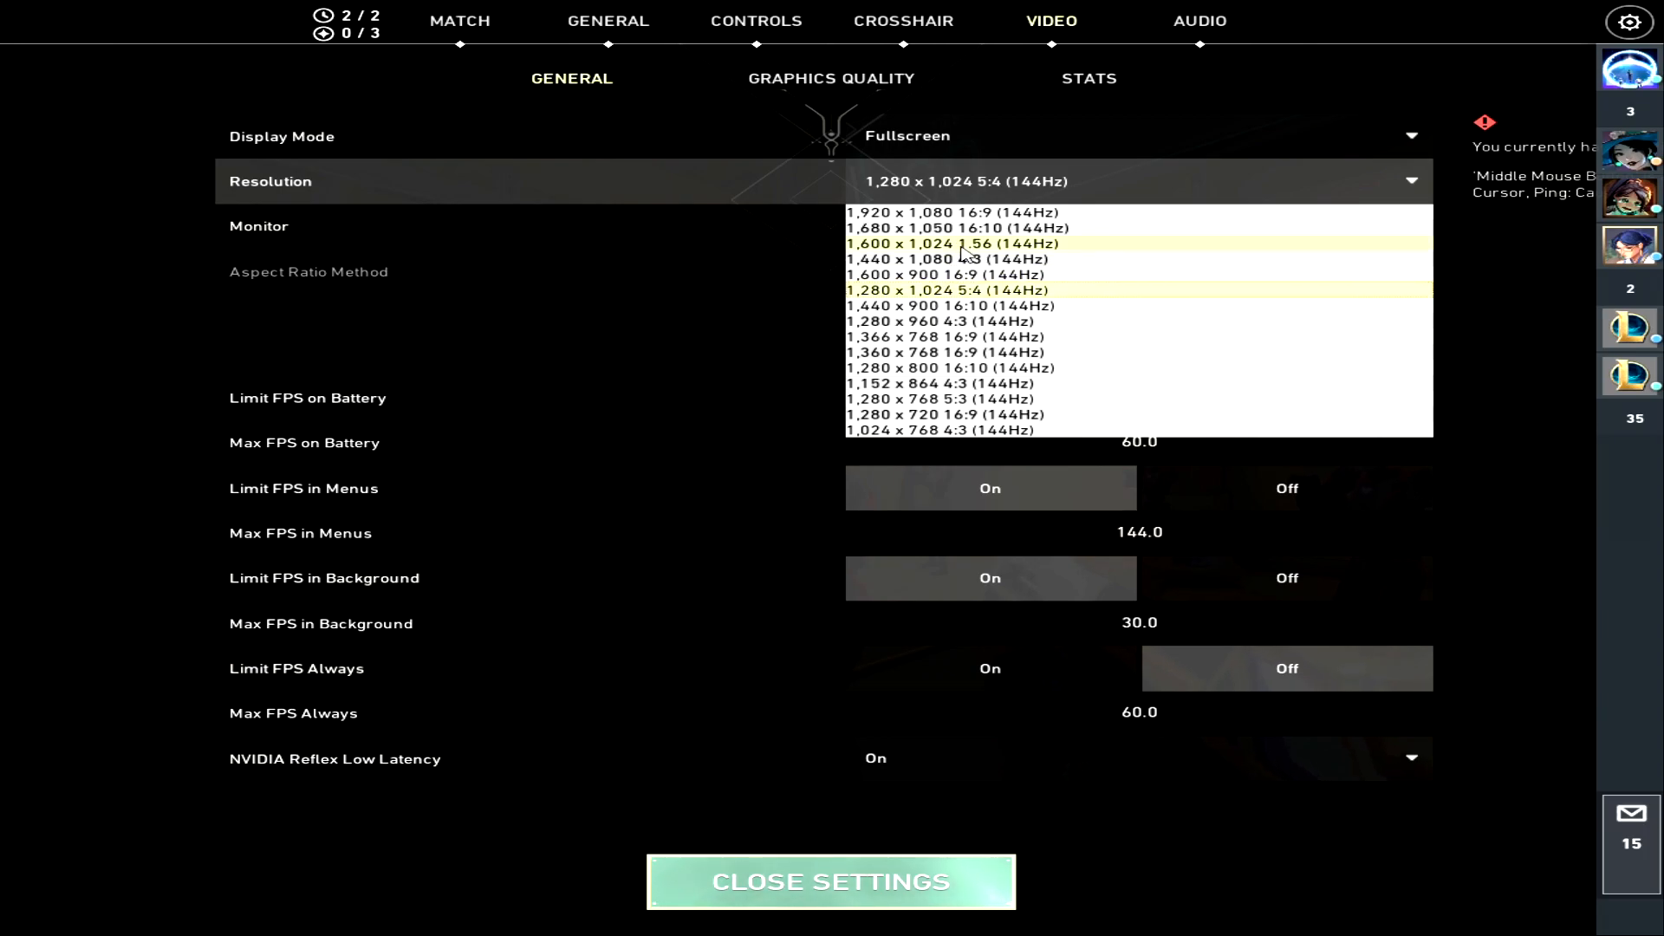
pyautogui.click(955, 227)
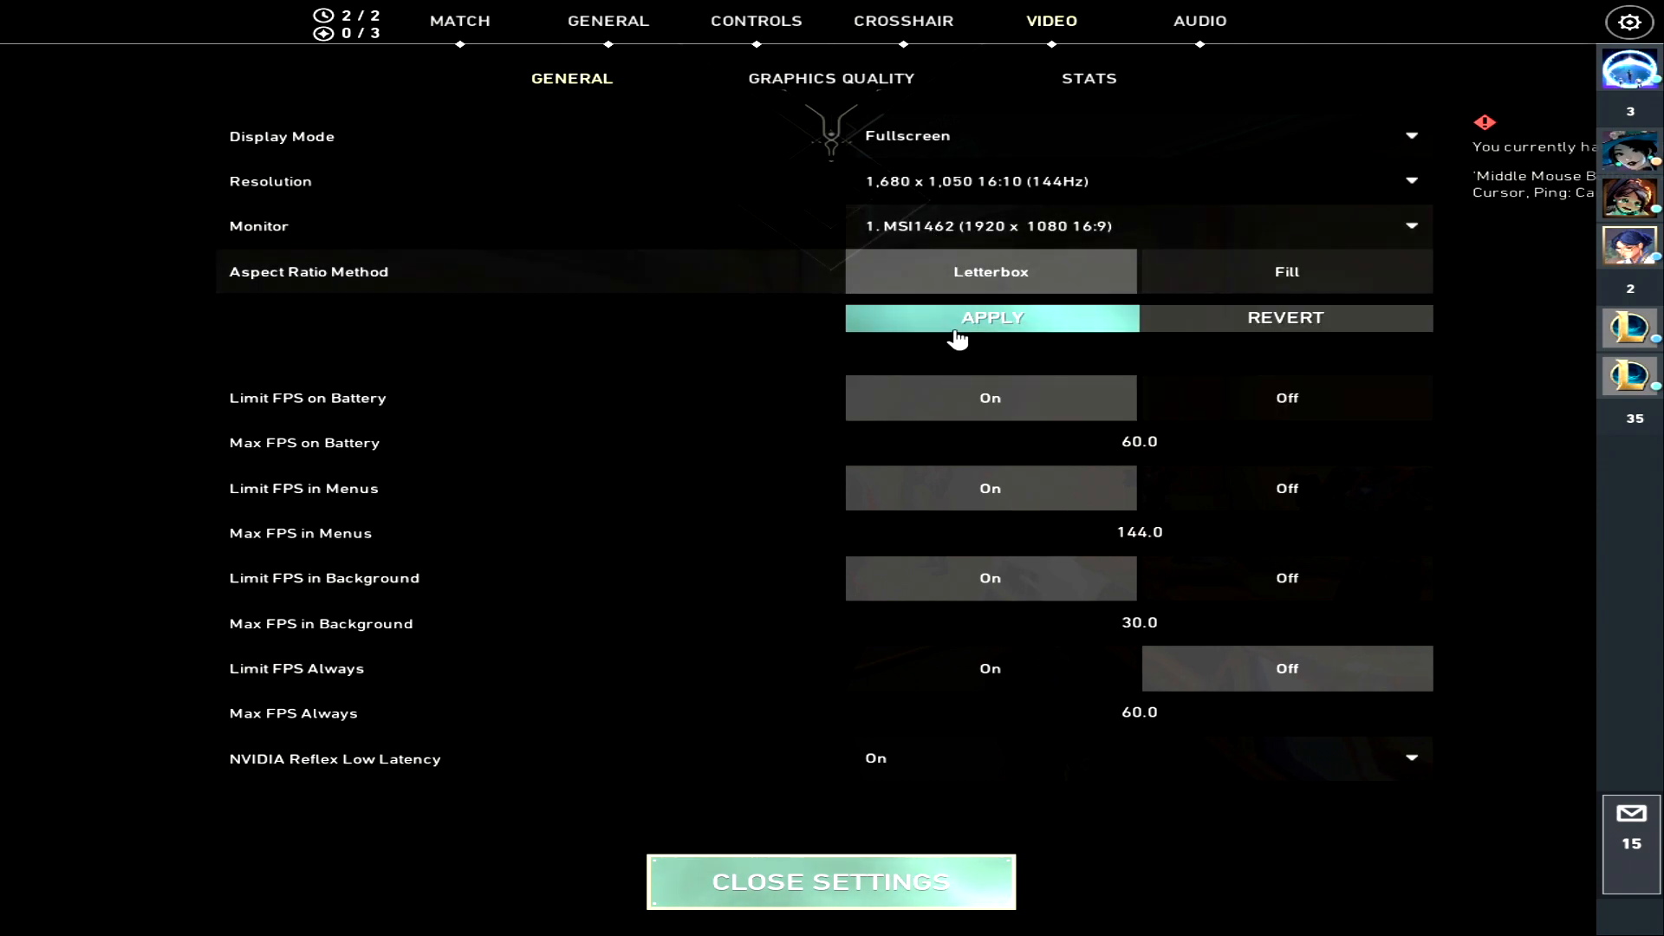
pyautogui.click(831, 881)
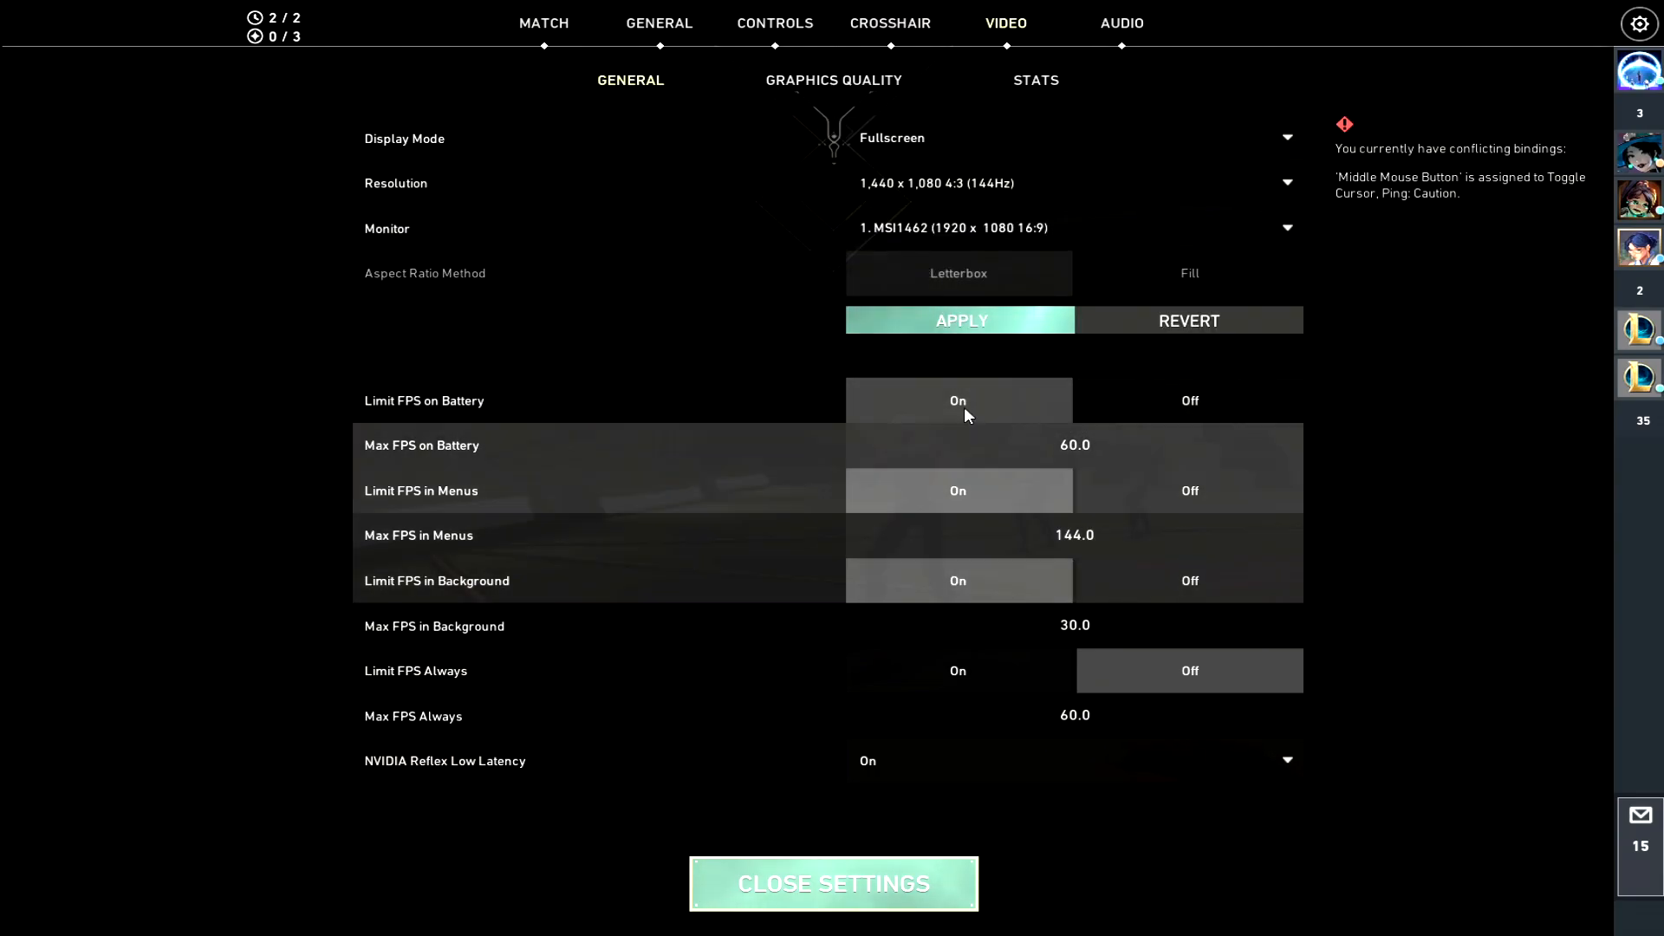
# Apply and confirm 1,440 x 1,080 4:3 resolution, then leave the video settings.
pyautogui.click(958, 320)
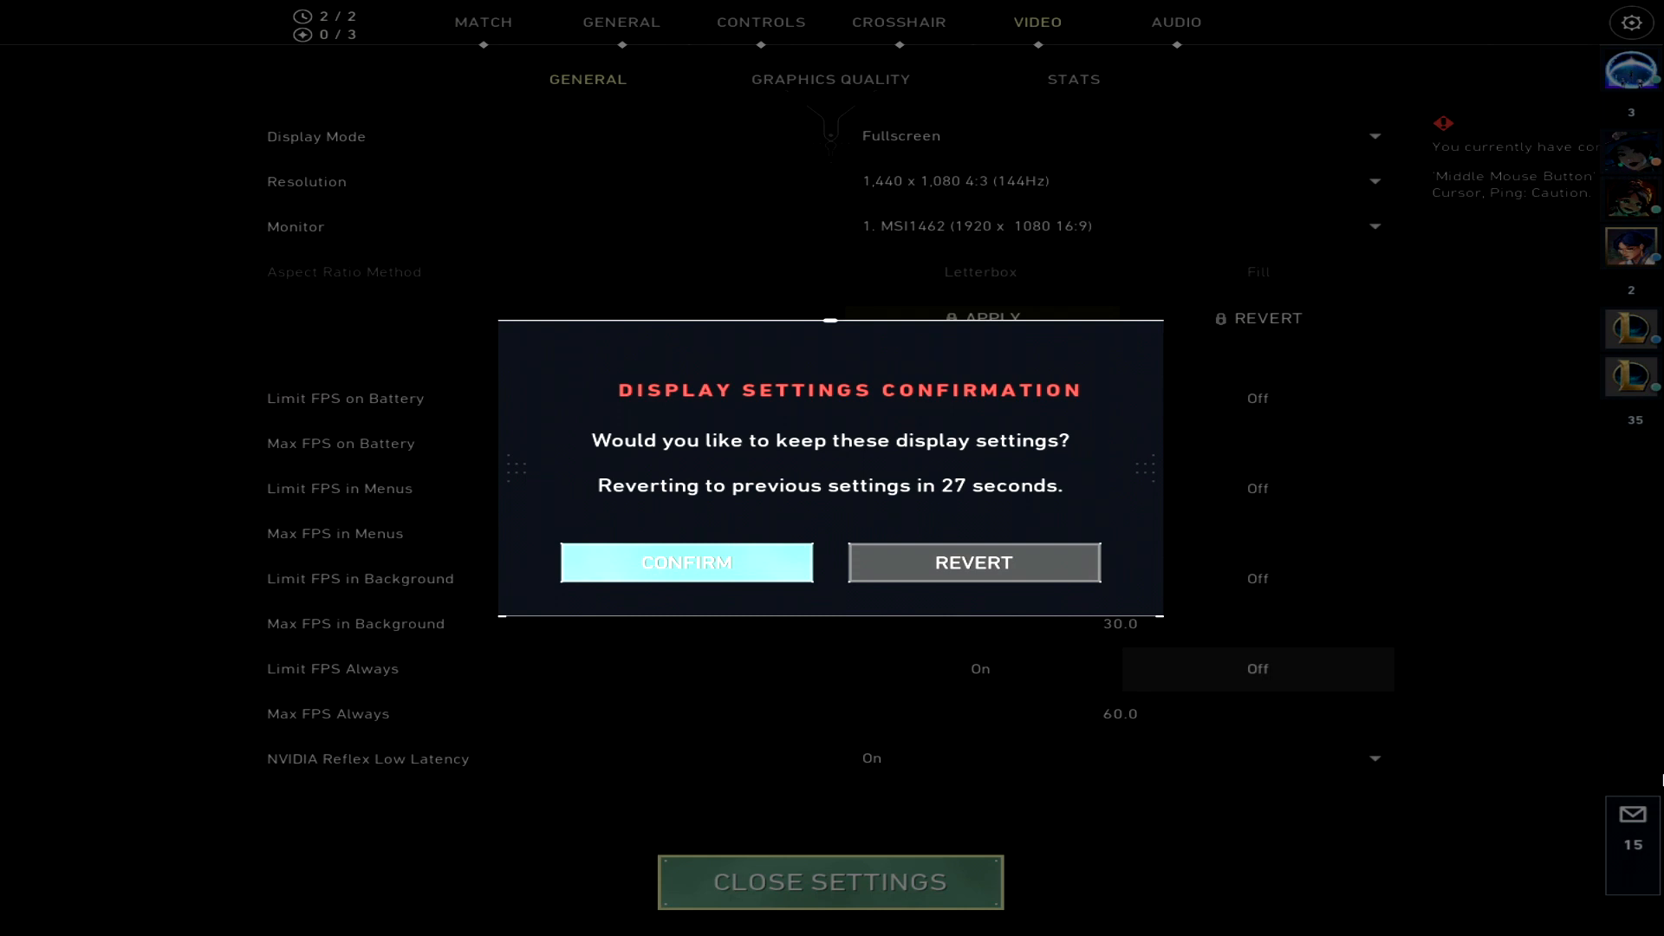
pyautogui.click(685, 563)
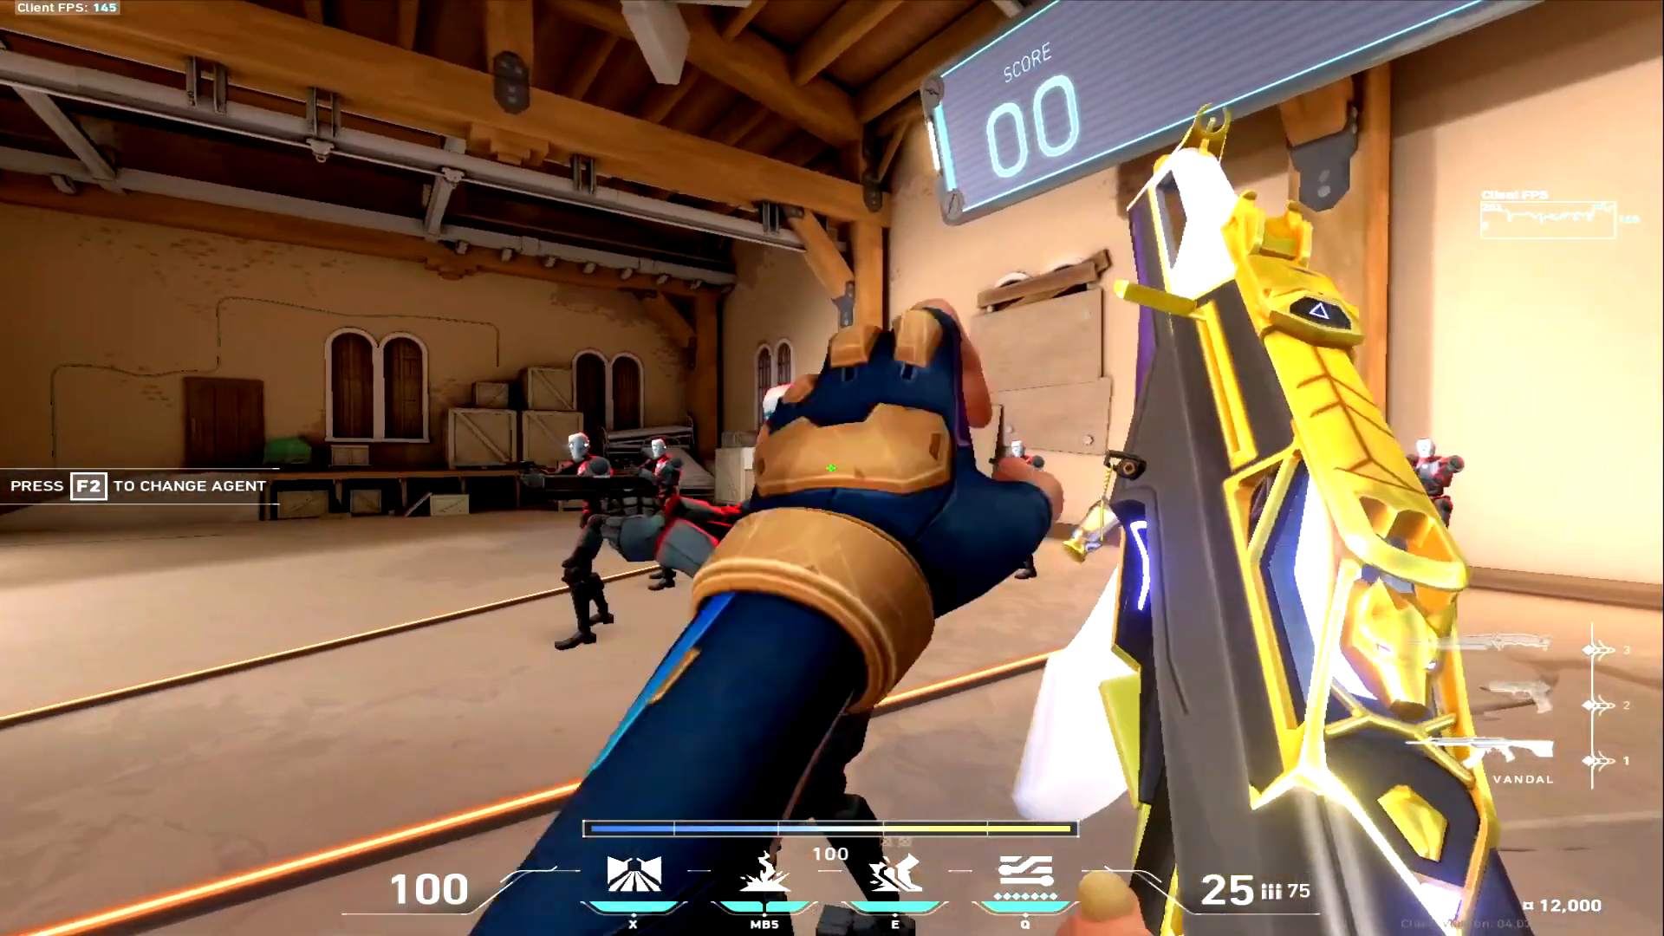
pyautogui.press('3')
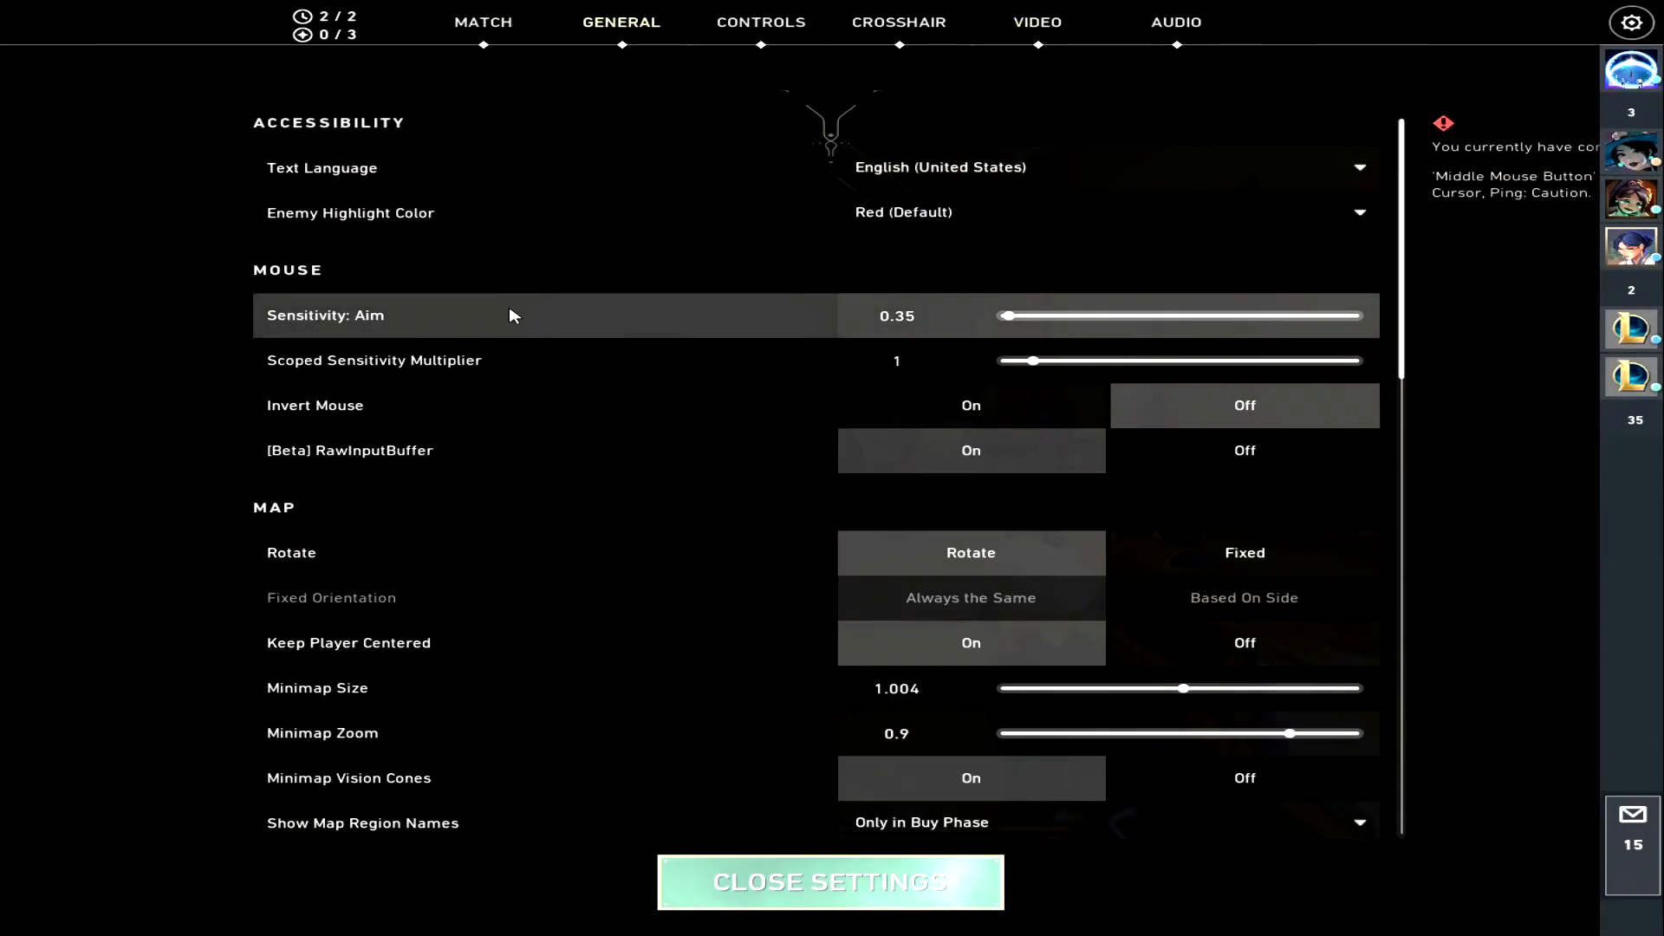
pyautogui.click(831, 883)
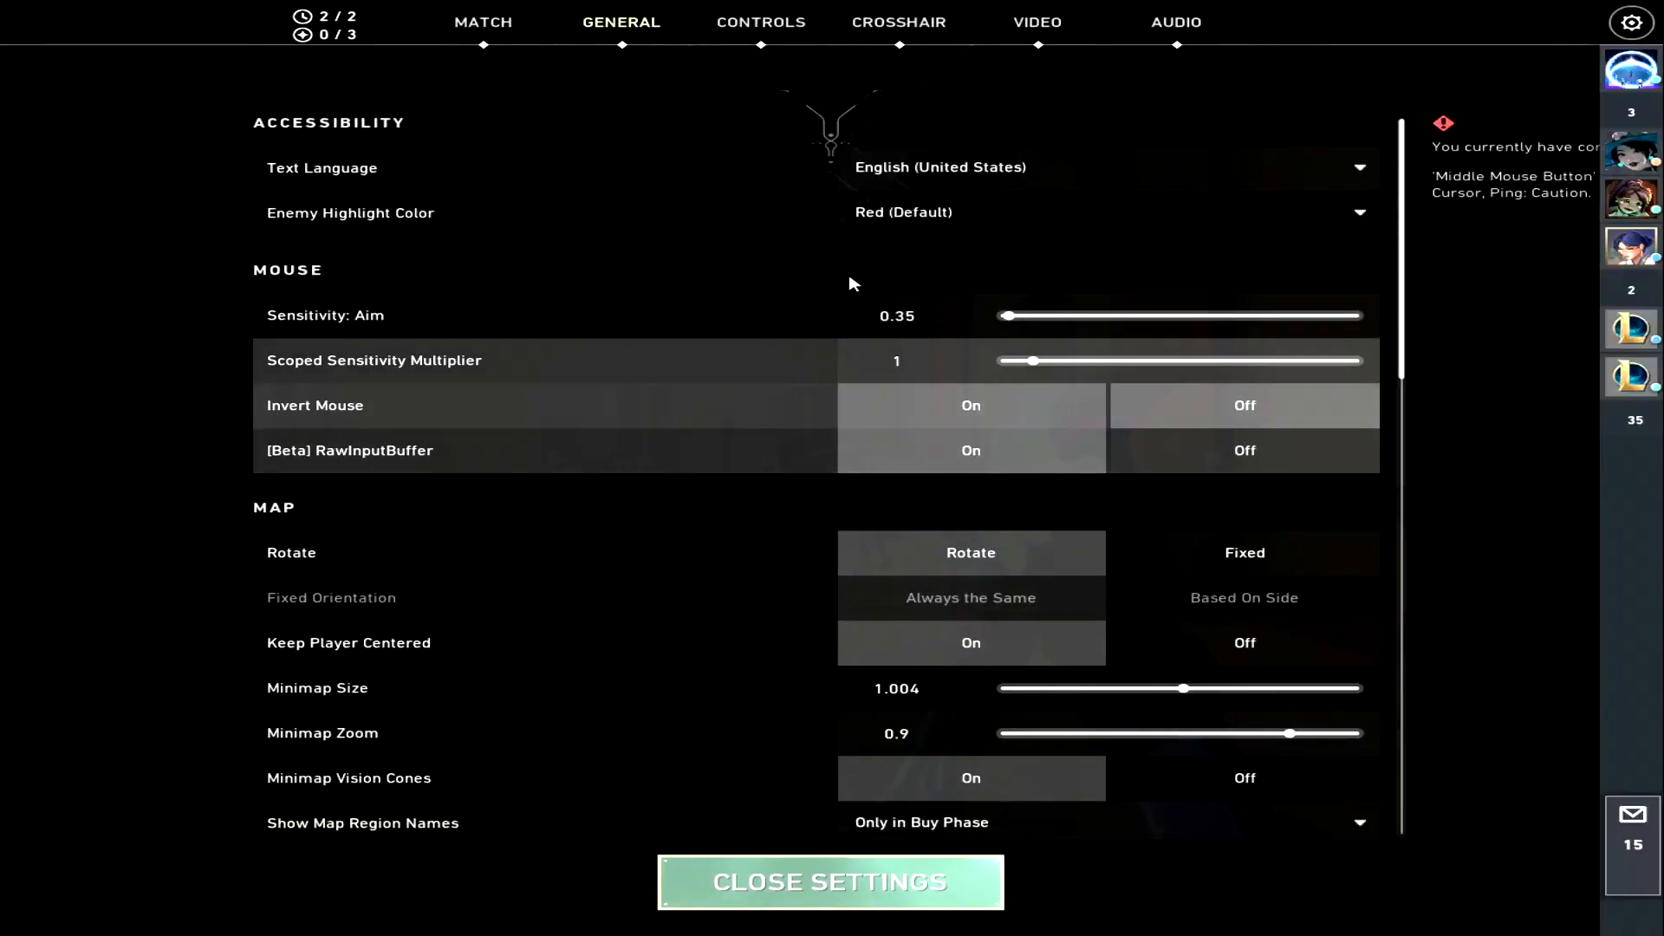
# Apply and confirm Valorant's 1,920 x 1,080 16:9 resolution, close settings, and switch to the rifle.
pyautogui.click(1036, 21)
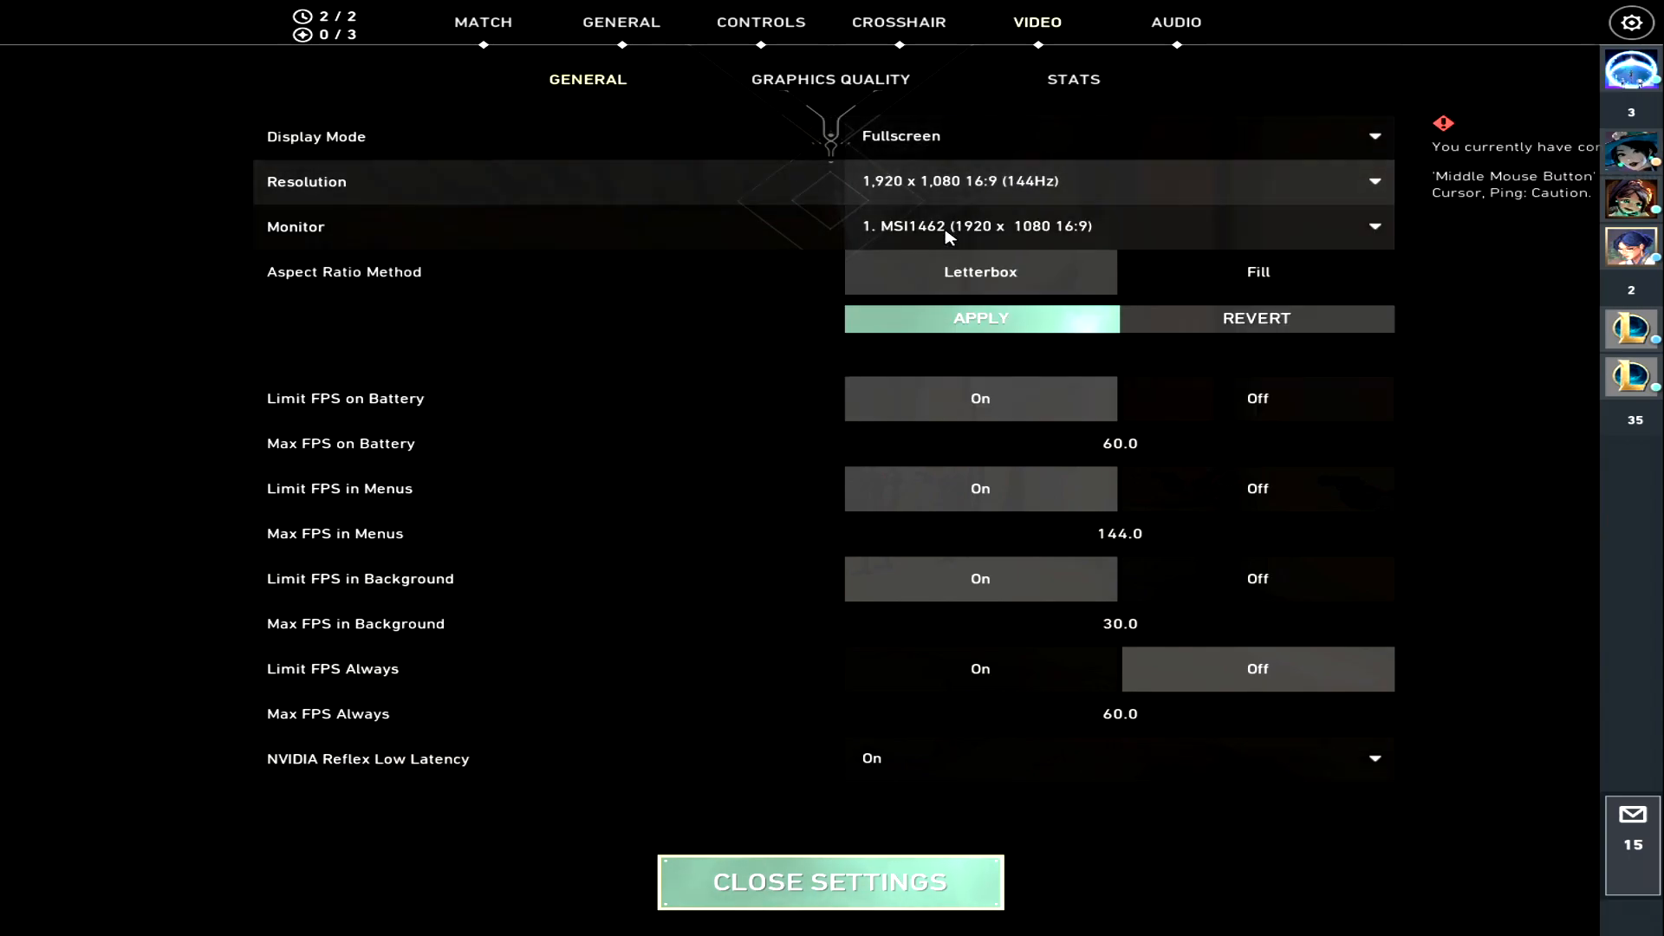
pyautogui.click(979, 318)
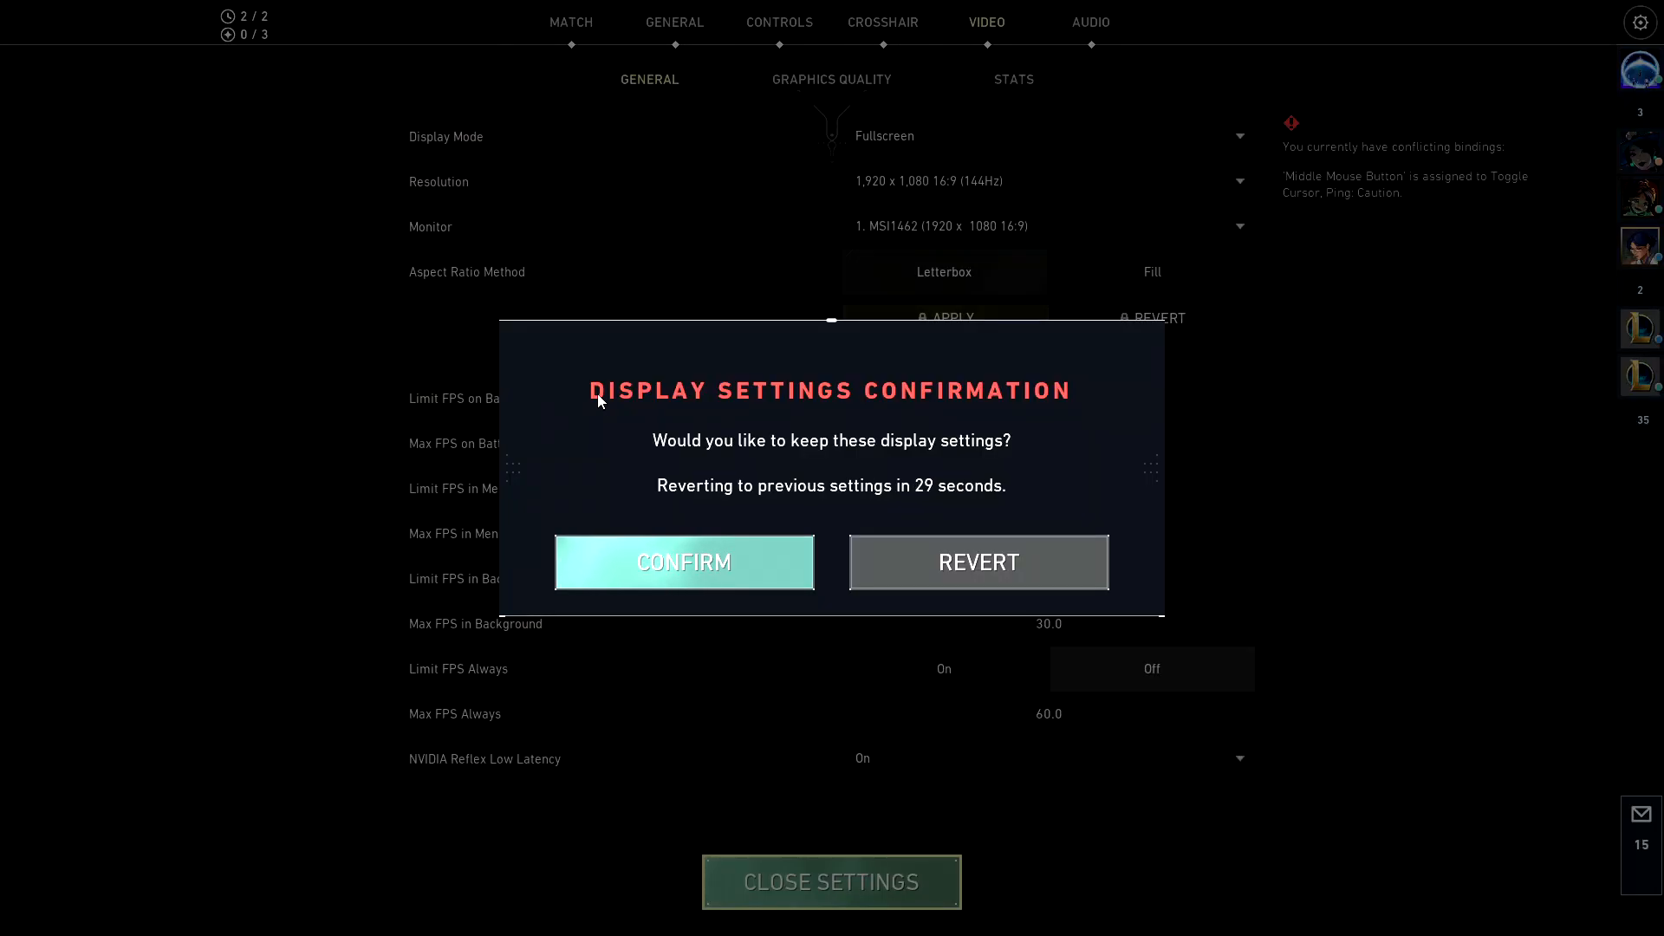
pyautogui.moveTo(520, 384)
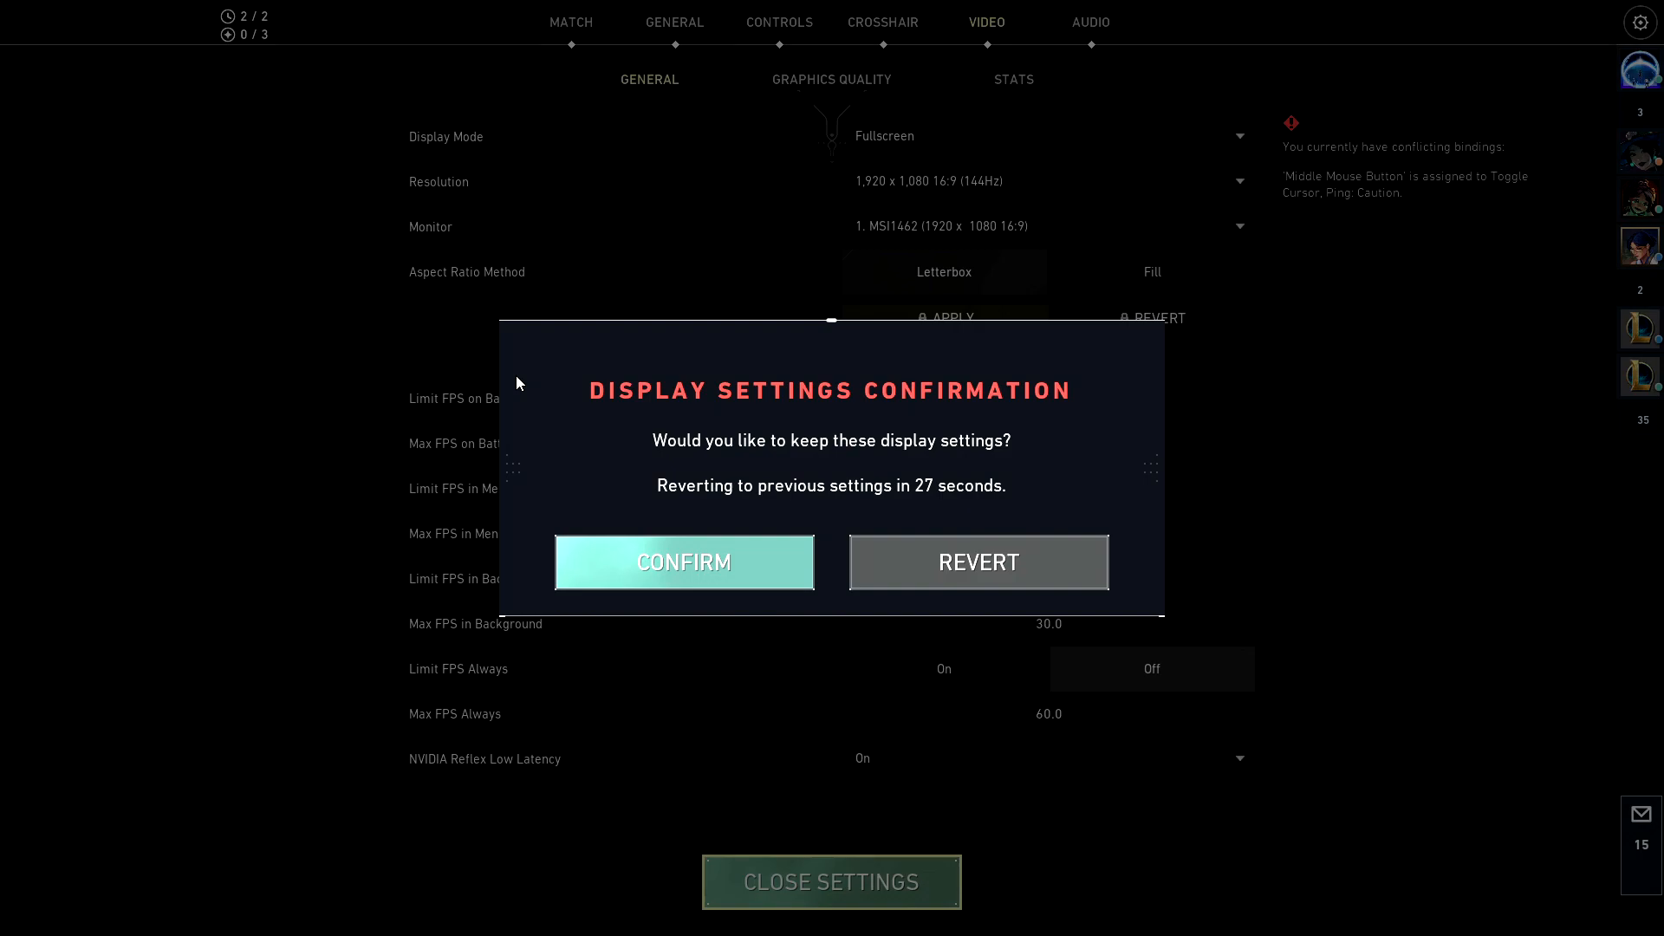
pyautogui.click(683, 562)
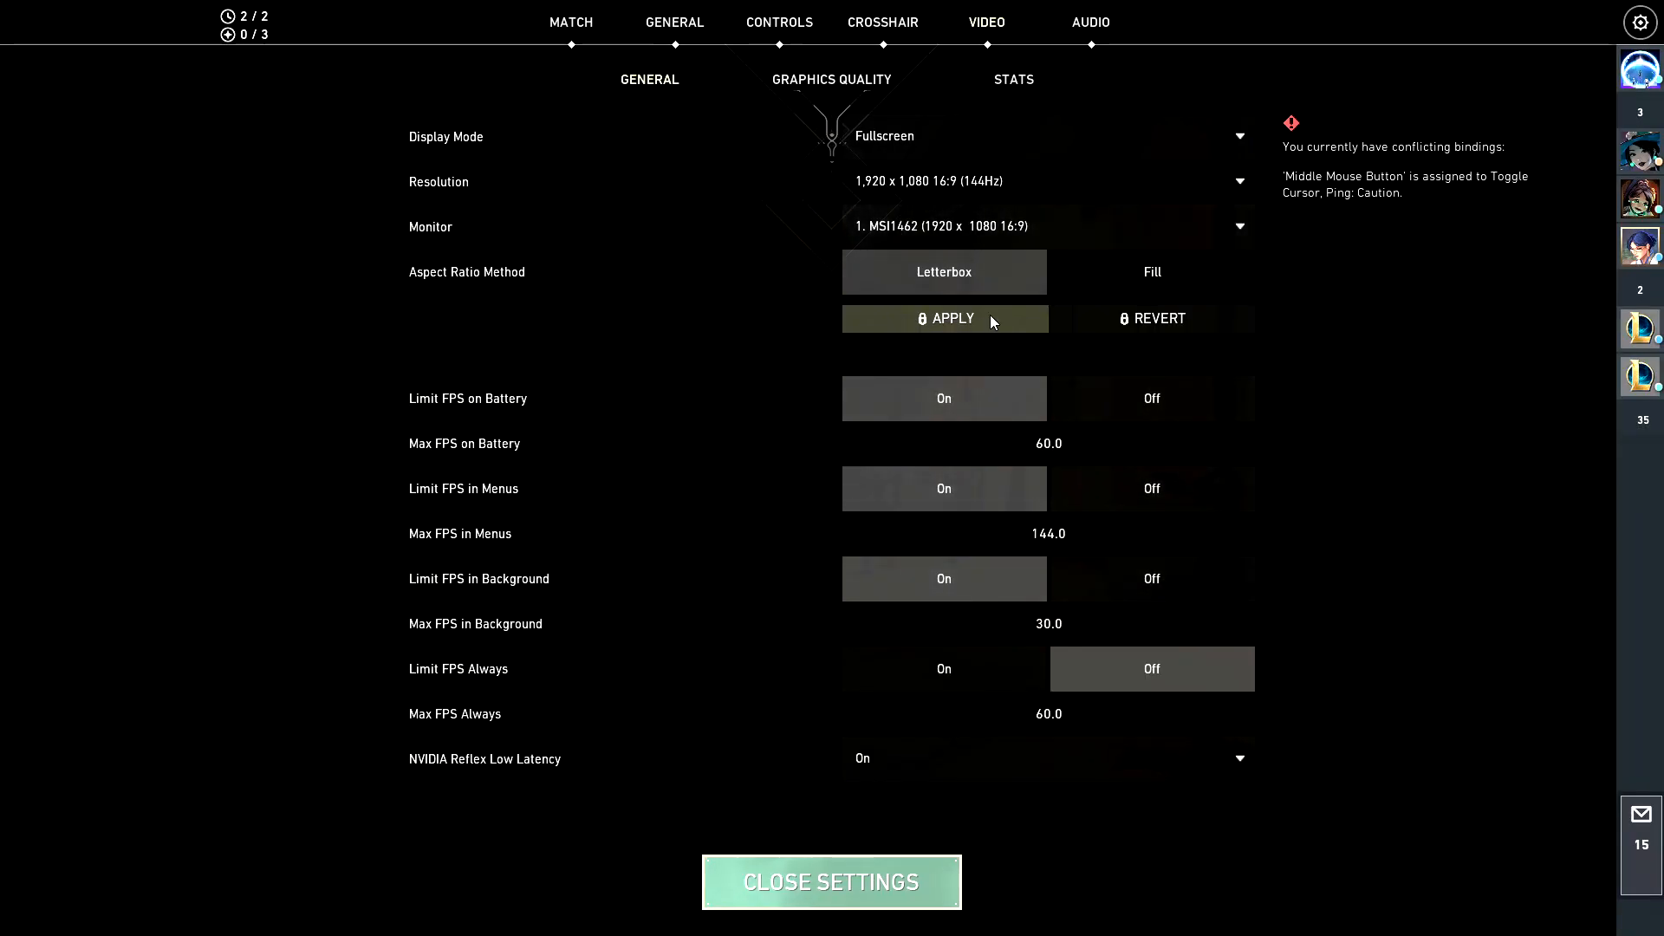
pyautogui.moveTo(908, 351)
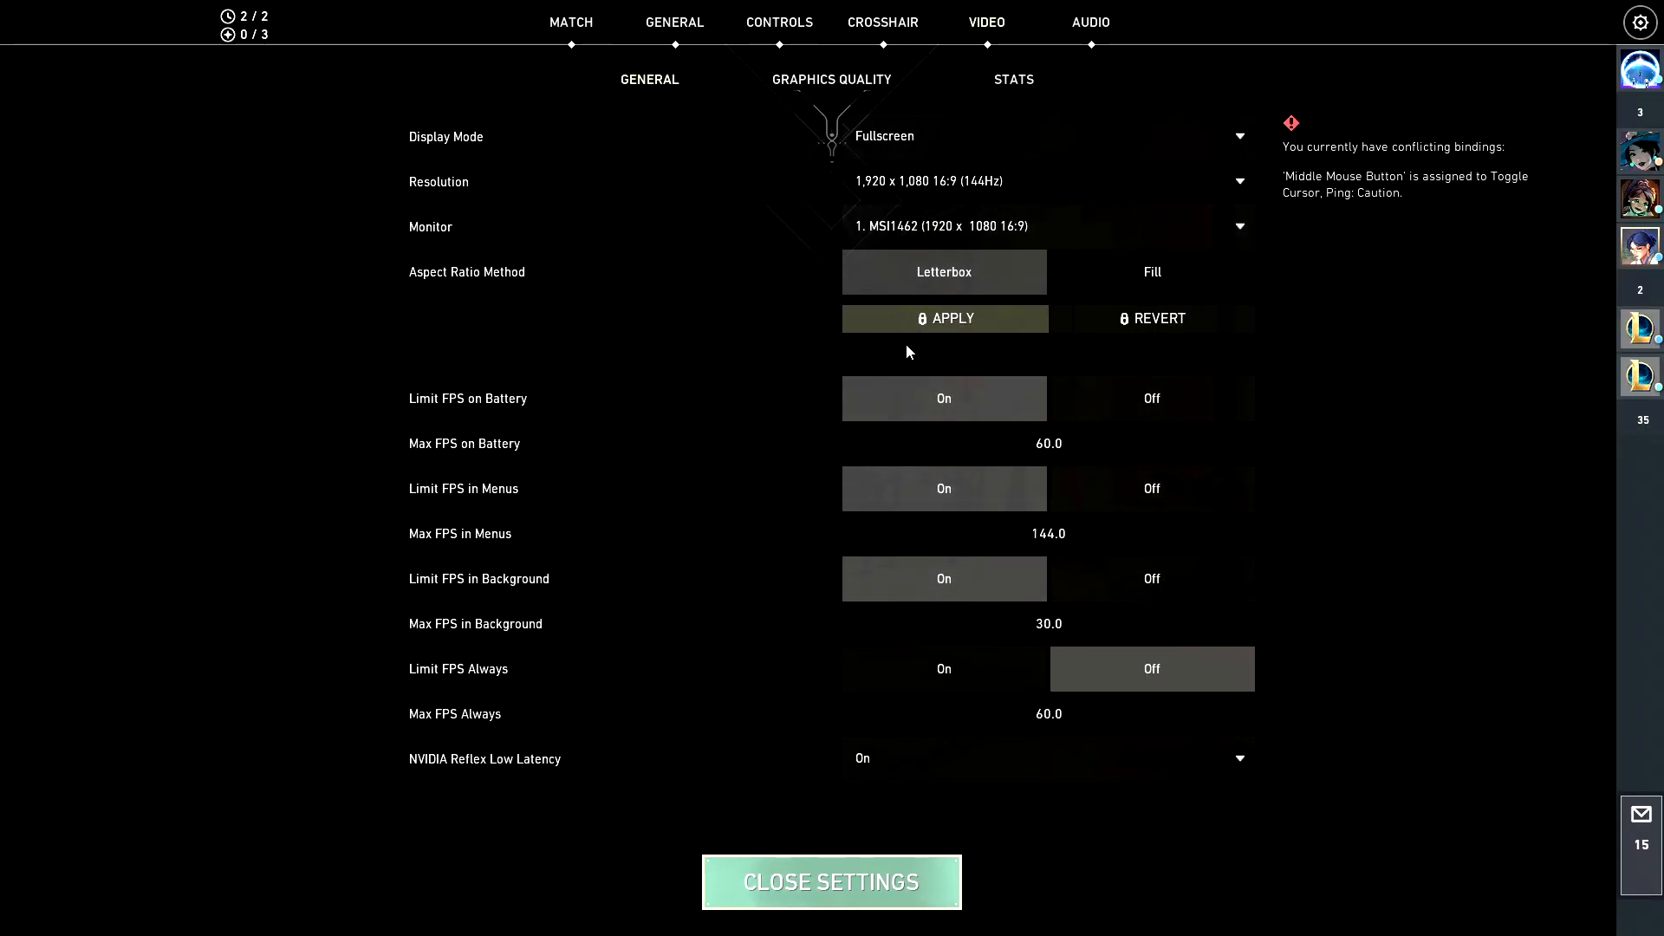
pyautogui.click(831, 881)
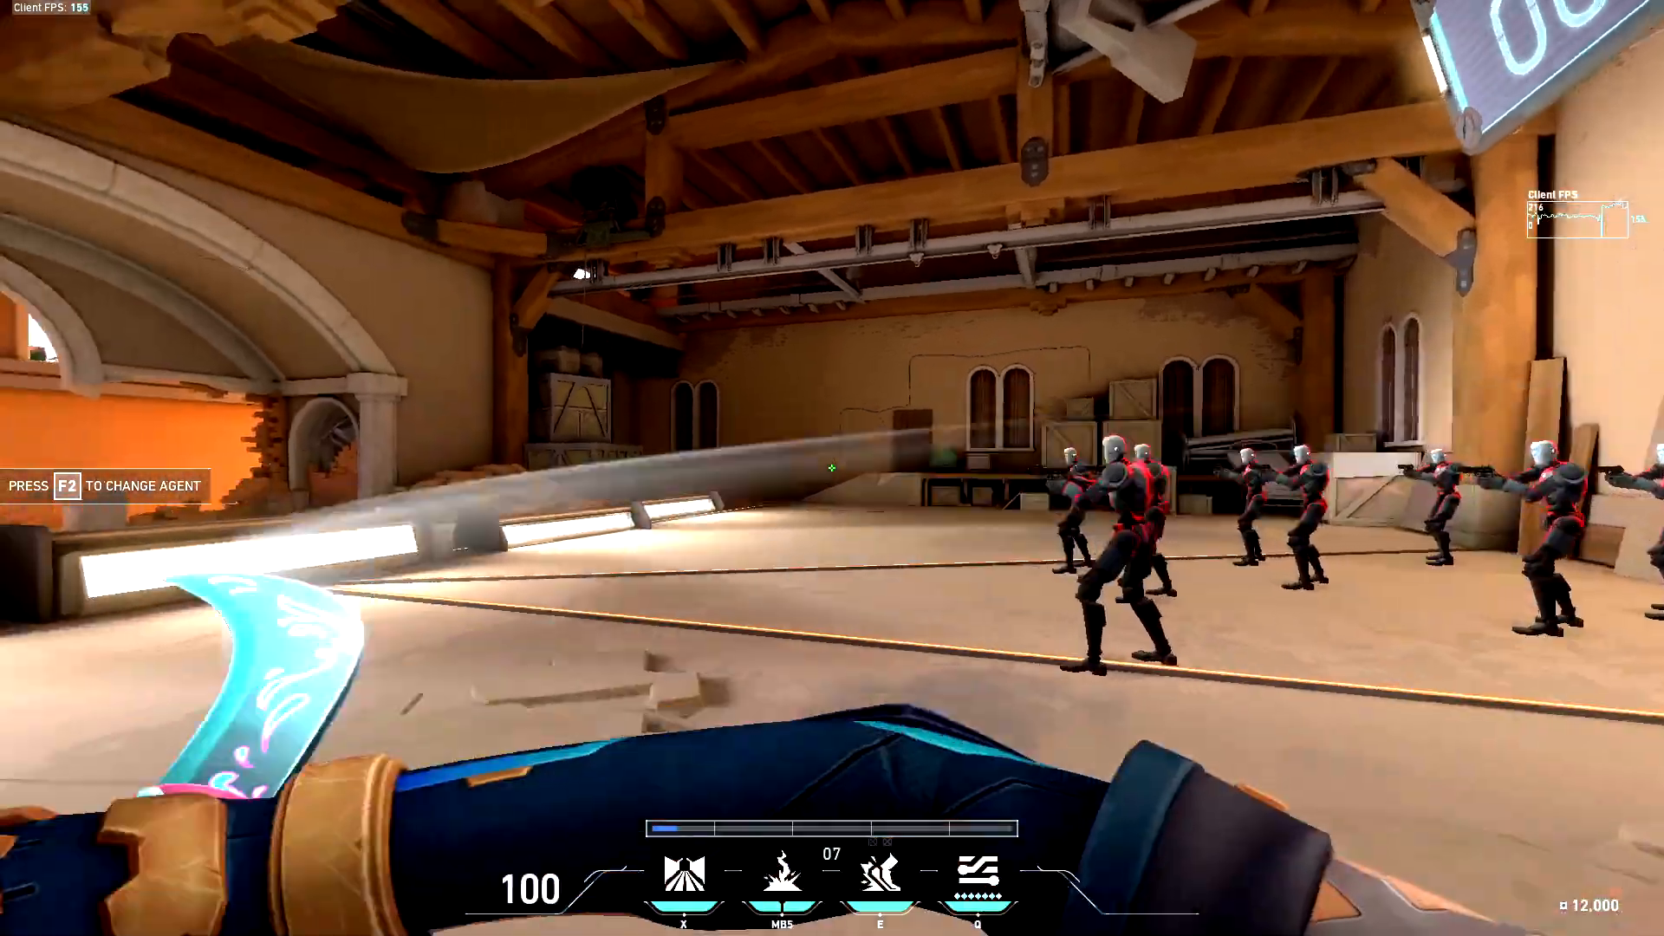
pyautogui.press('2')
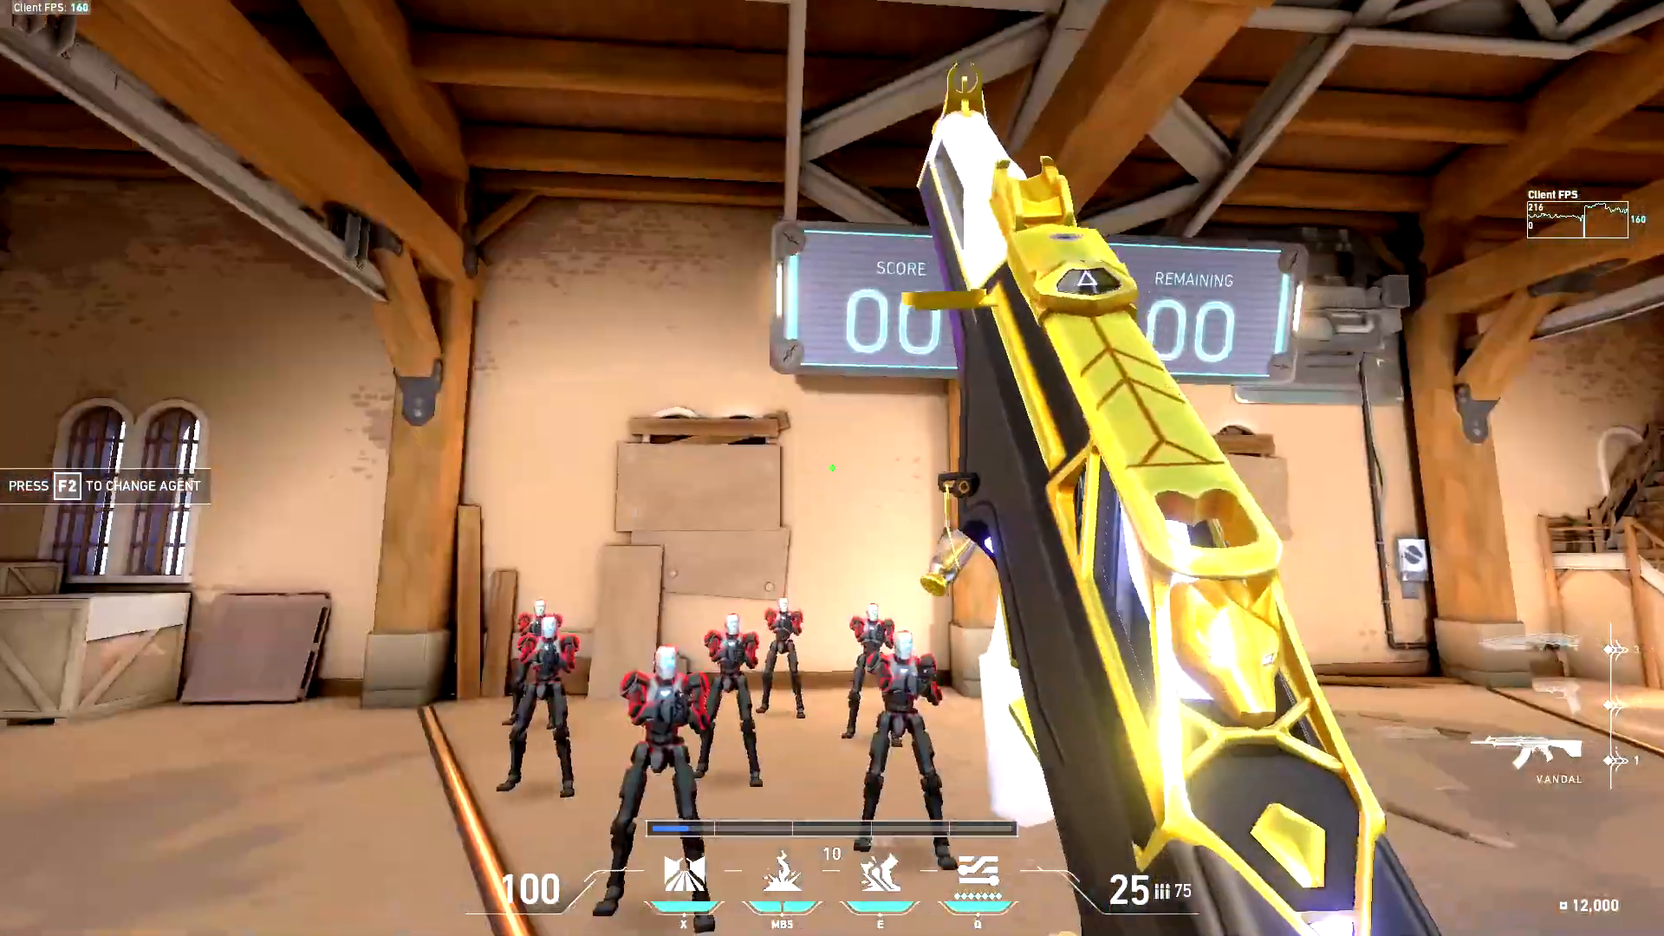